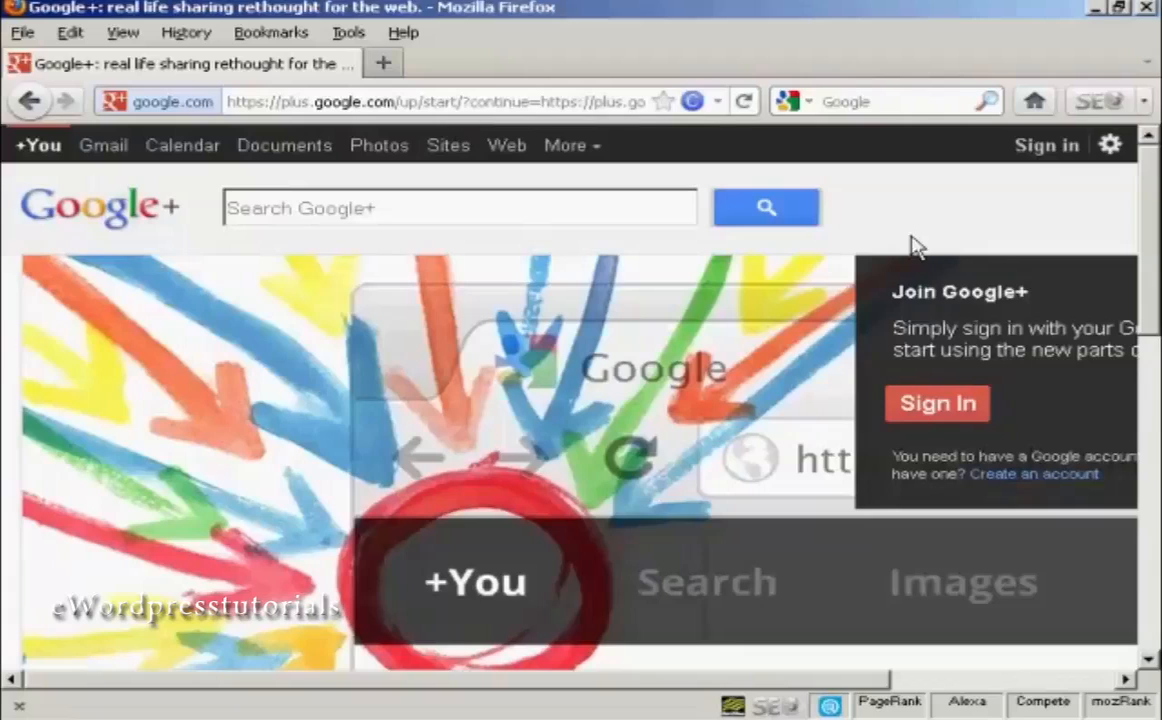
Step: Scroll across the Google+ landing page toward the Join Google+ sign-in panel
scroll("right", 3)
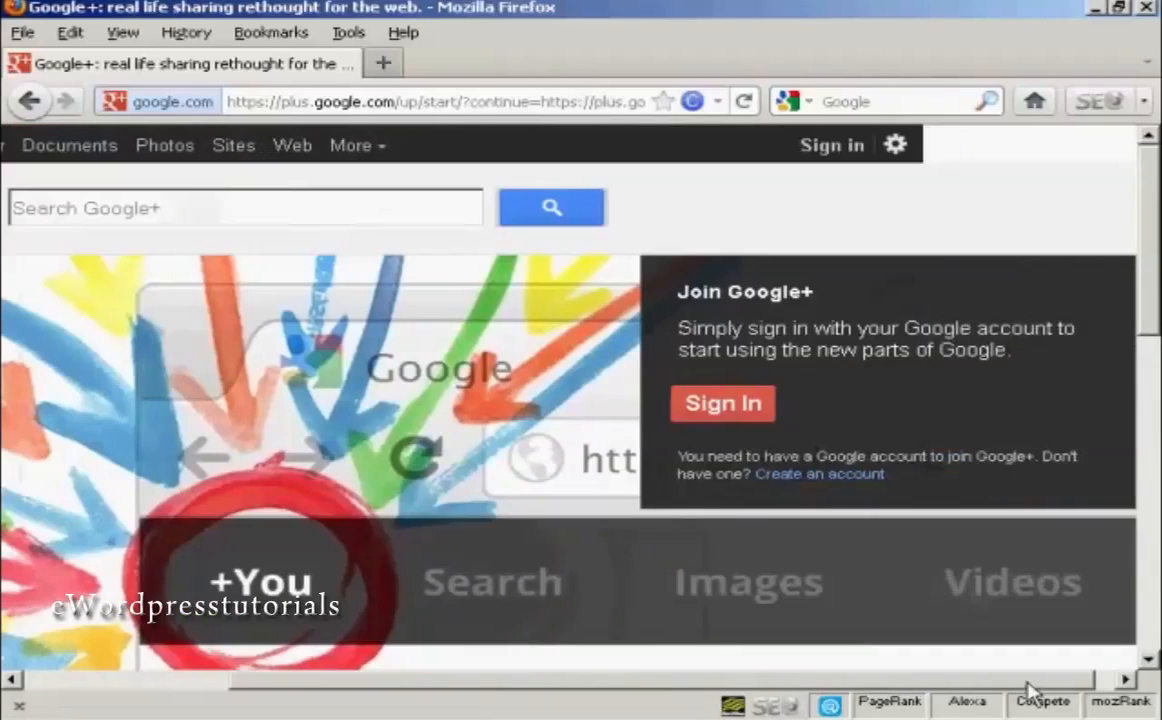
mouse_move(832, 144)
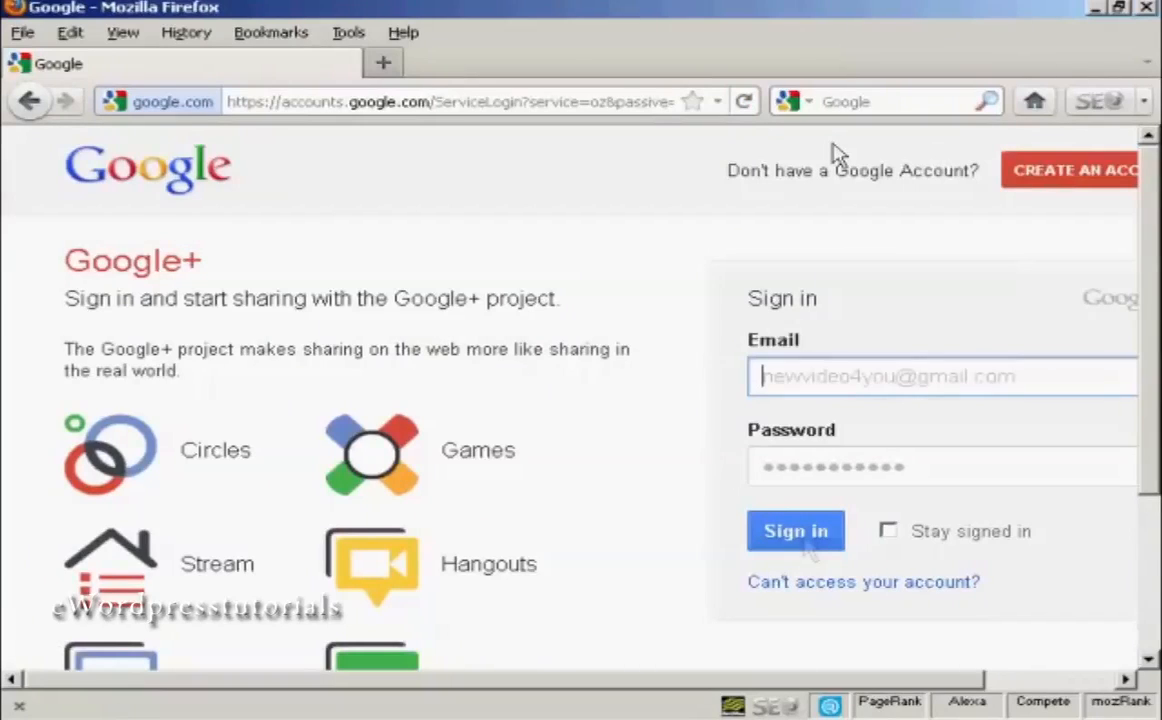
Step: Sign in with the entered Google account details to reach the Stream home page
left_click(796, 532)
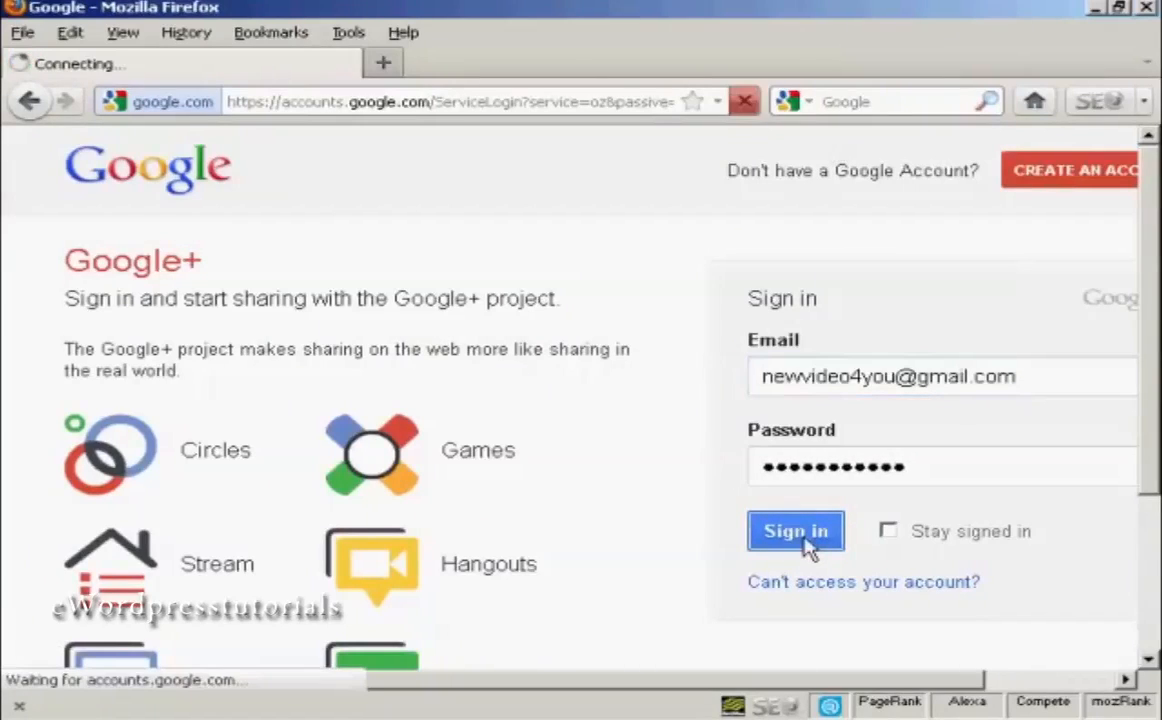
left_click(796, 532)
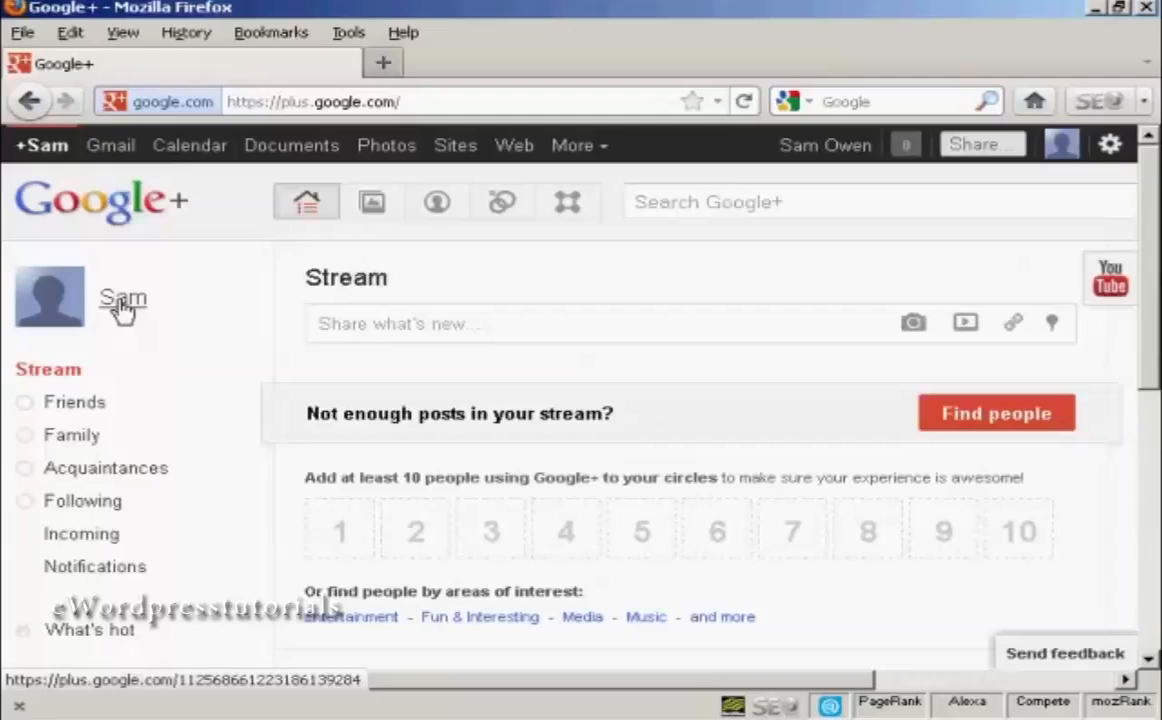
left_click(122, 300)
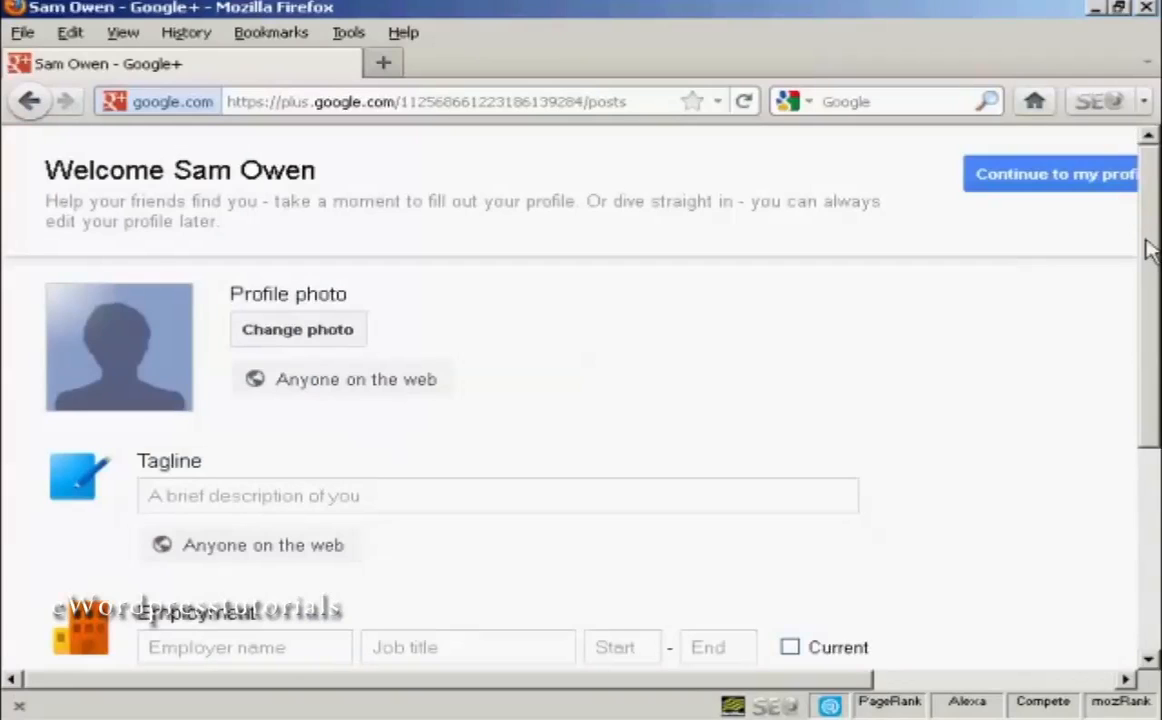
mouse_move(1150, 264)
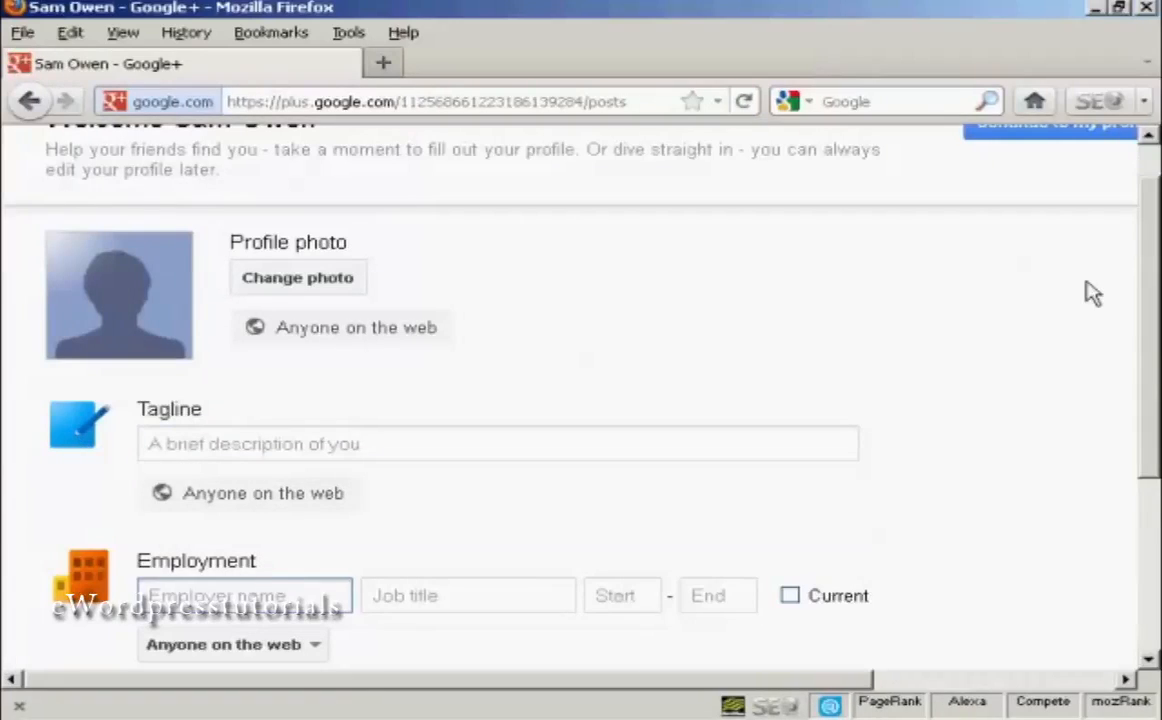
scroll("down", 3)
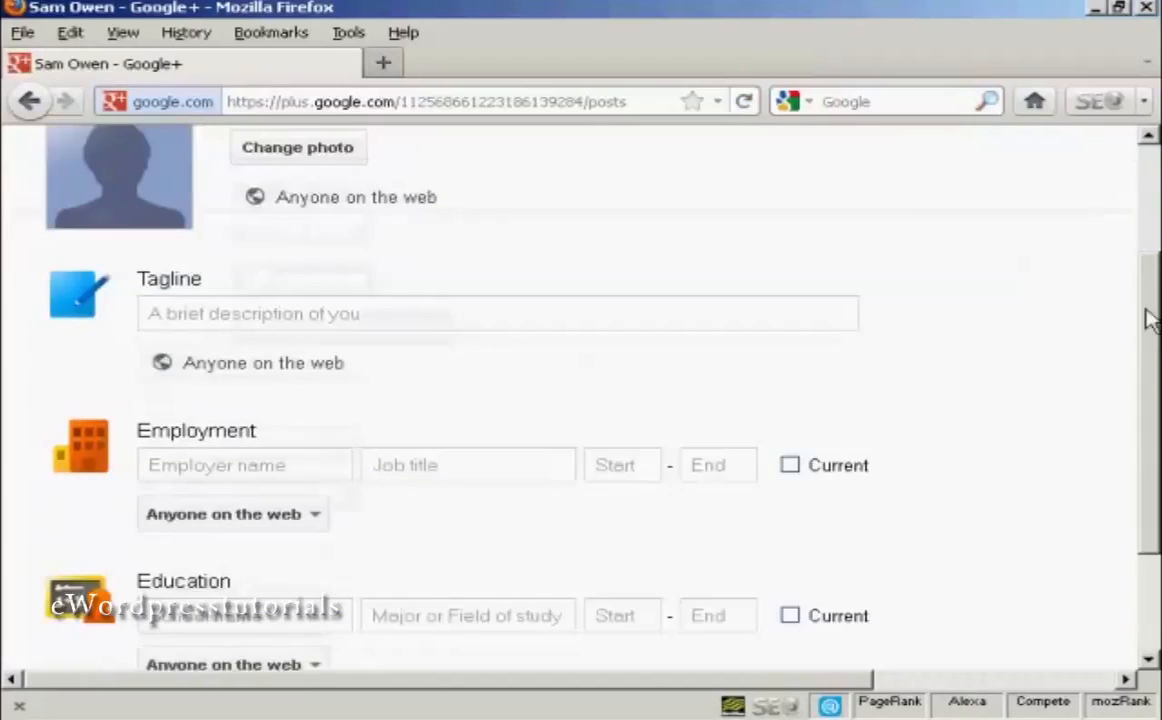
scroll("down", 3)
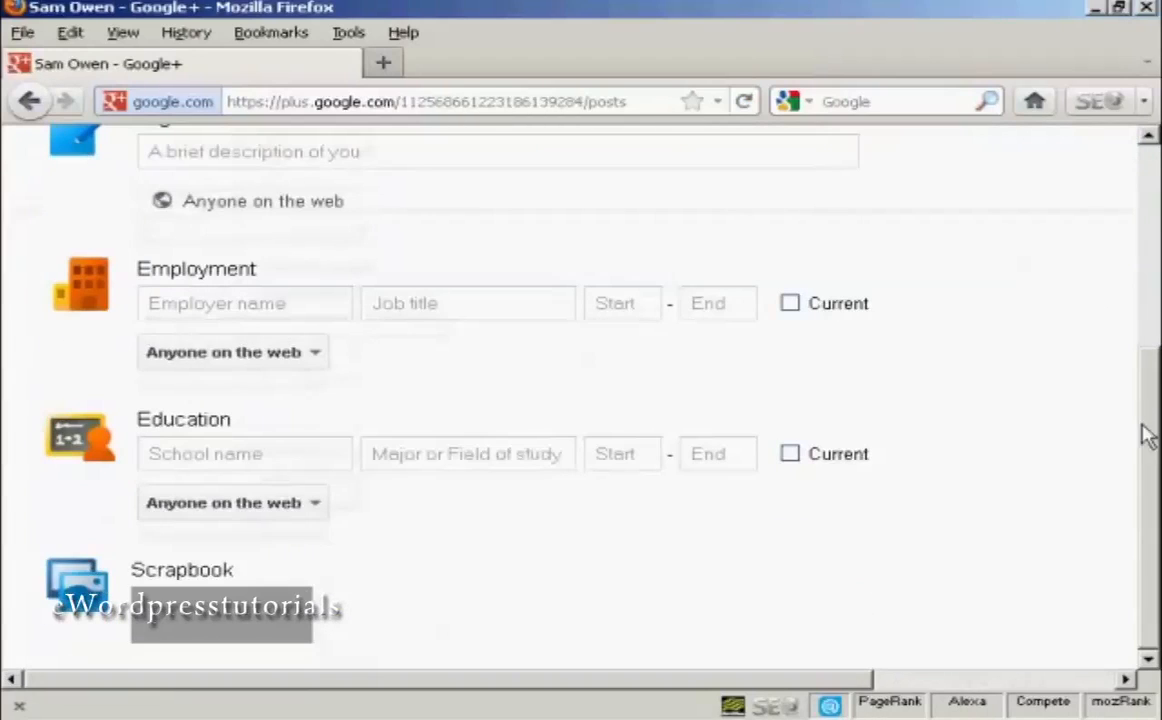
scroll("up", 3)
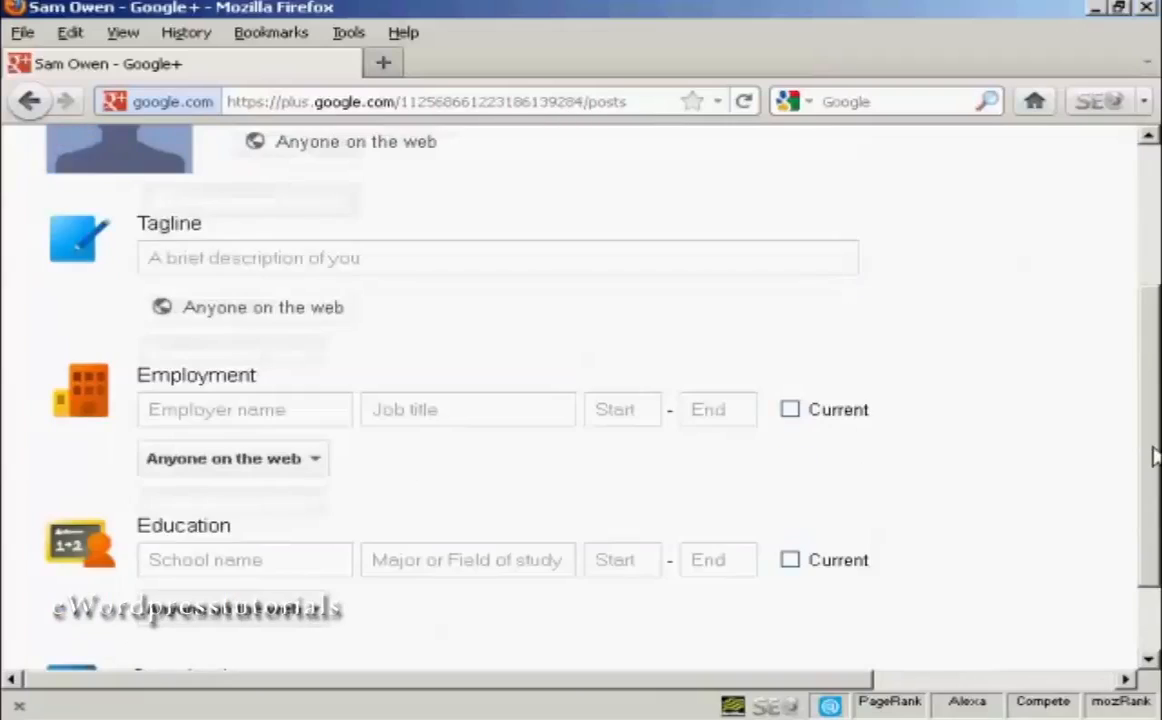
scroll("up", 3)
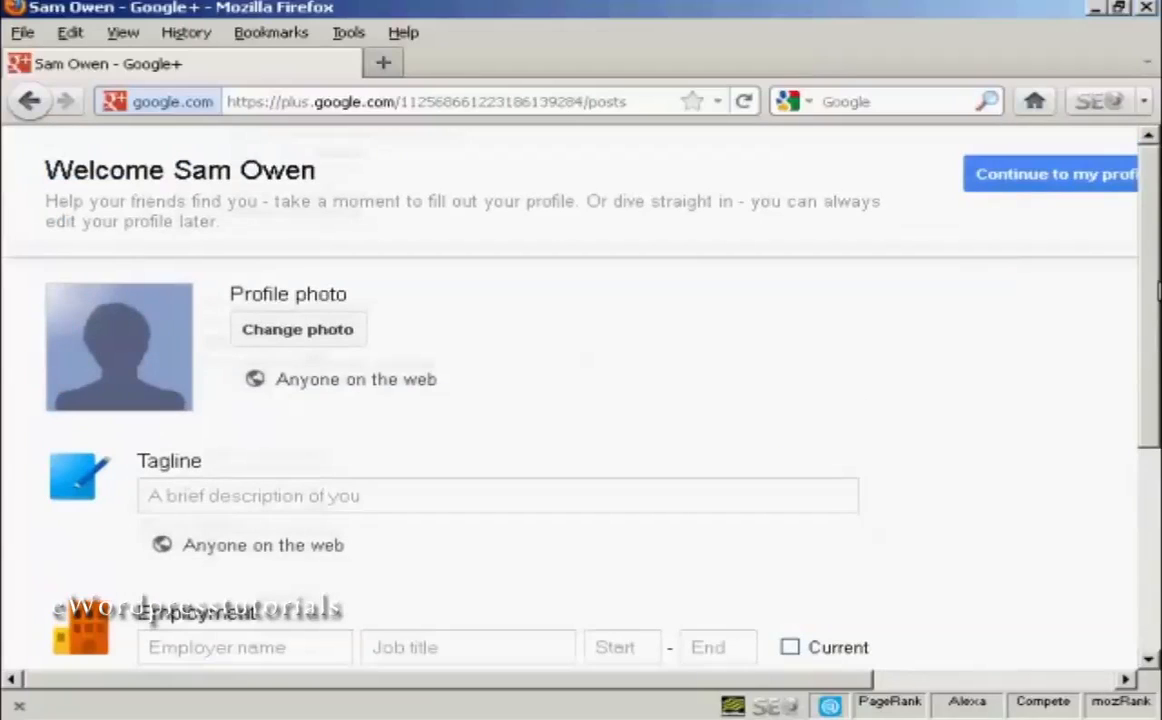
mouse_move(98, 364)
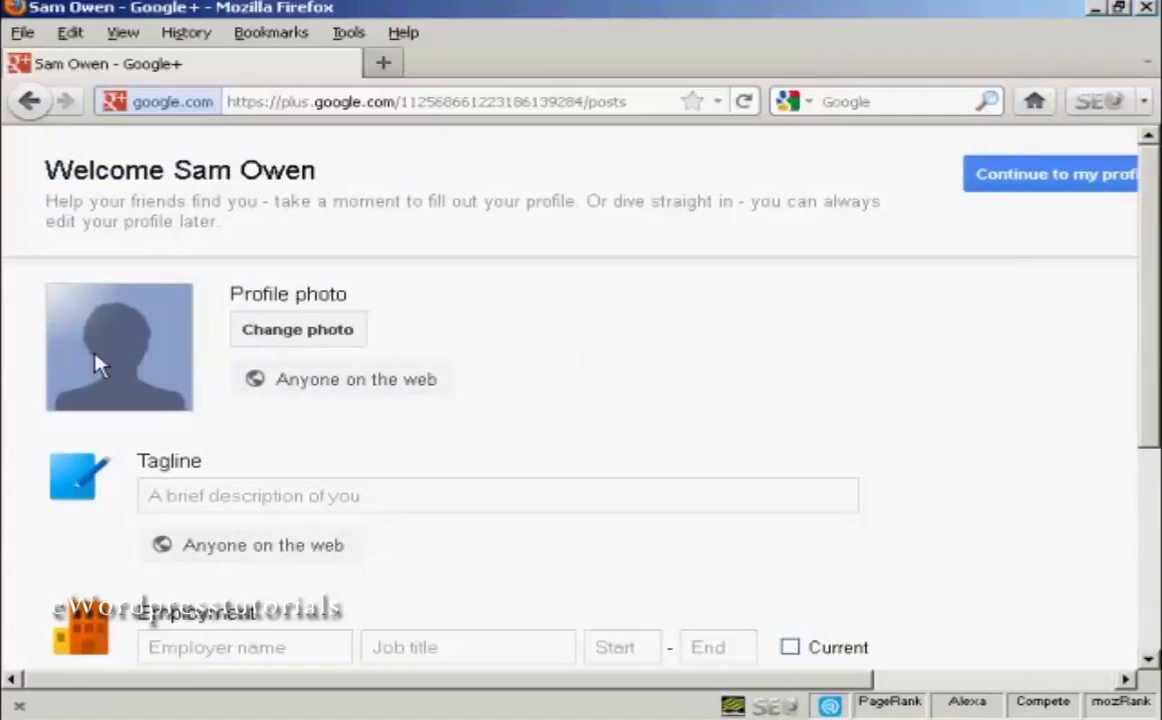
mouse_move(298, 330)
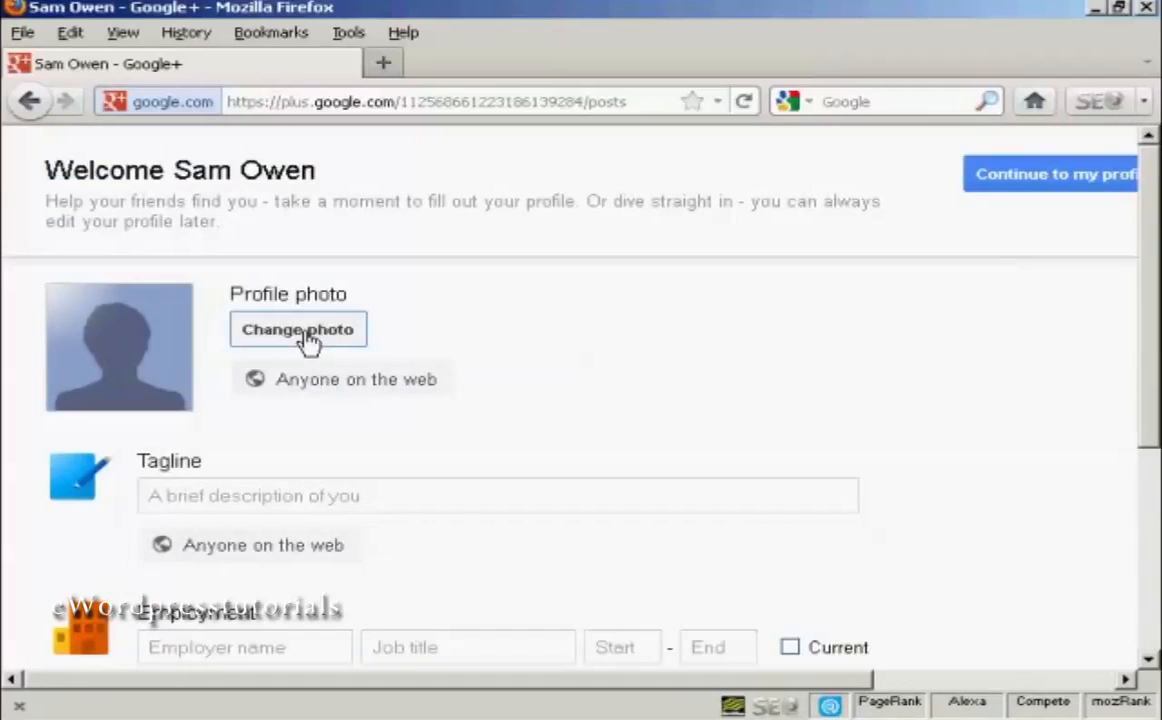
Step: Start changing the profile photo, reaching the Select profile photo dialog with its upload options
left_click(296, 328)
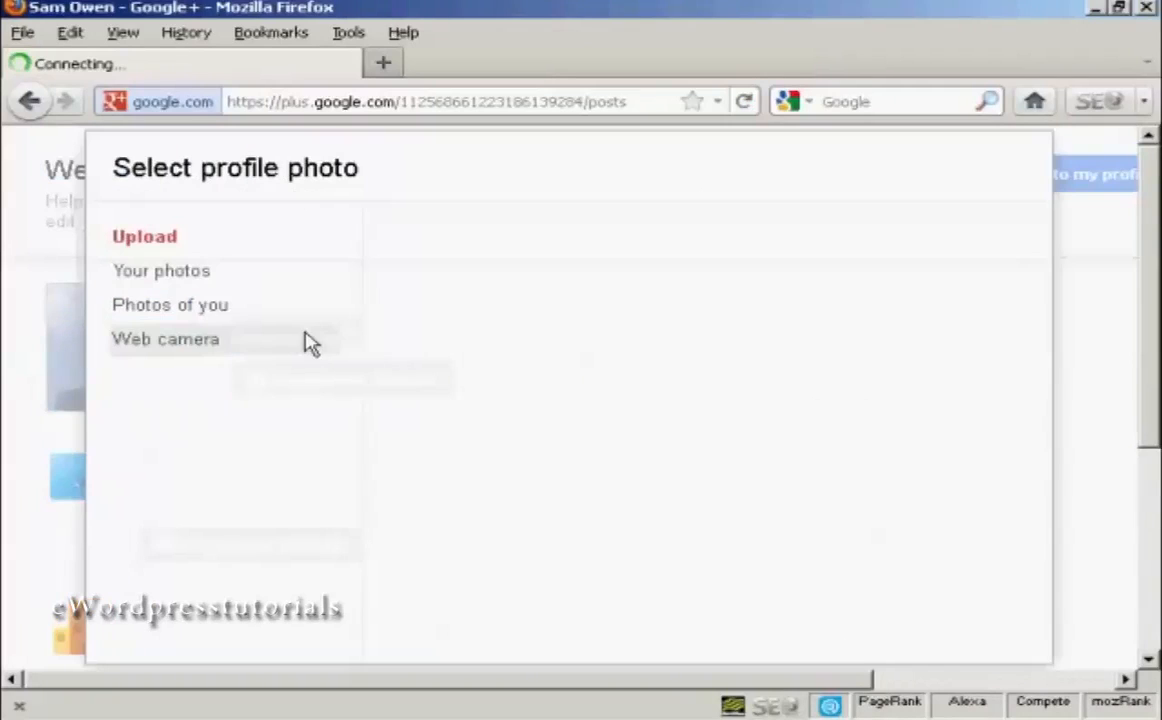
left_click(144, 236)
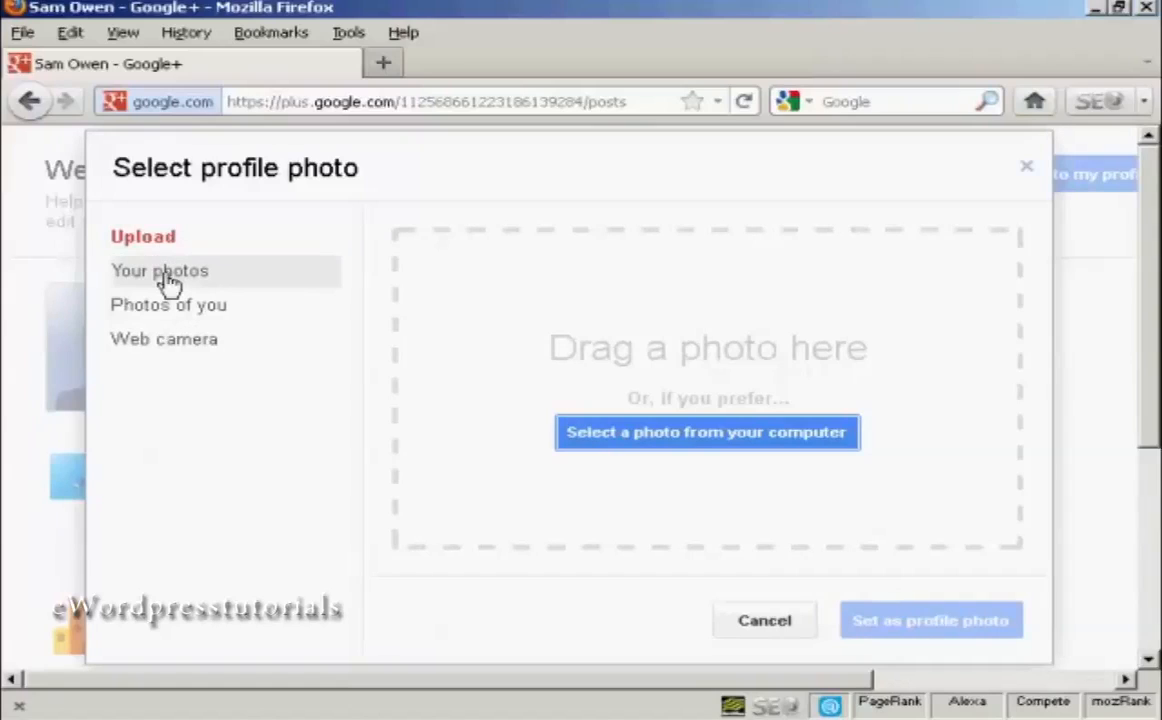
mouse_move(148, 350)
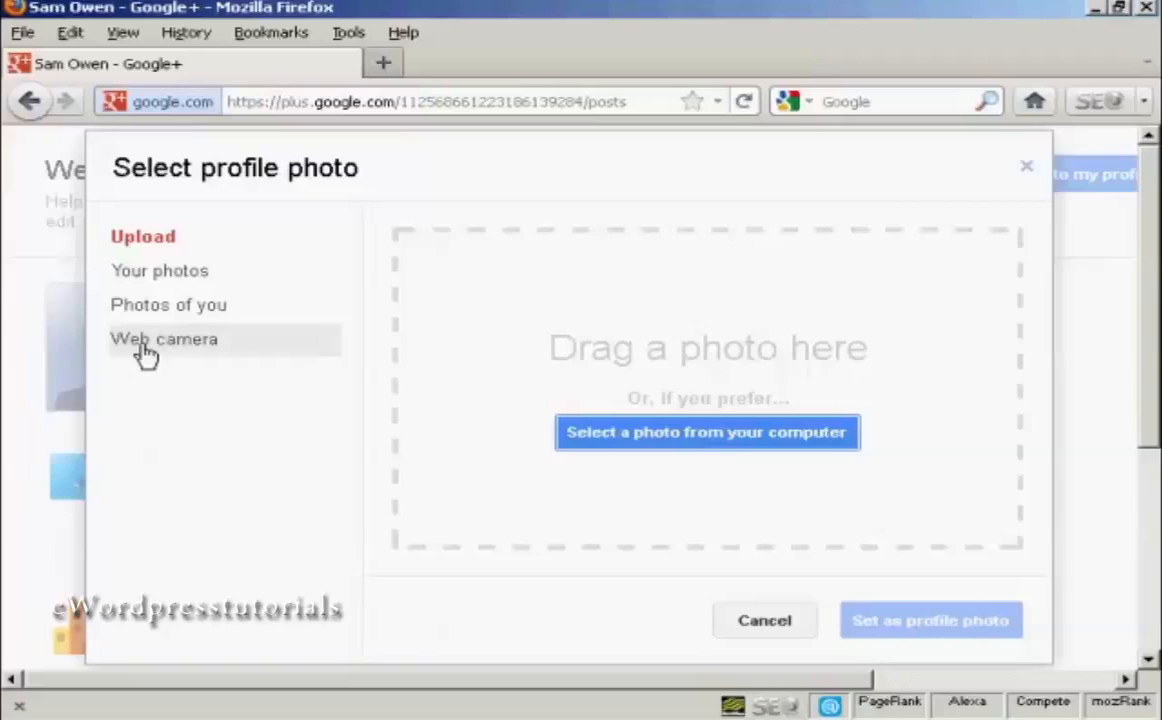
mouse_move(216, 380)
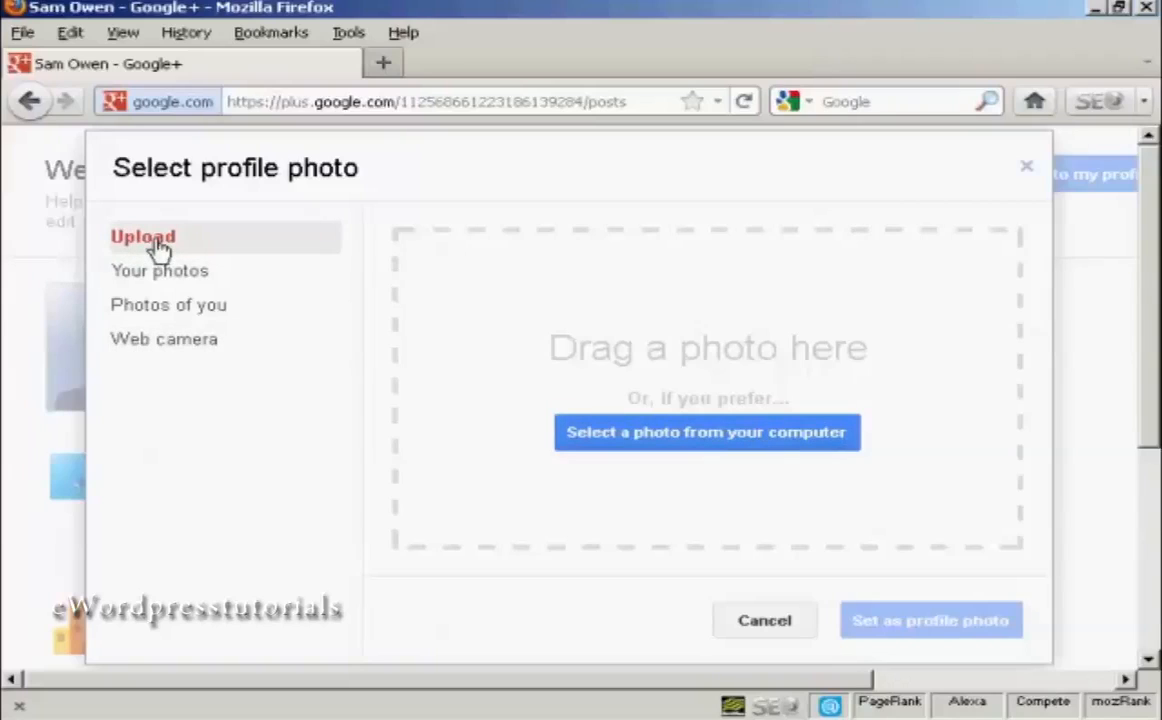
mouse_move(160, 256)
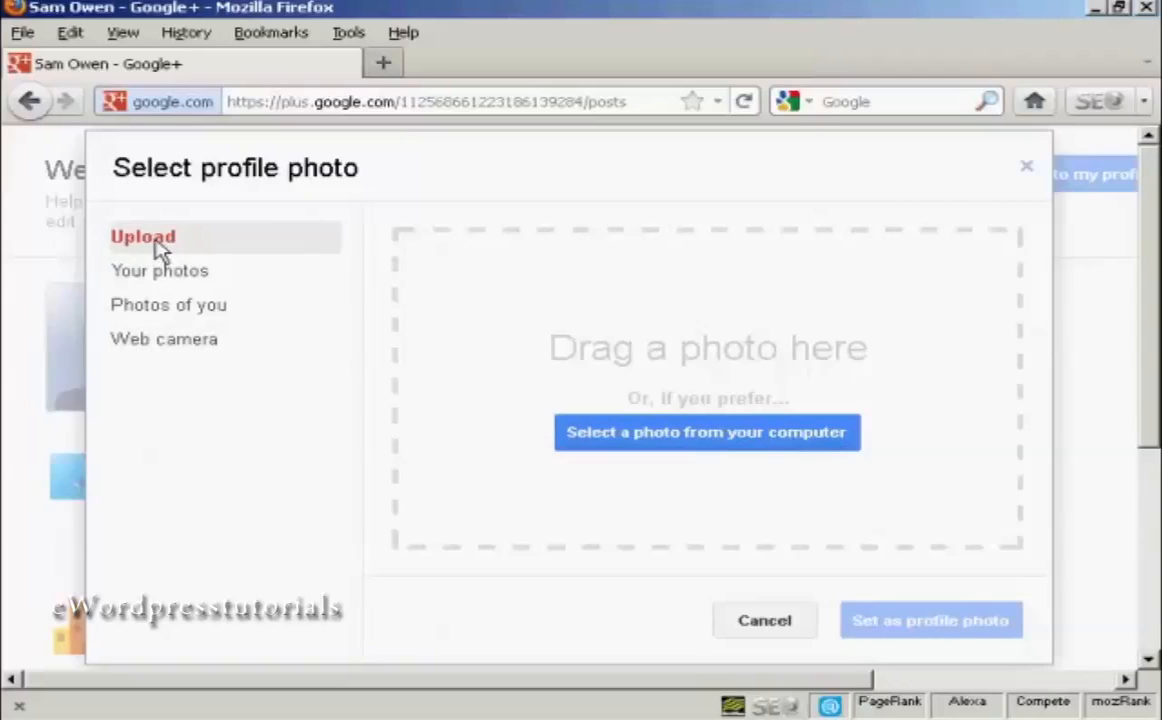
mouse_move(708, 432)
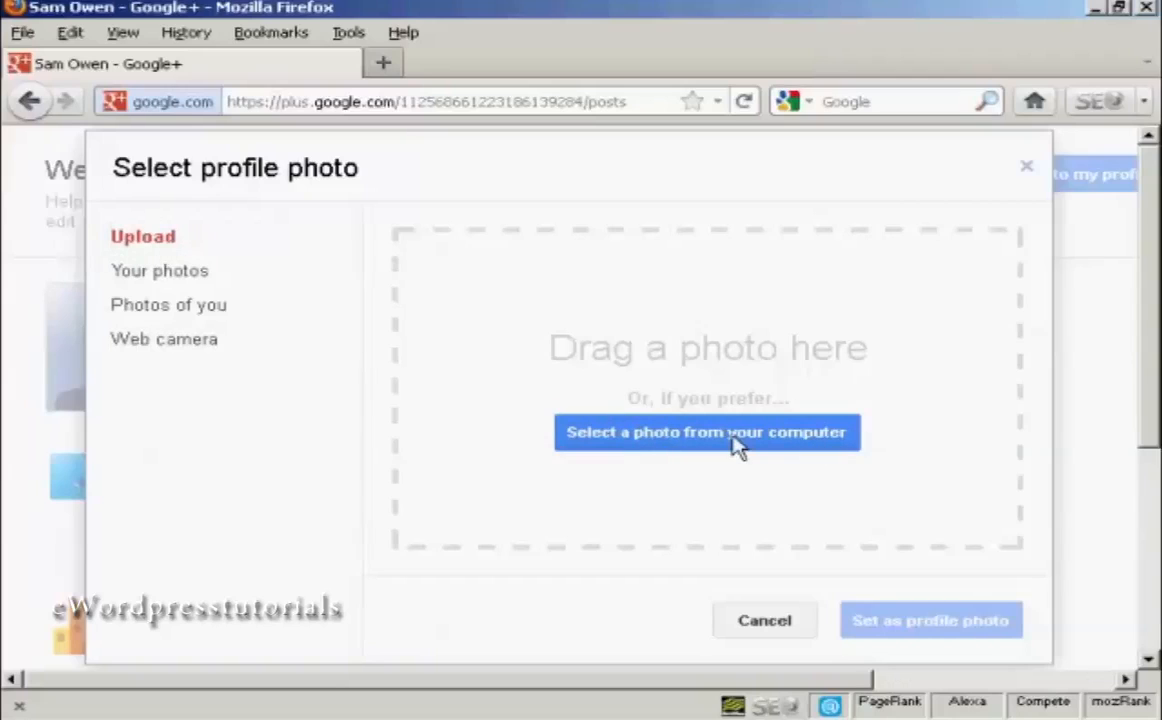
Step: Upload sam01.jpg from the computer into the profile photo dialog for cropping
left_click(708, 432)
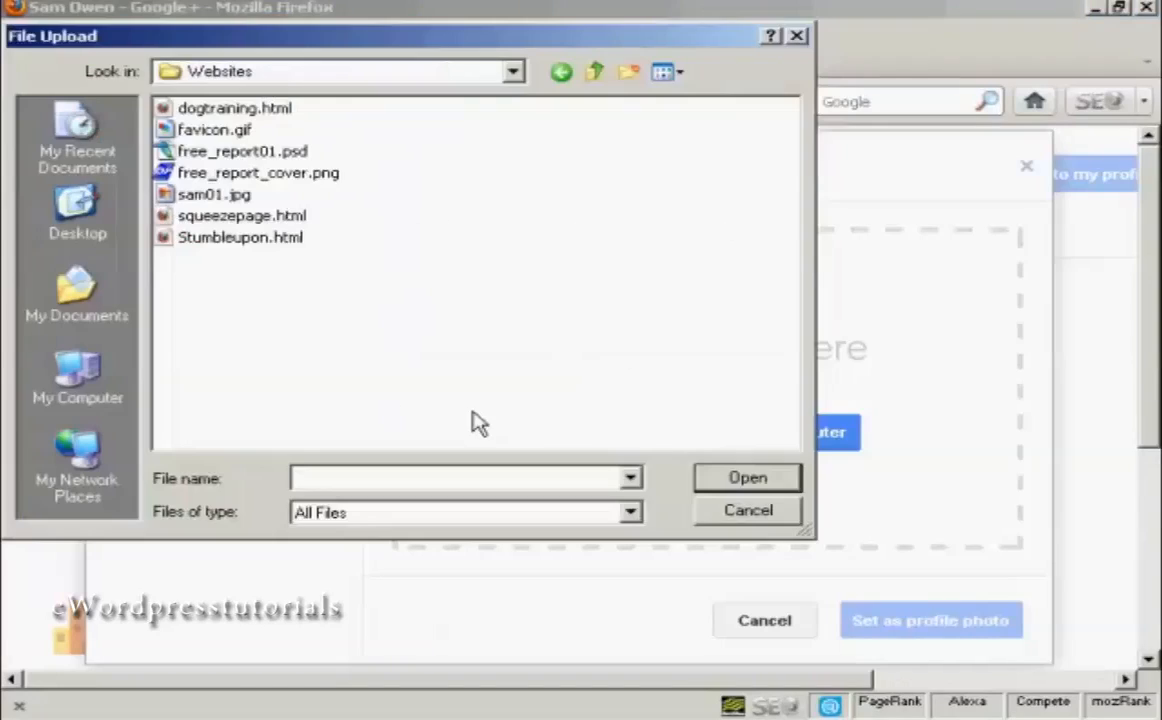
left_click(214, 194)
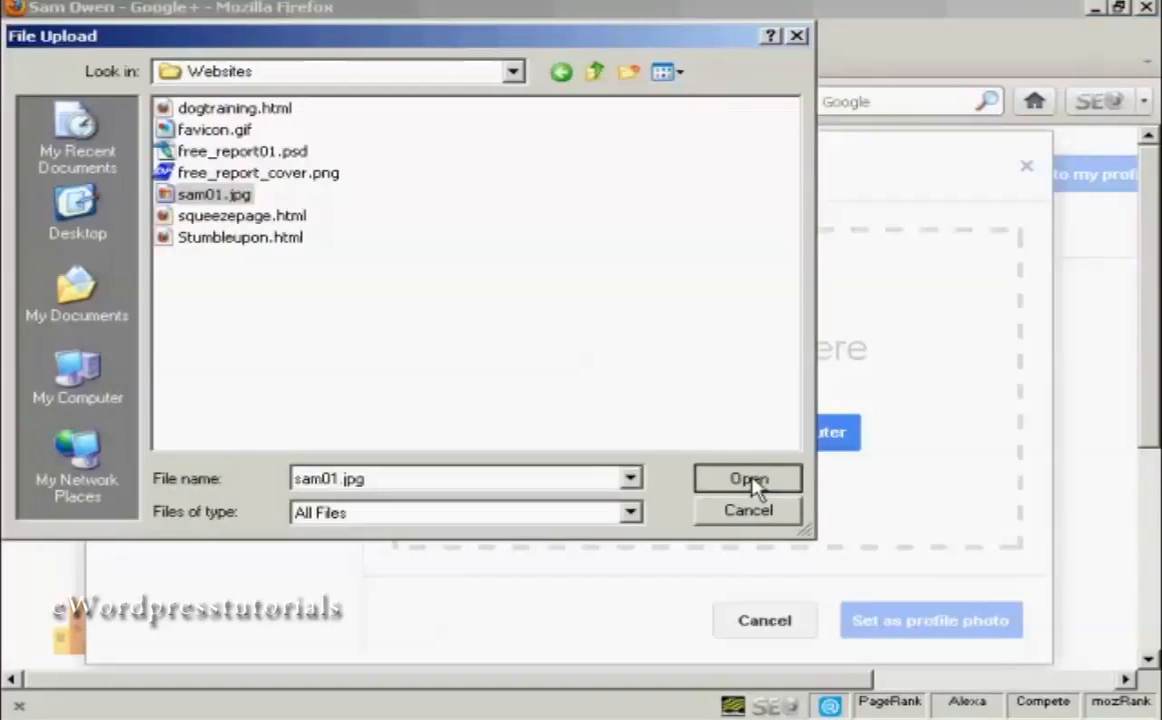
left_click(748, 478)
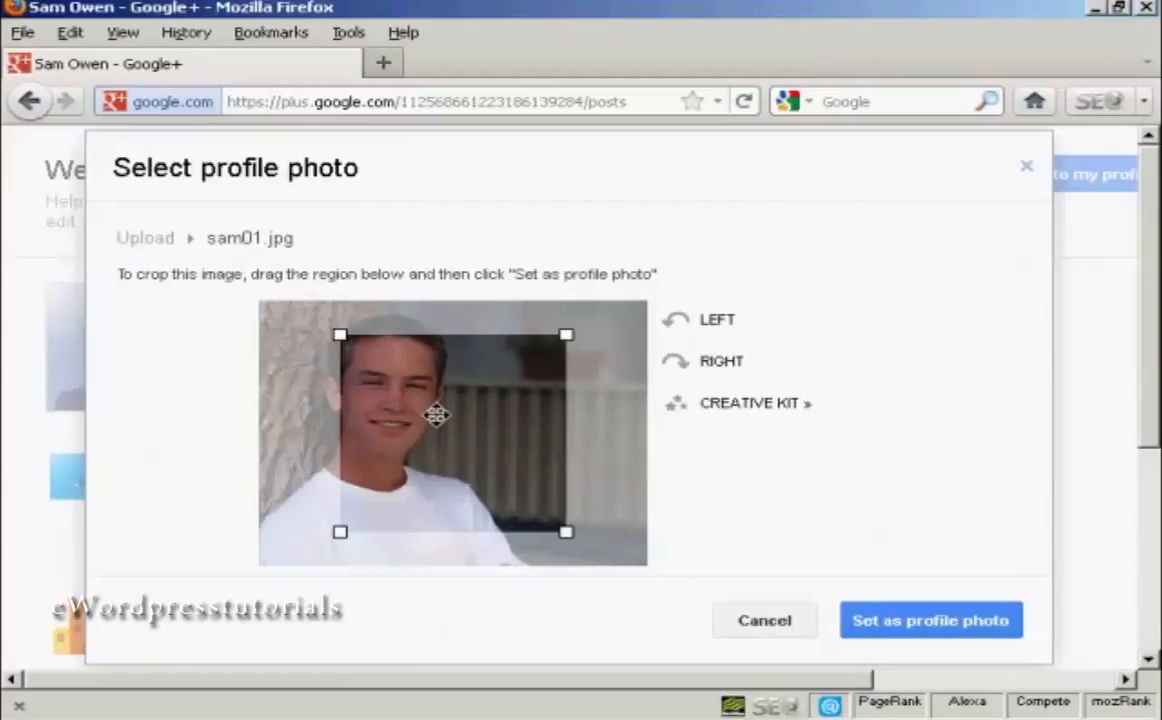
Step: Crop sam01.jpg around the face, set it as the profile photo, and skip posting about it
left_click_drag(436, 414, 382, 404)
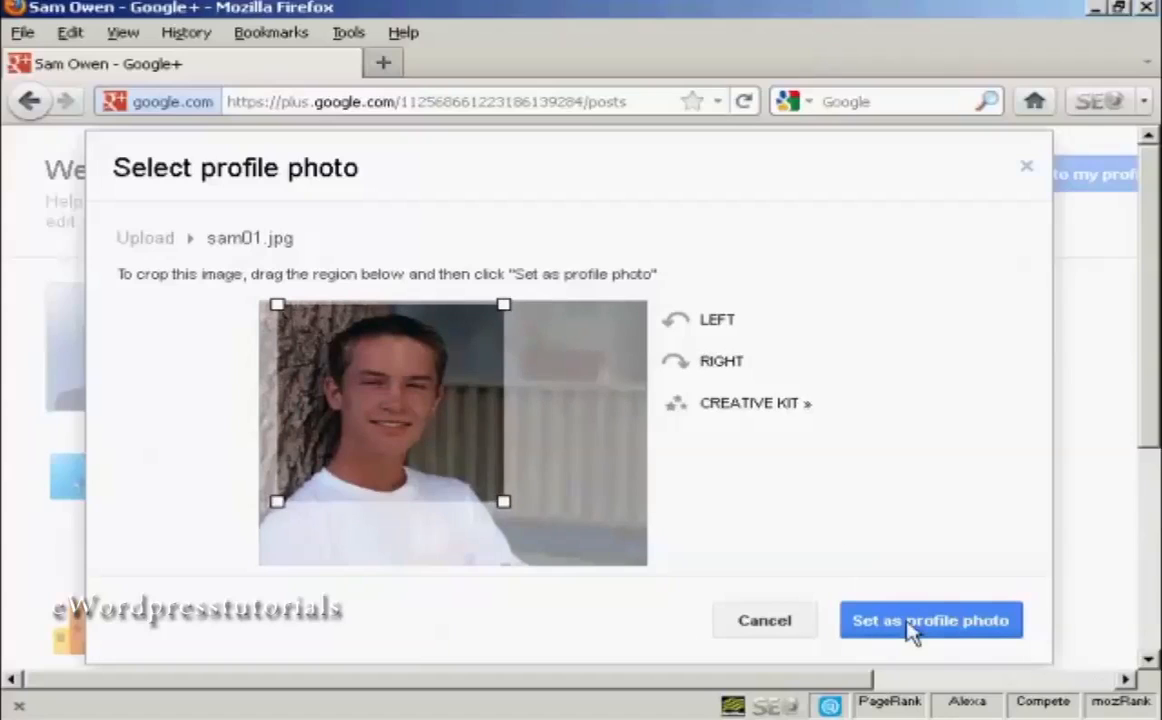
mouse_move(944, 632)
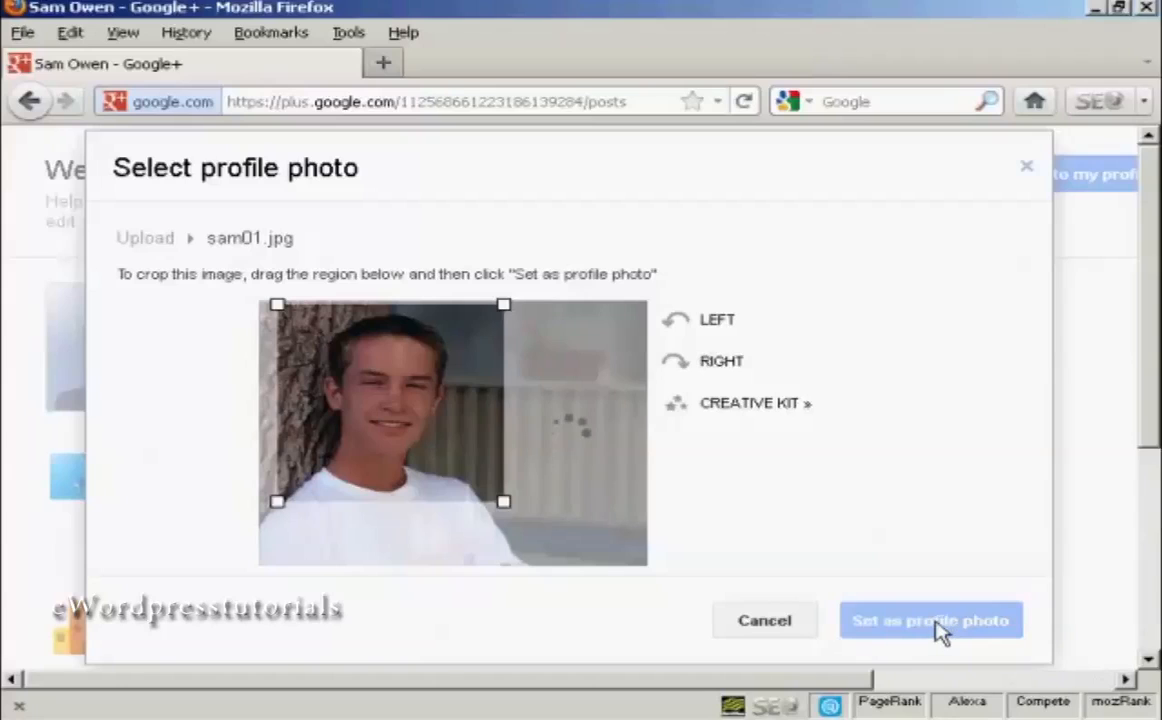
left_click(930, 620)
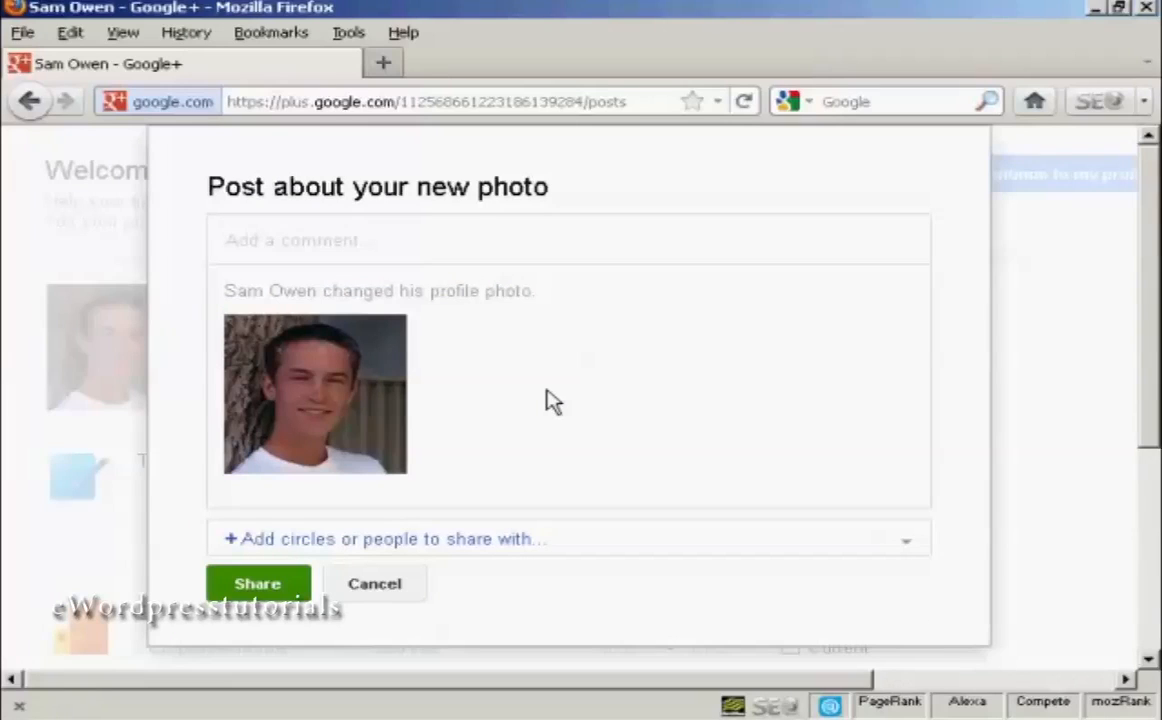
left_click(374, 584)
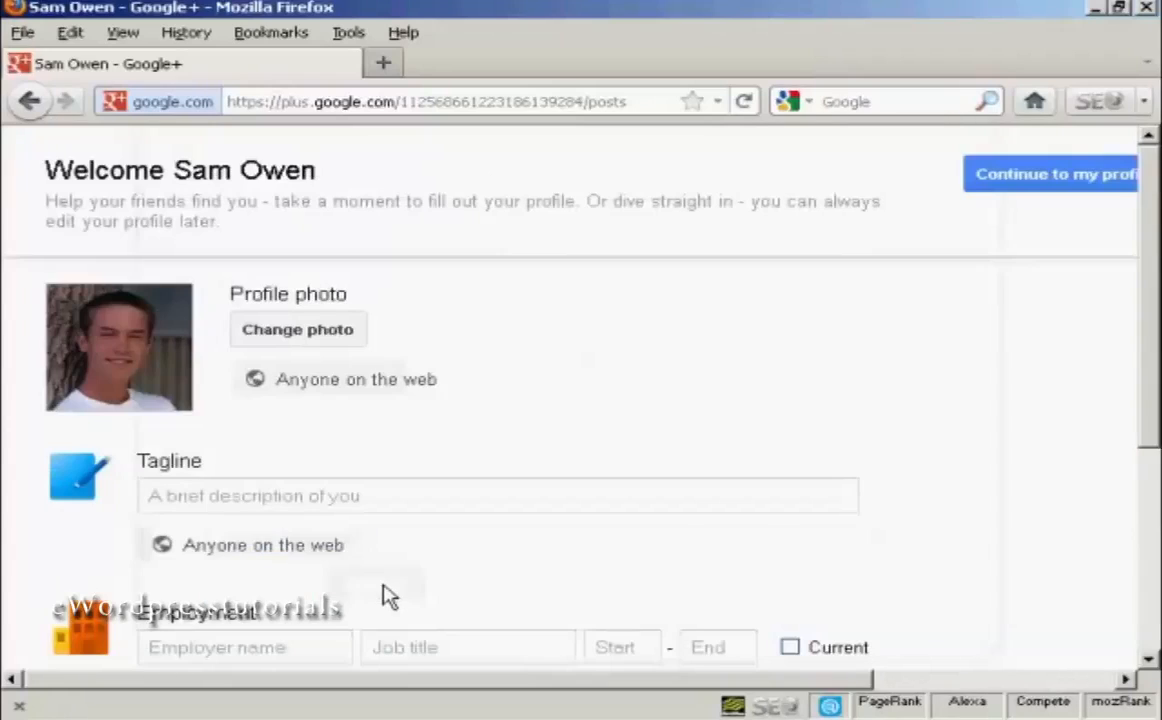
mouse_move(330, 390)
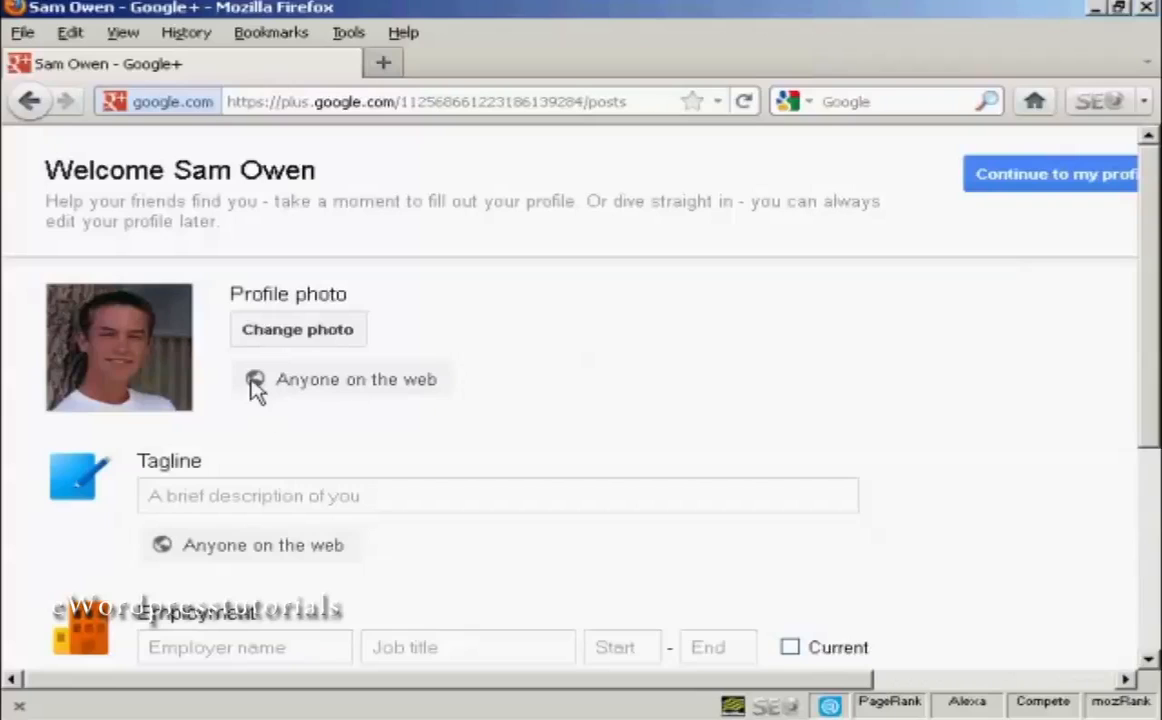
mouse_move(442, 392)
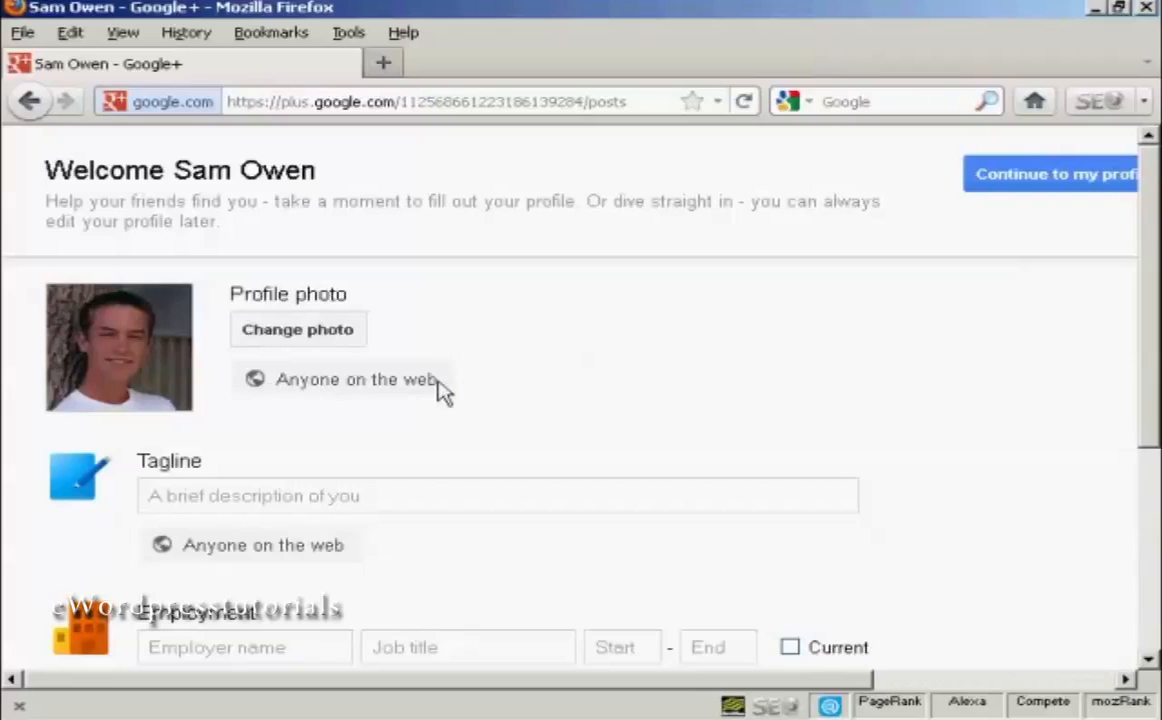
mouse_move(518, 392)
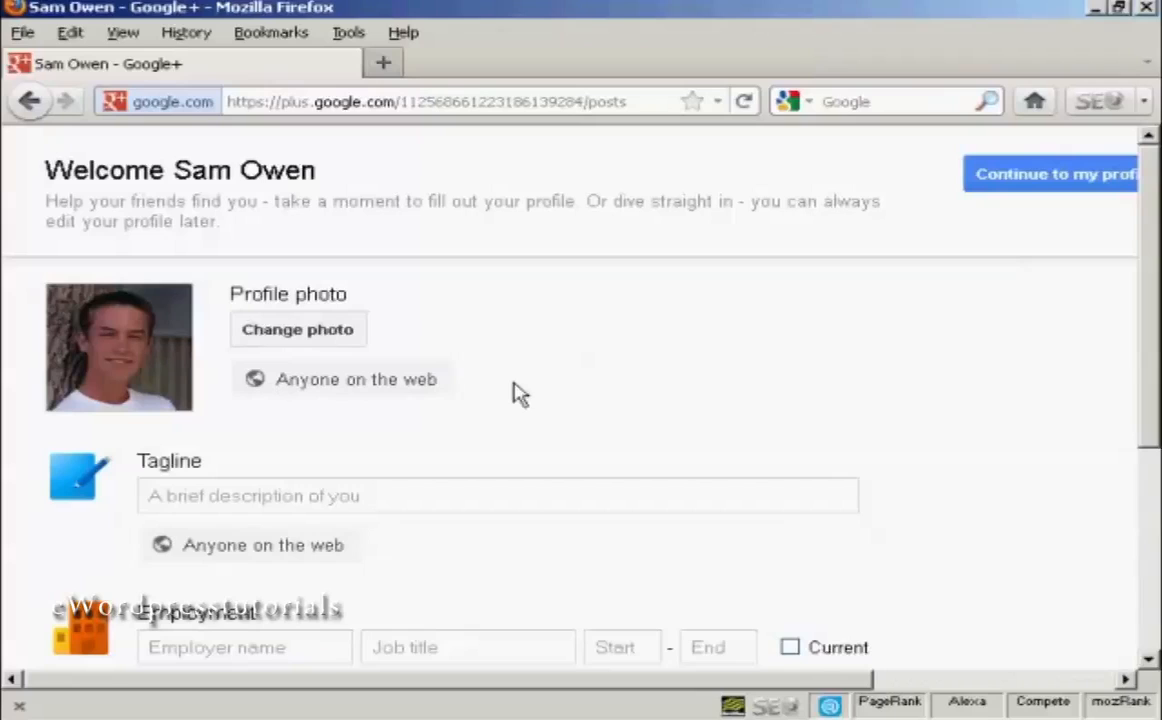
mouse_move(1148, 344)
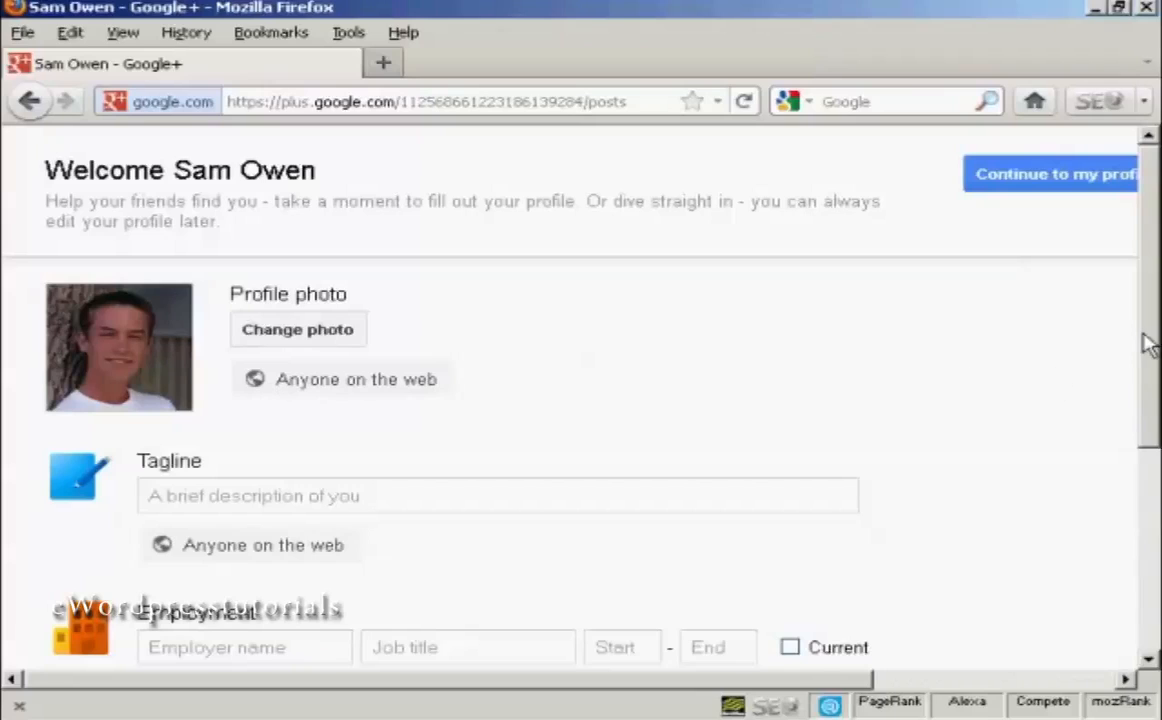
Step: Enter the tagline 'Sam Owen from the UK' and move down to the Employment and Education fields
left_click(496, 496)
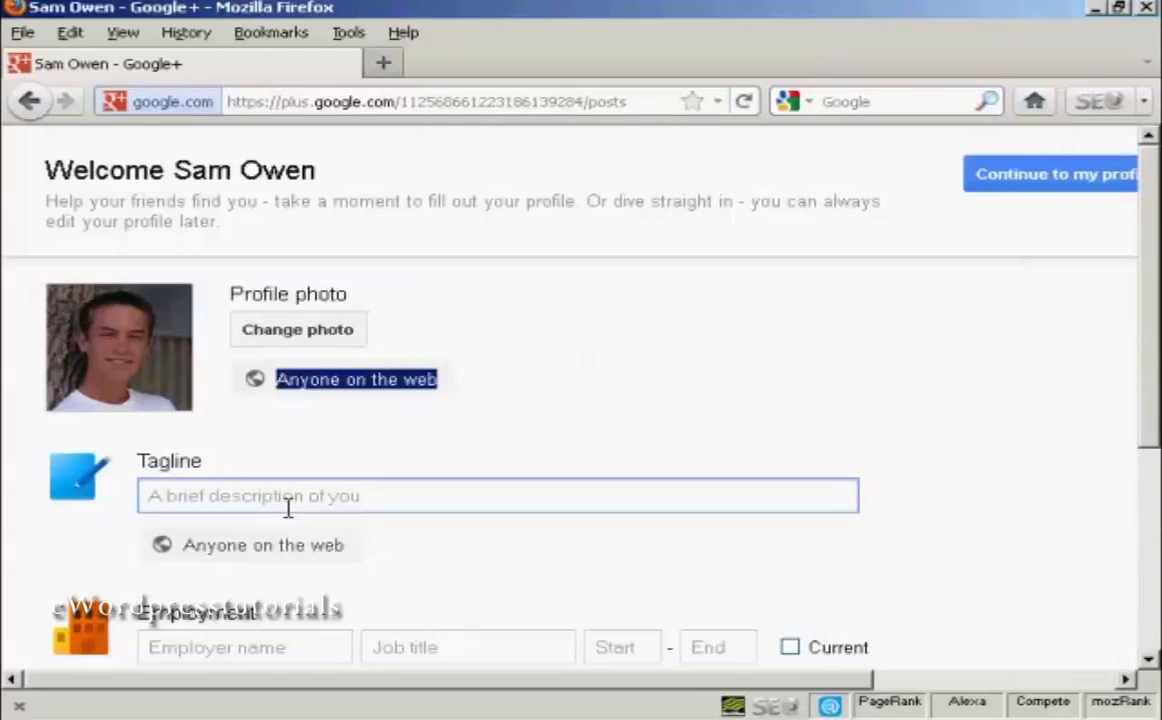
left_click(498, 496)
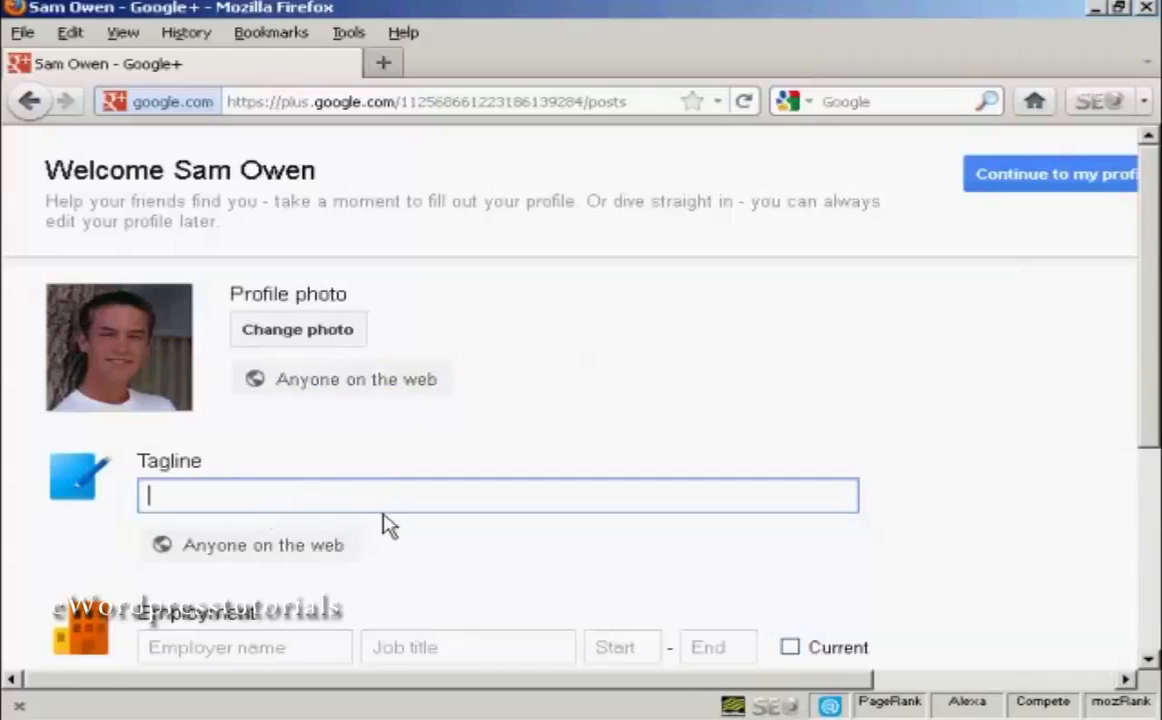
type("Sam Owen from the UK")
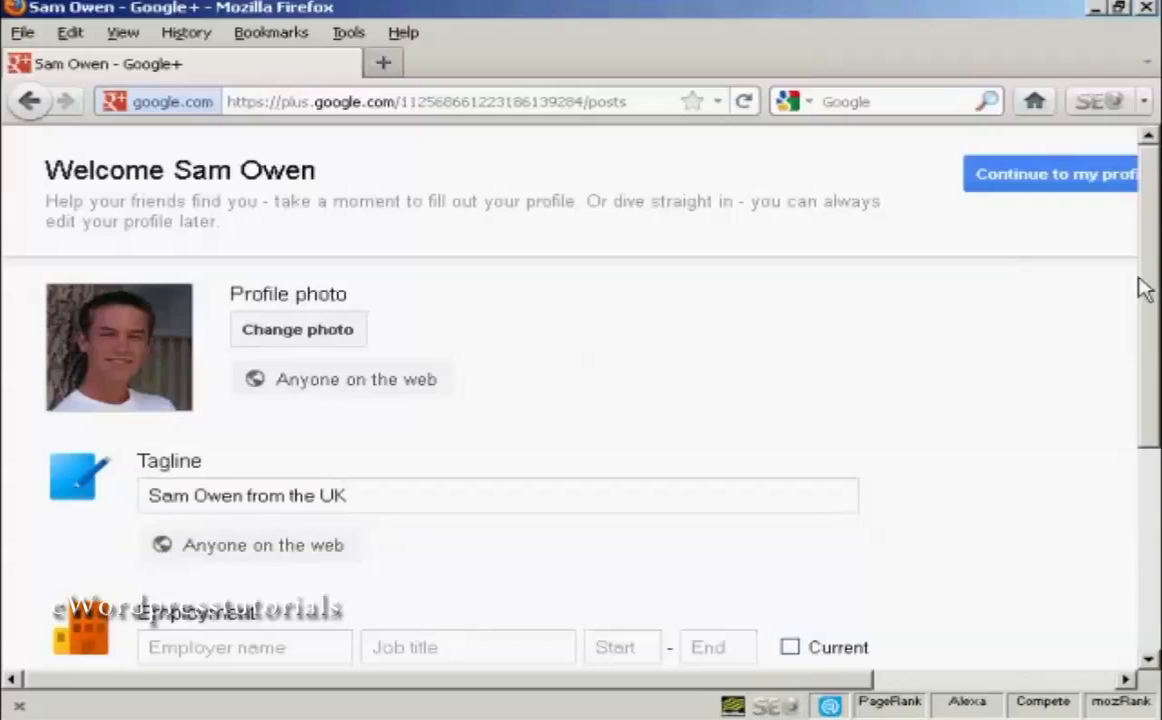
scroll("down", 3)
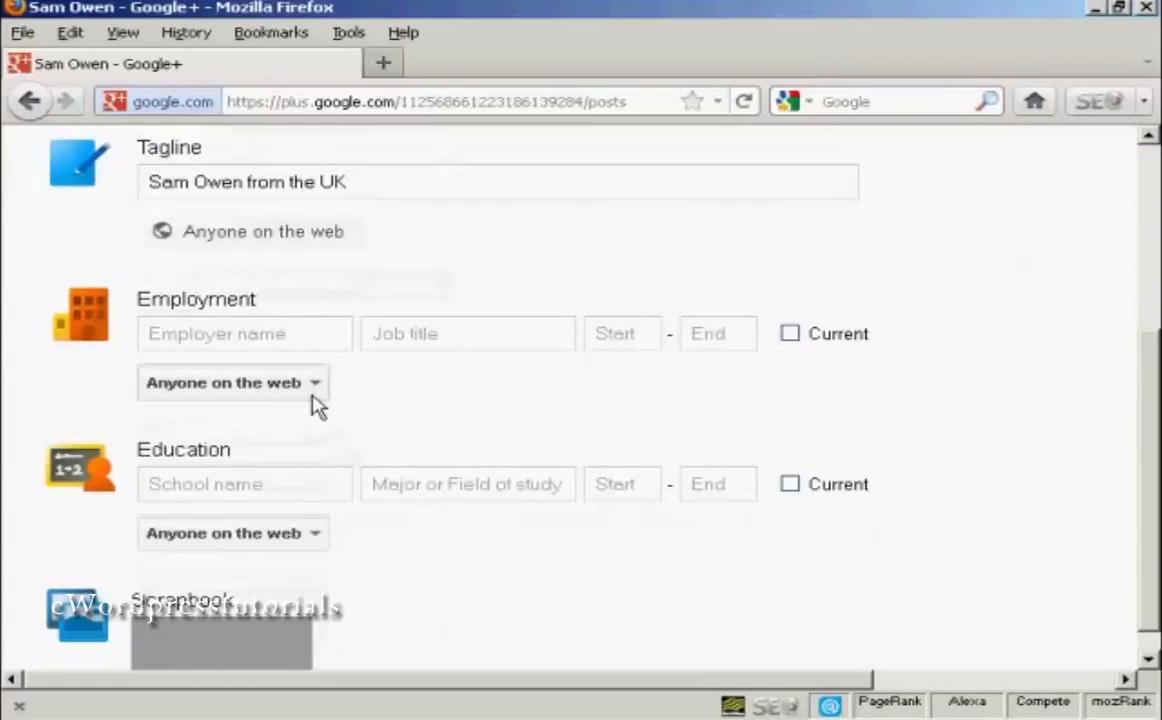
left_click(244, 332)
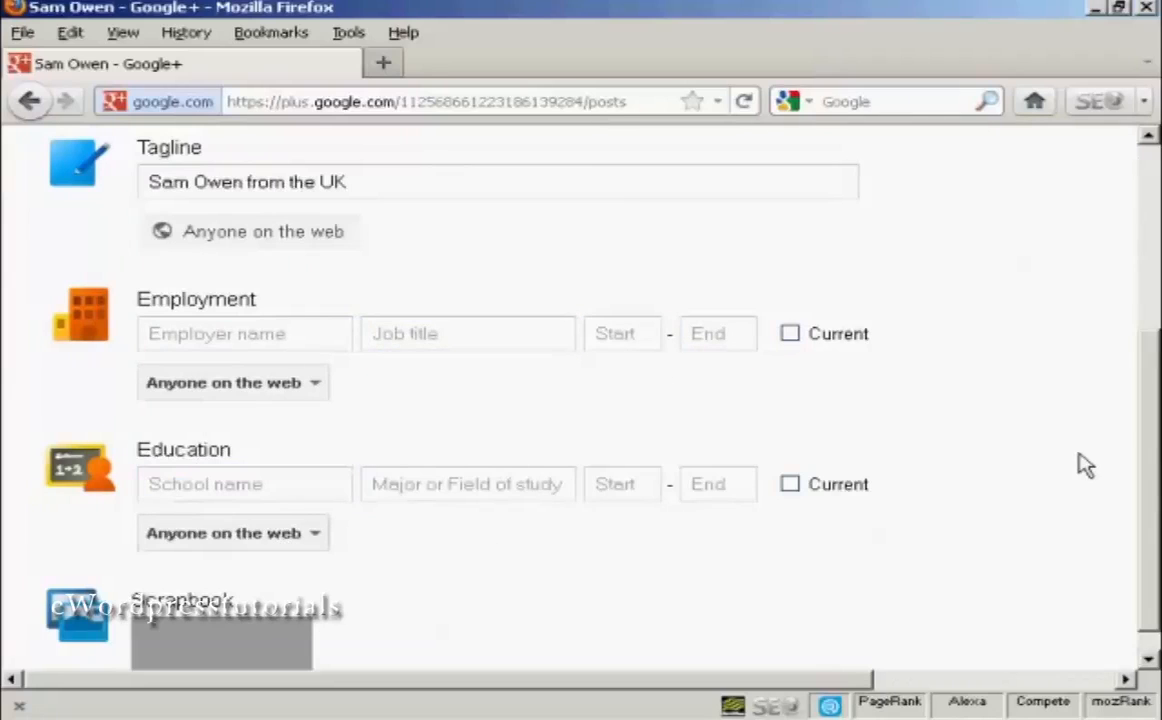
scroll("down", 3)
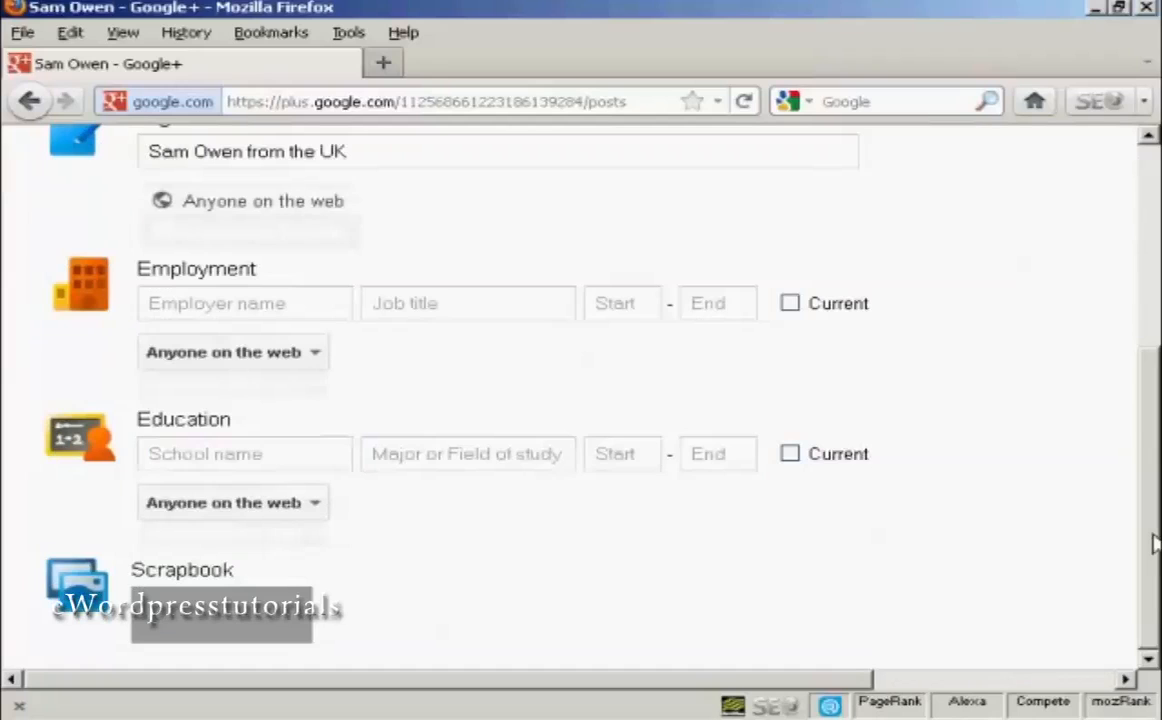
scroll("up", 3)
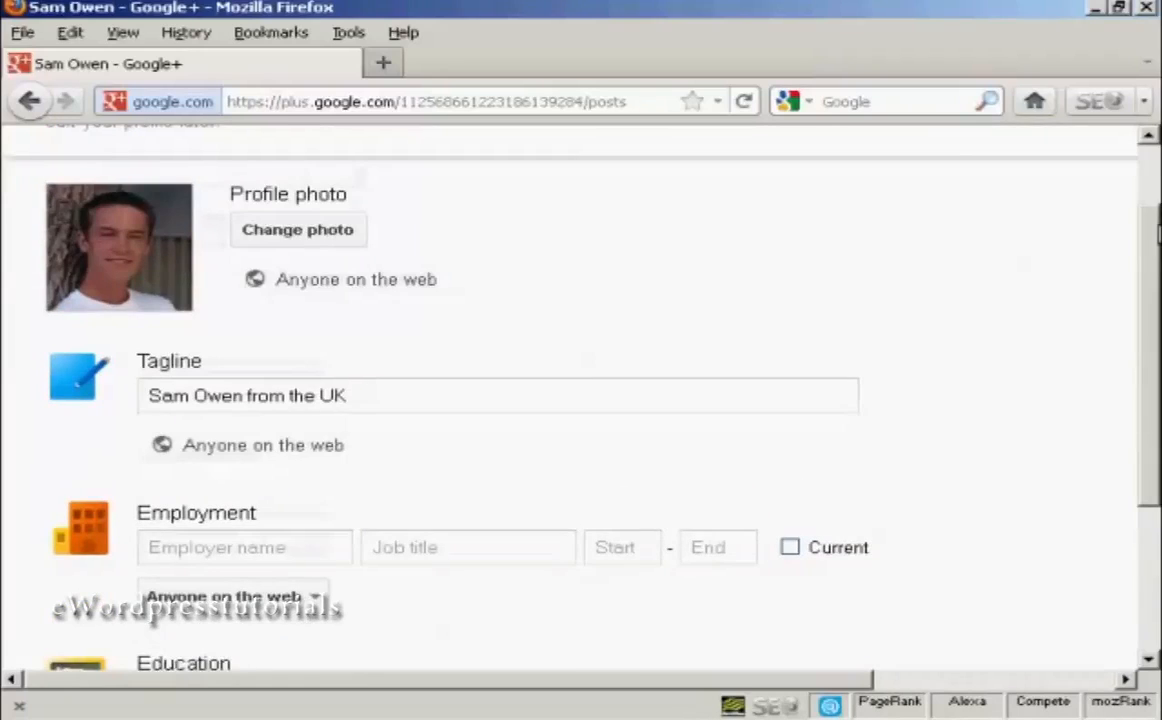
scroll("up", 3)
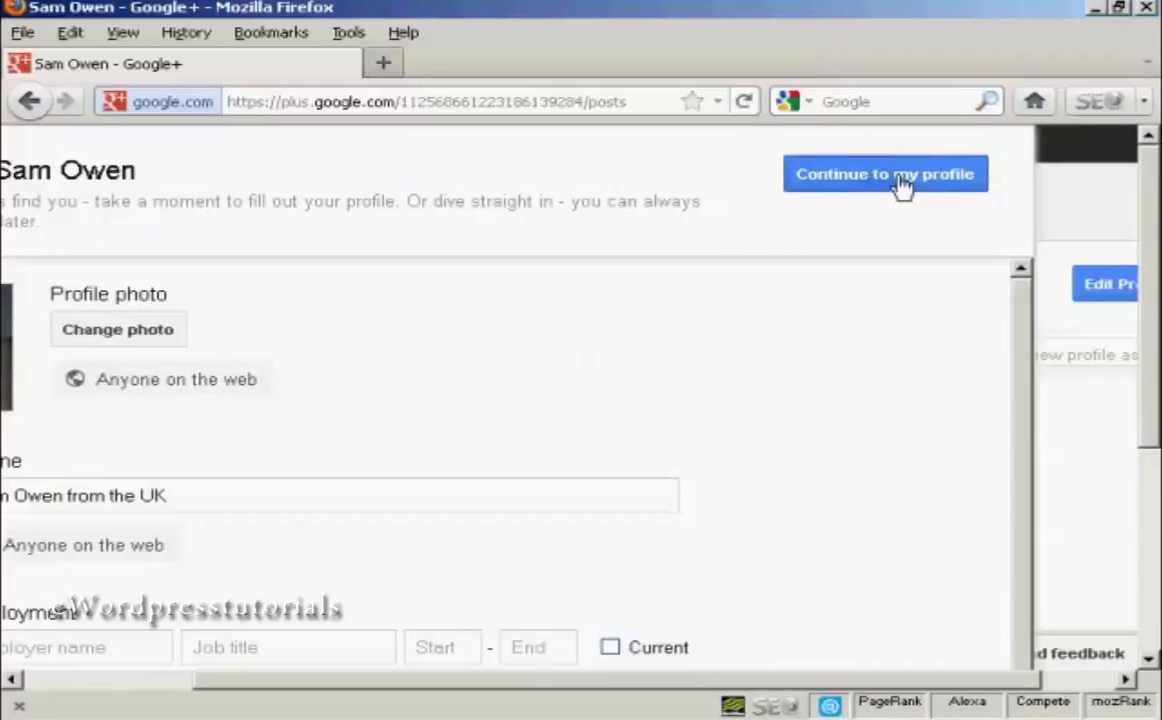
Step: Continue to the saved profile and begin changing who can see the people in Sam's circles
left_click(884, 172)
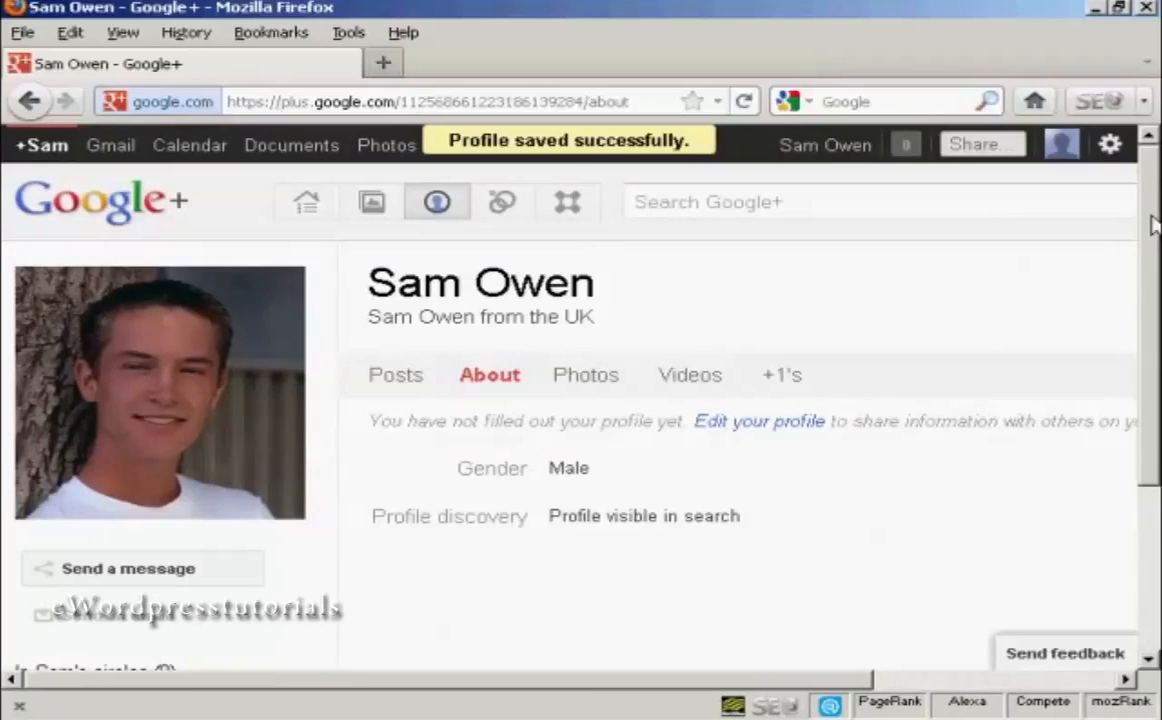
scroll("down", 3)
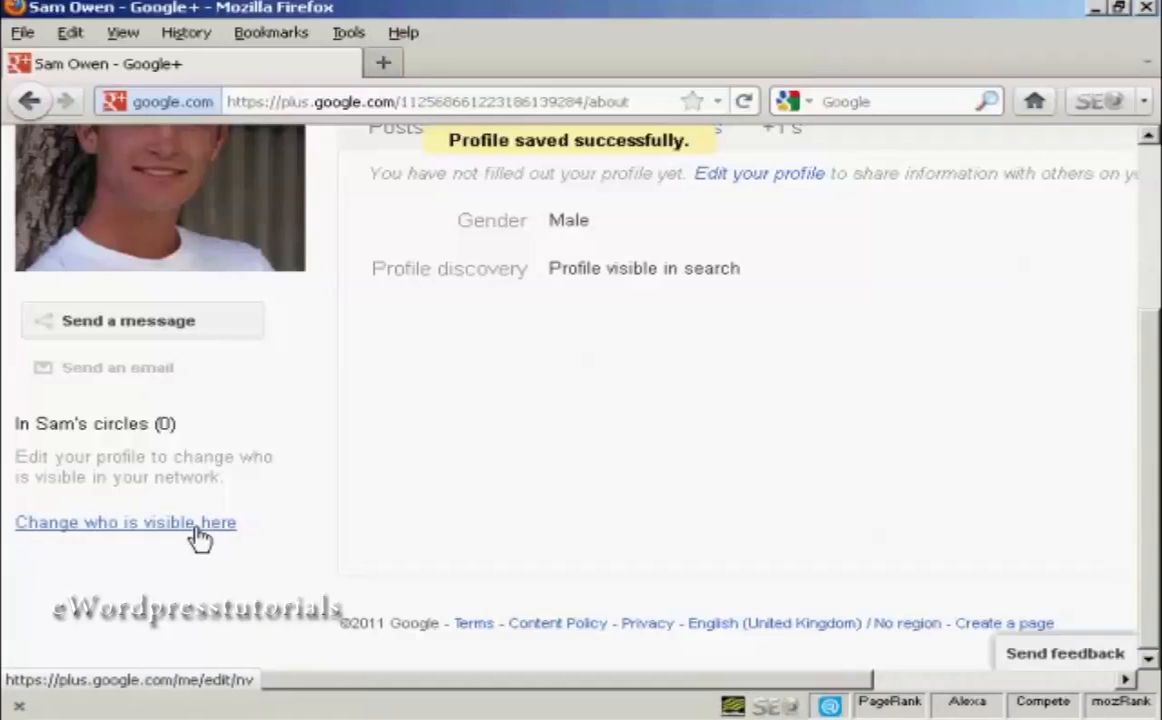
left_click(124, 522)
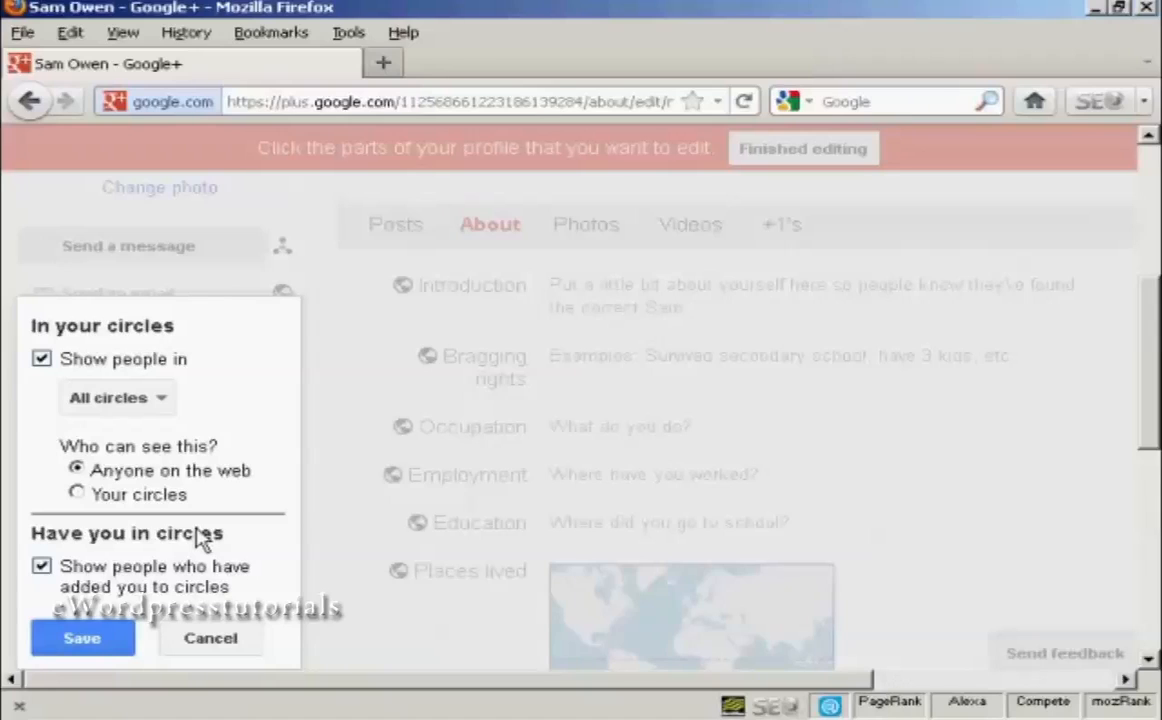
Step: Keep all circles shown but make their members visible only to Sam's own circles
left_click(116, 396)
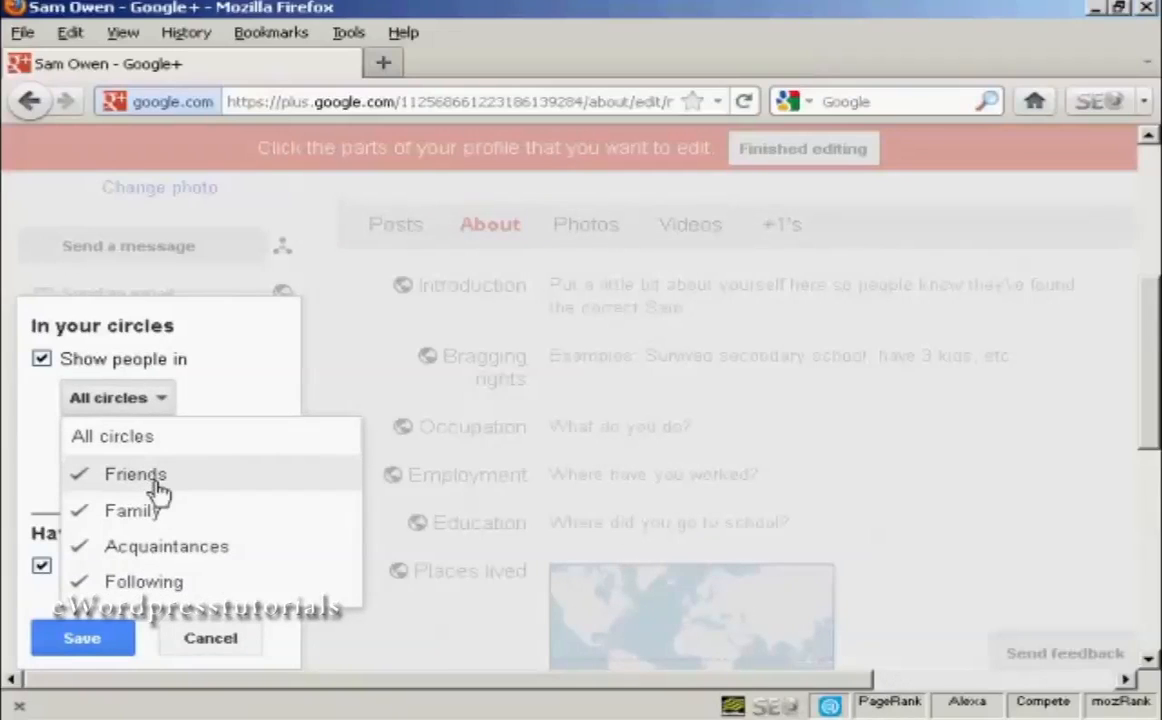
mouse_move(144, 580)
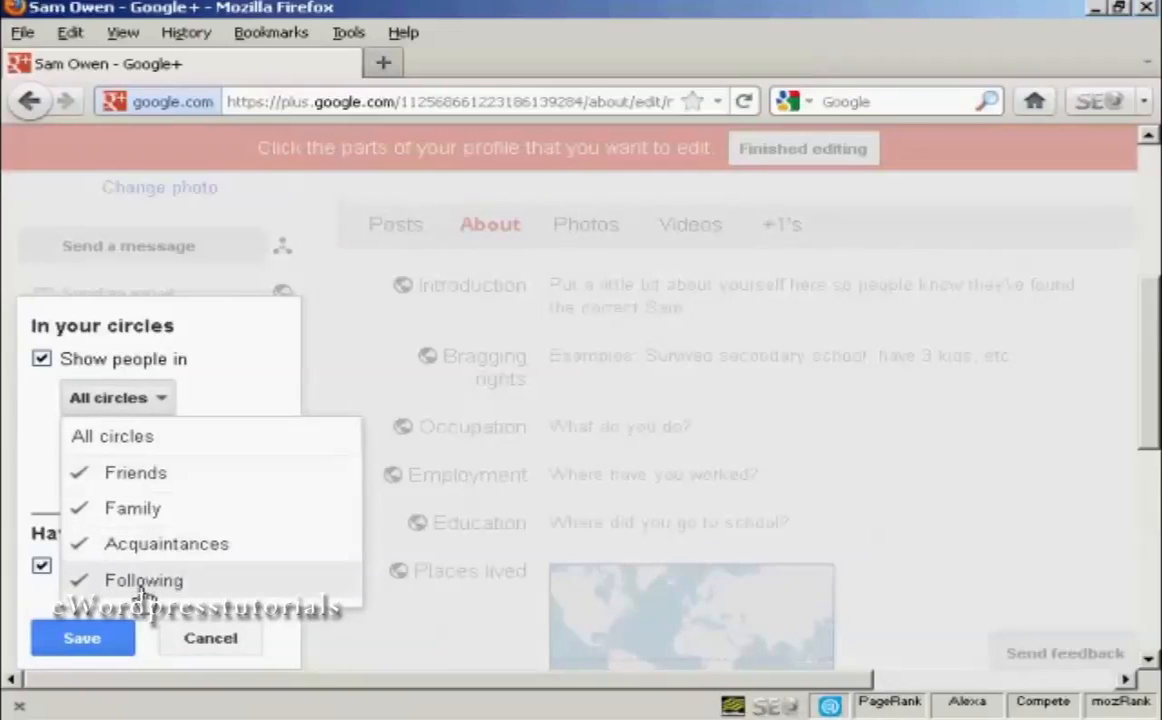
mouse_move(246, 348)
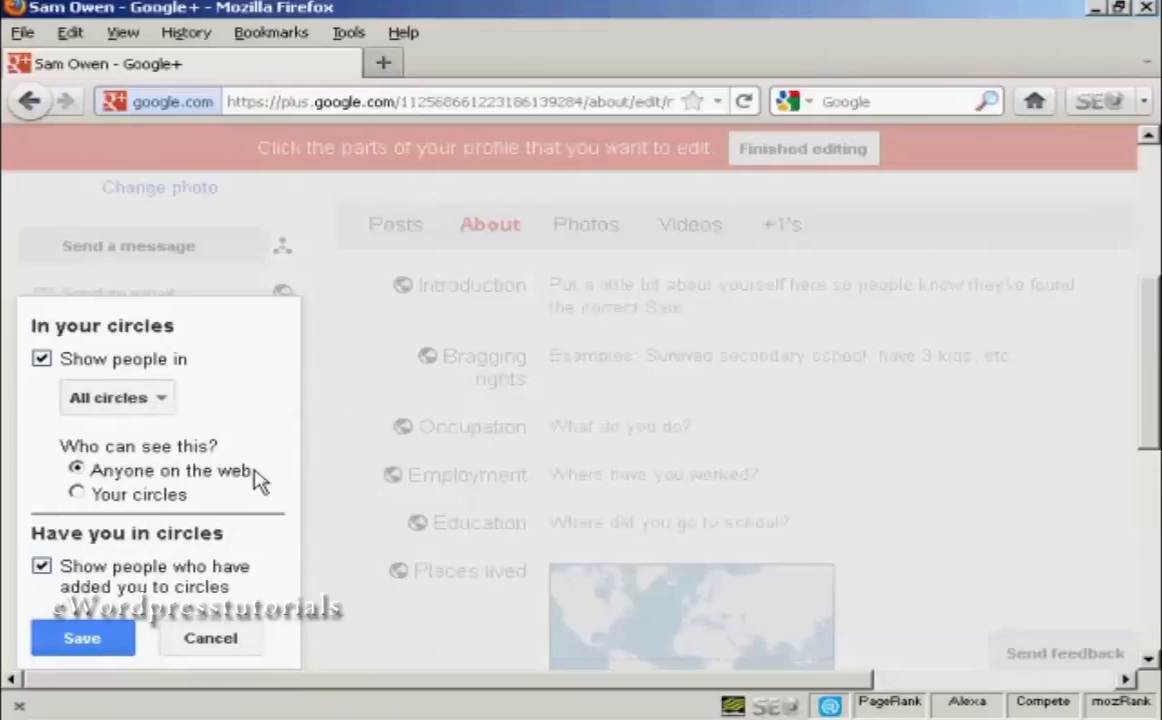
mouse_move(104, 500)
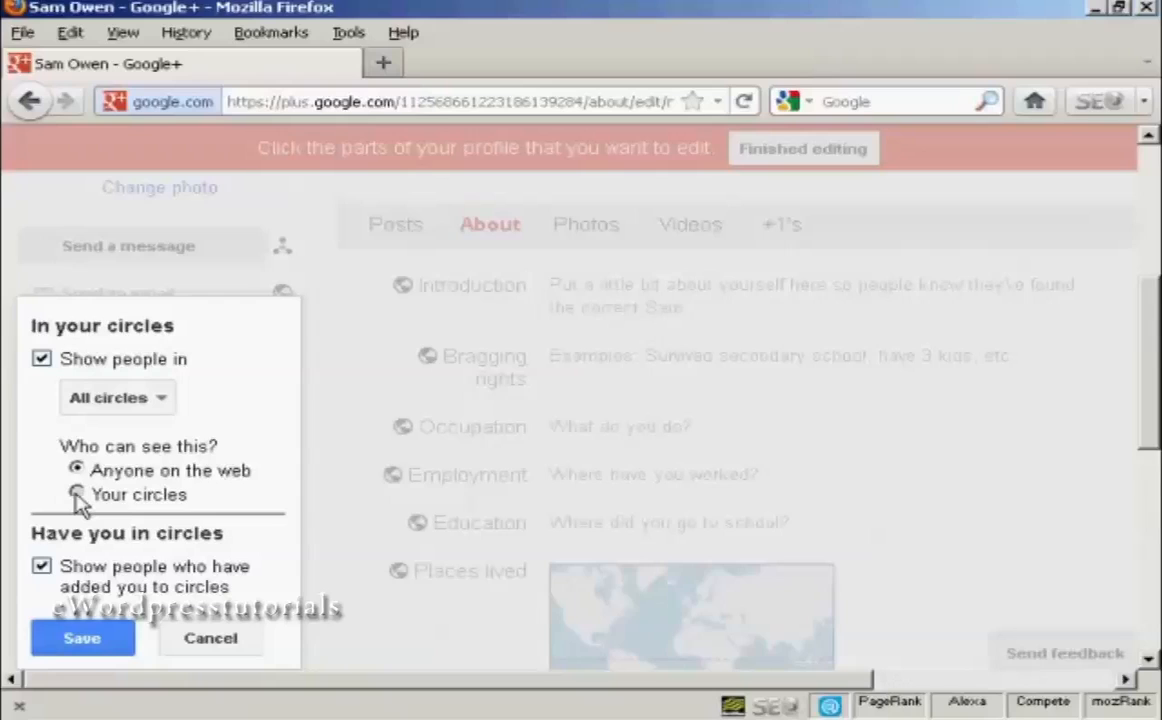
left_click(76, 494)
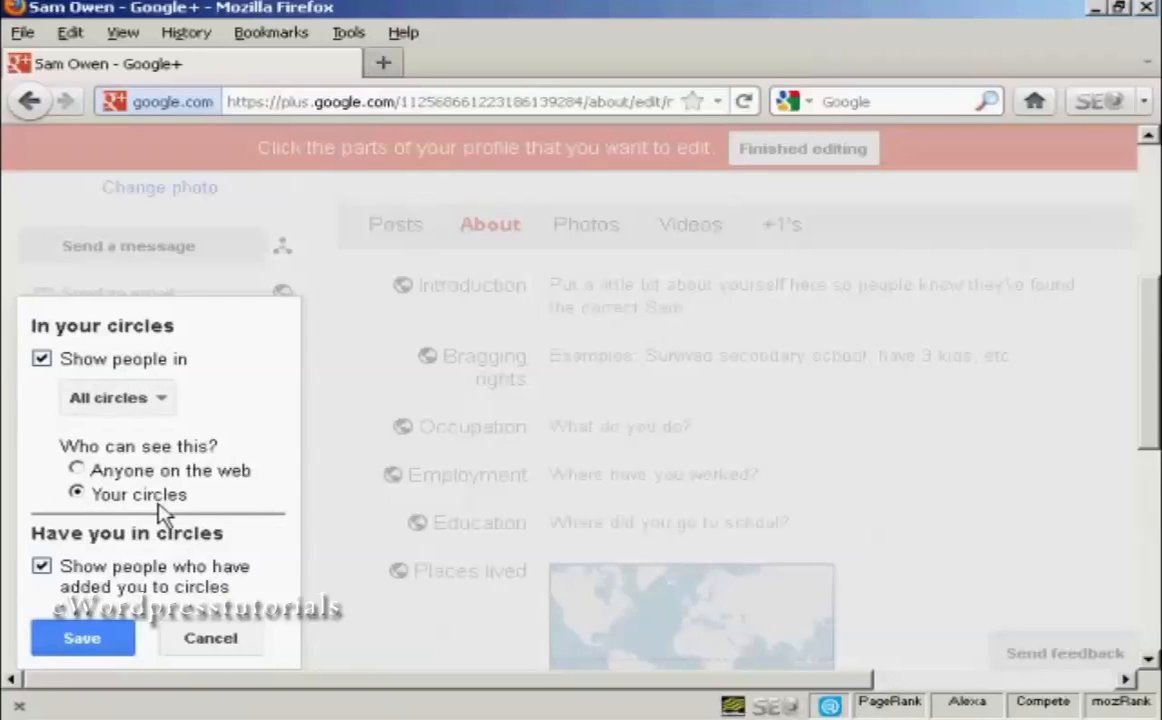
mouse_move(246, 484)
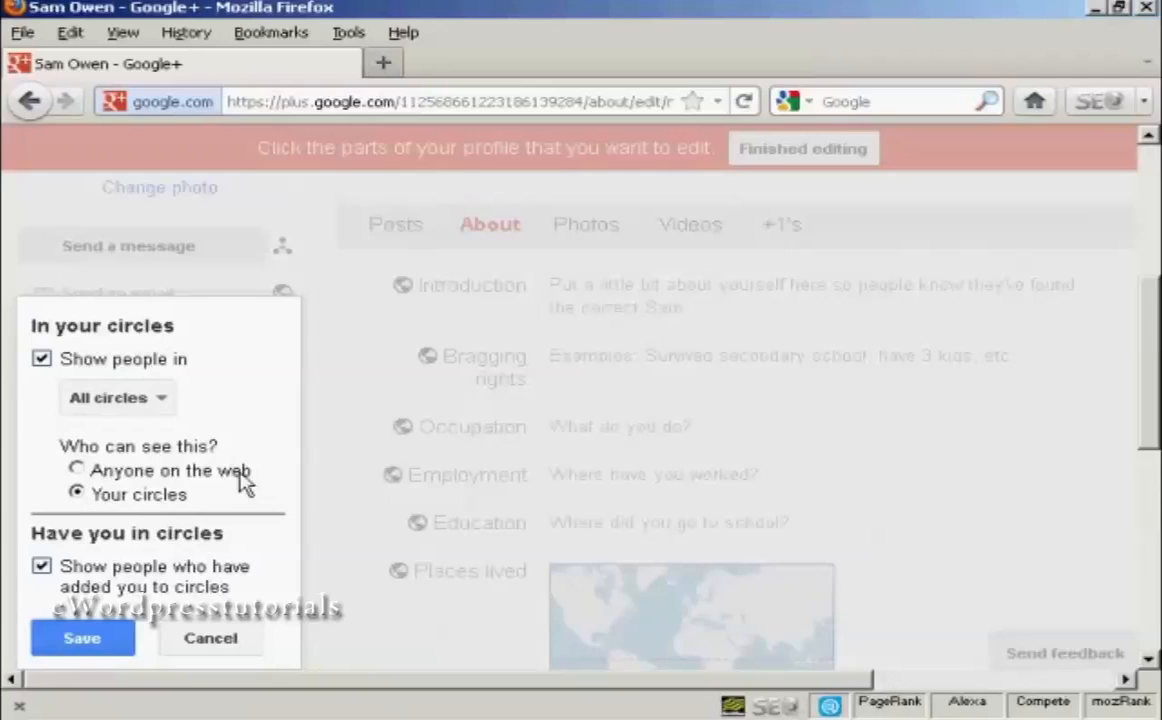
scroll("down", 3)
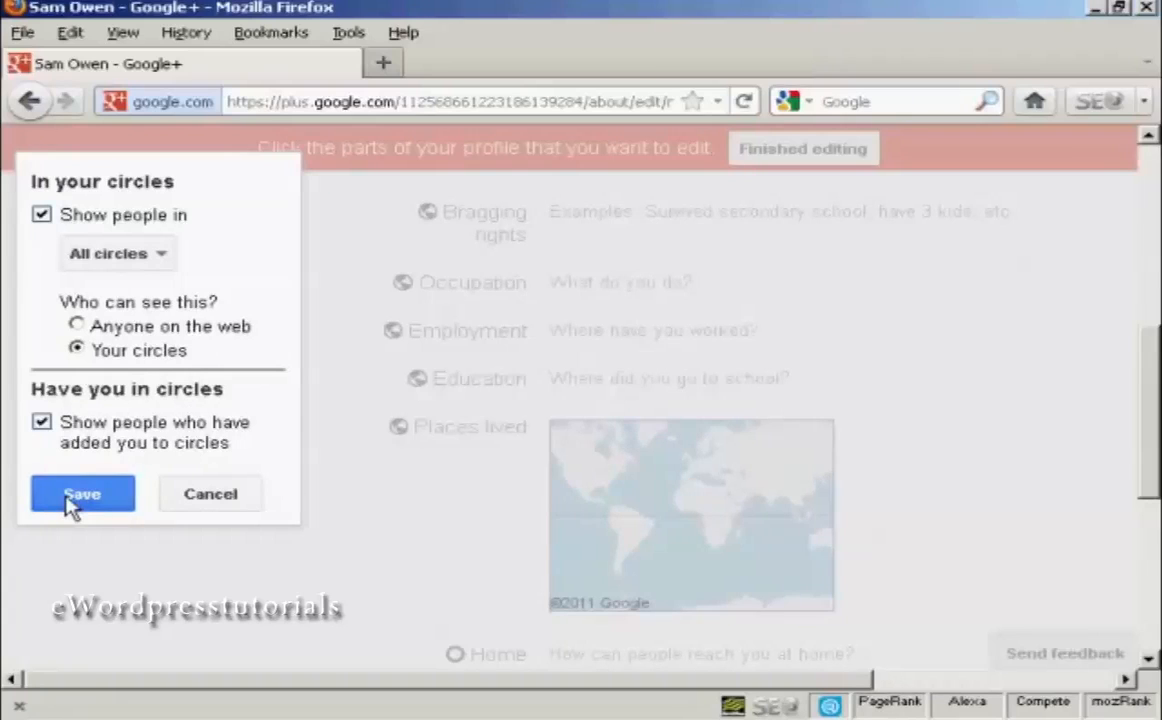
Step: Save the circle visibility setting and review the empty About profile fields below
left_click(82, 492)
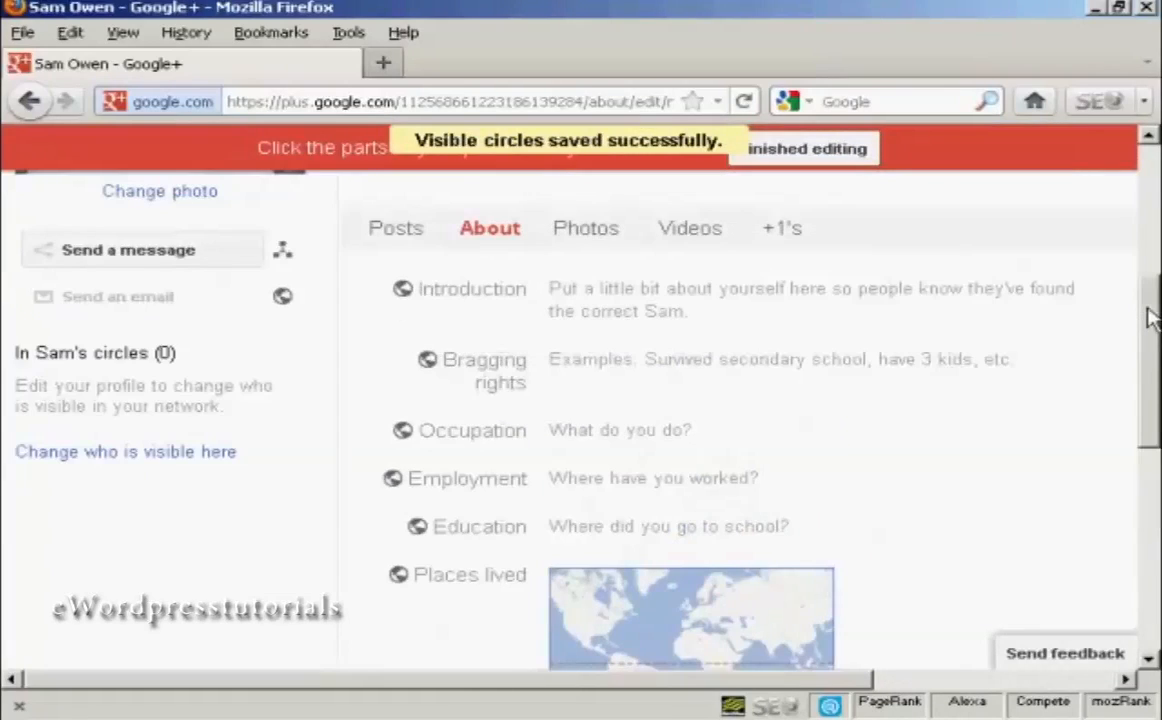
scroll("down", 3)
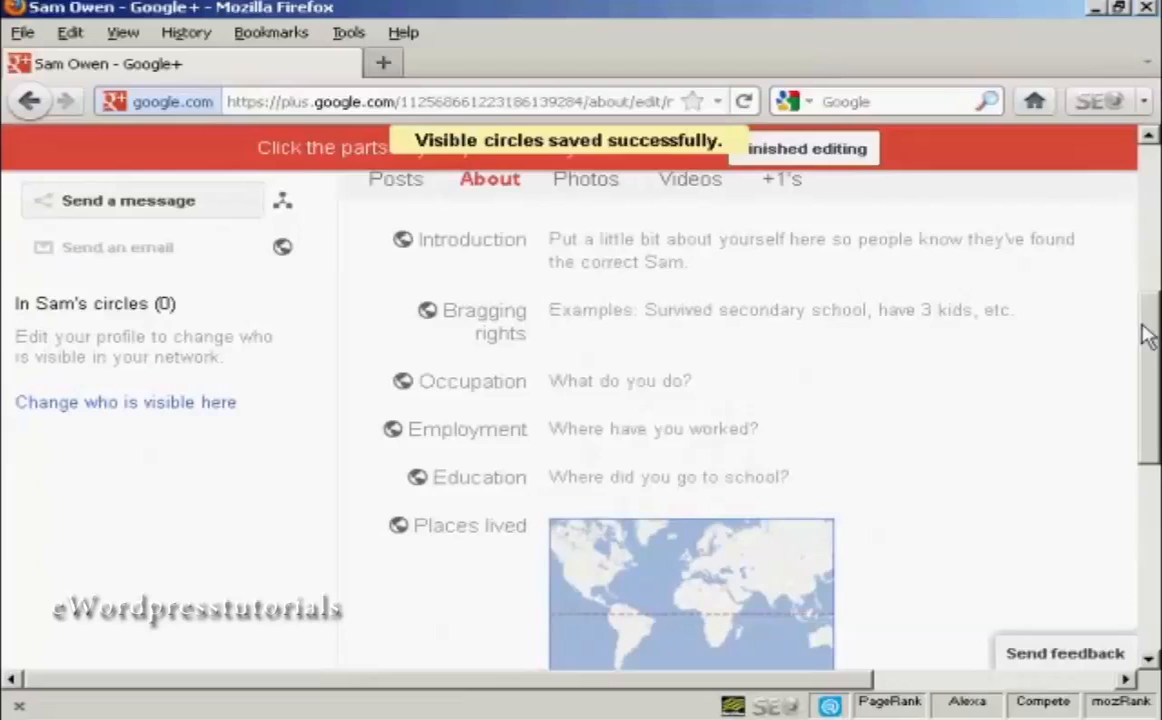
mouse_move(488, 252)
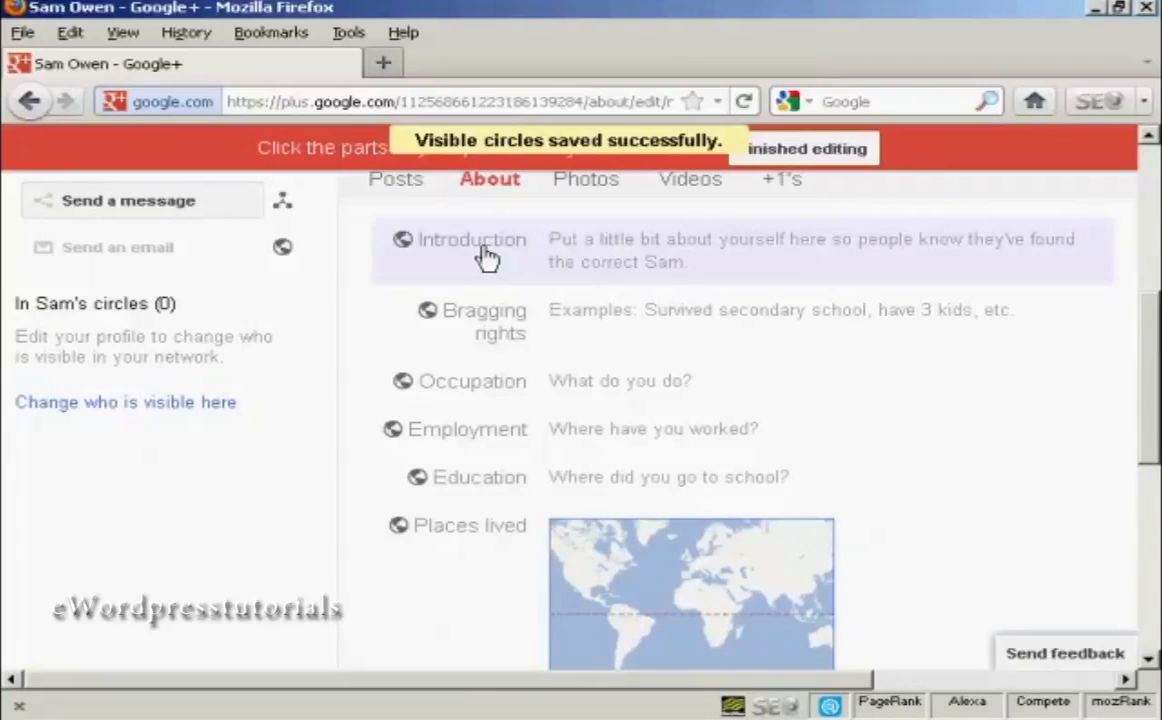
mouse_move(480, 288)
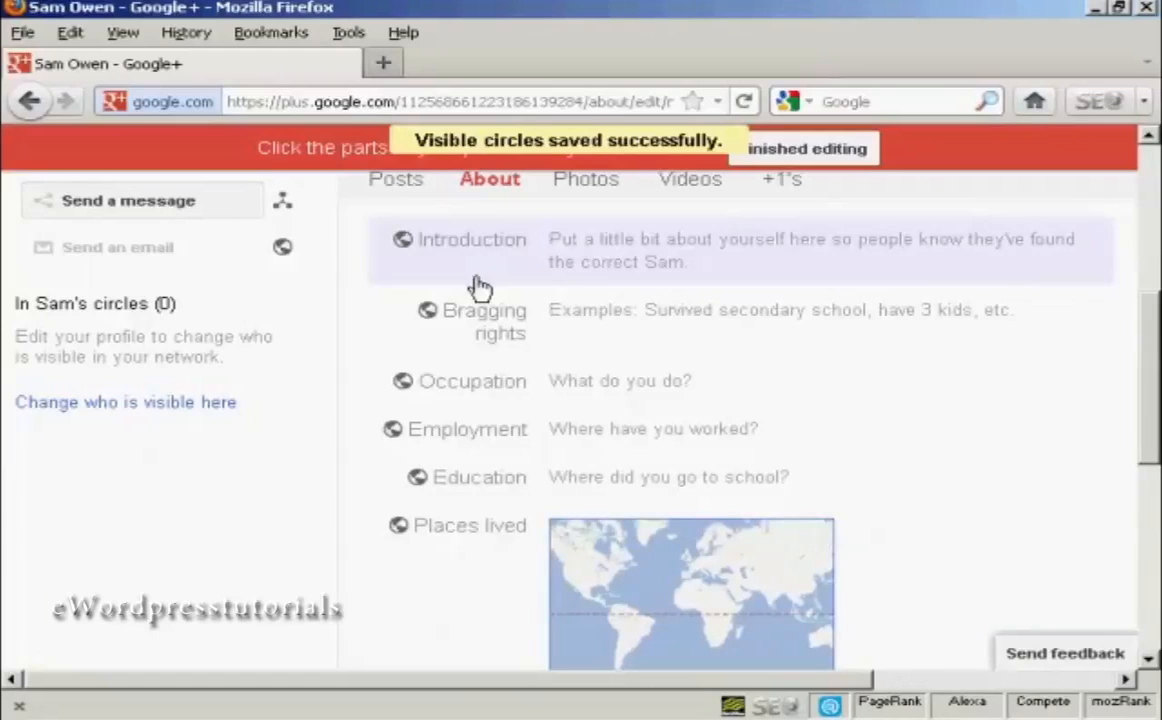
mouse_move(490, 388)
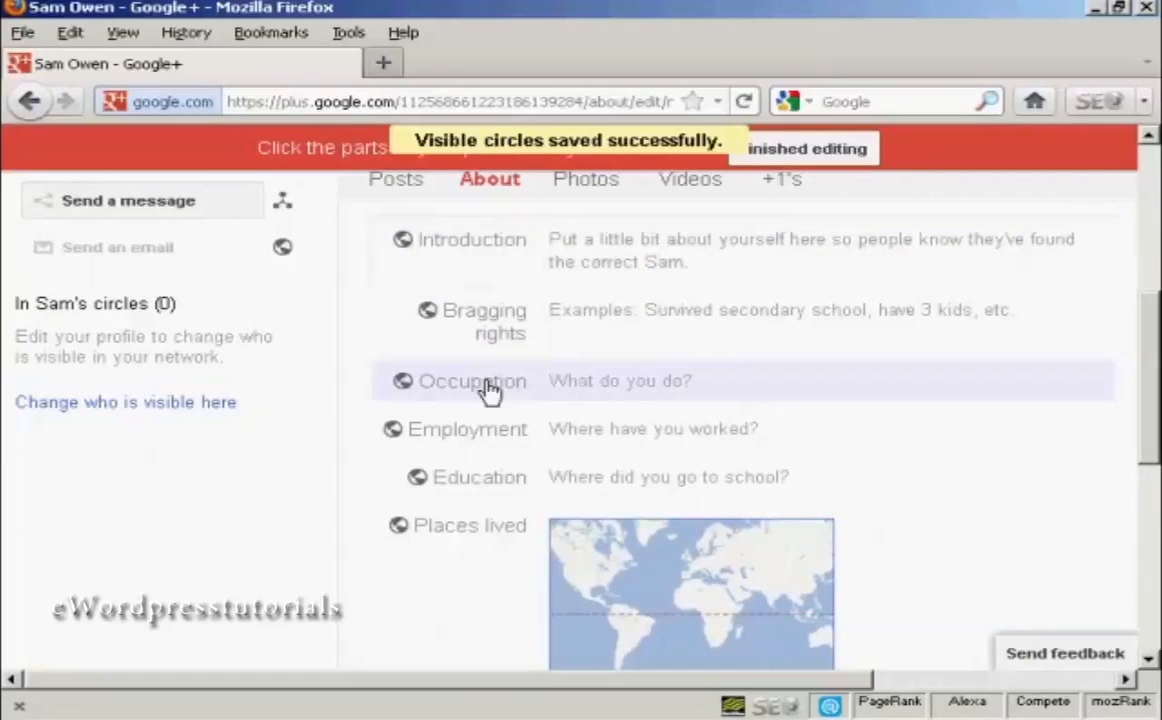
mouse_move(476, 548)
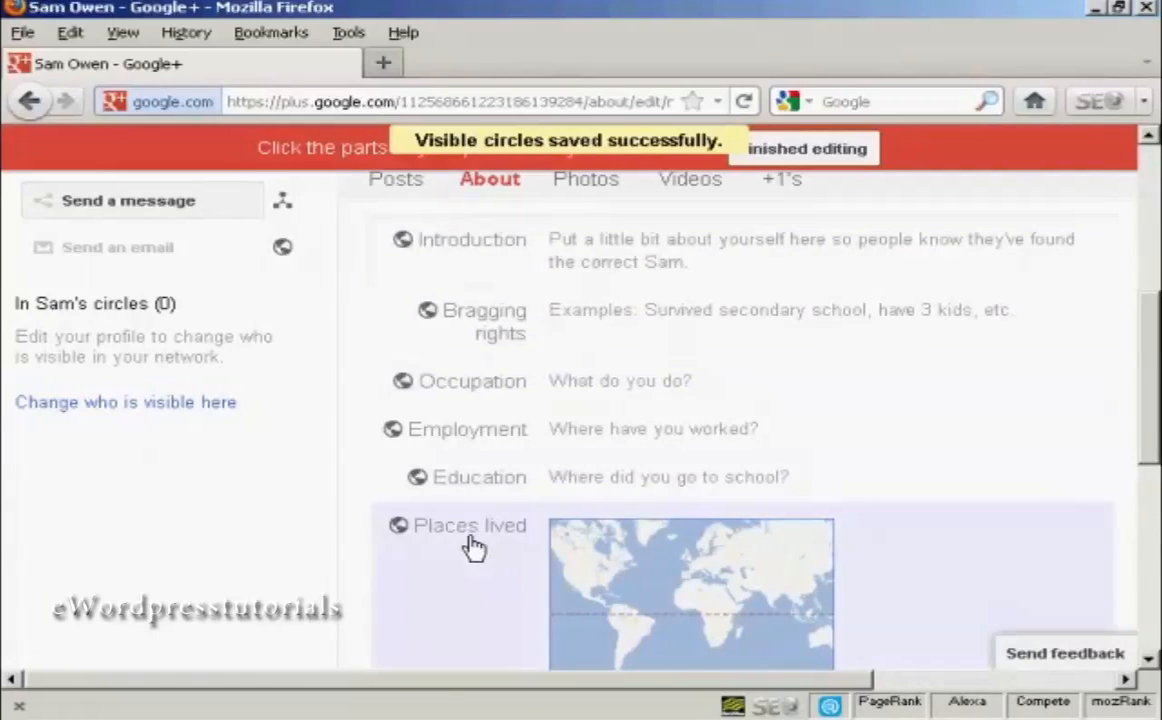
scroll("down", 3)
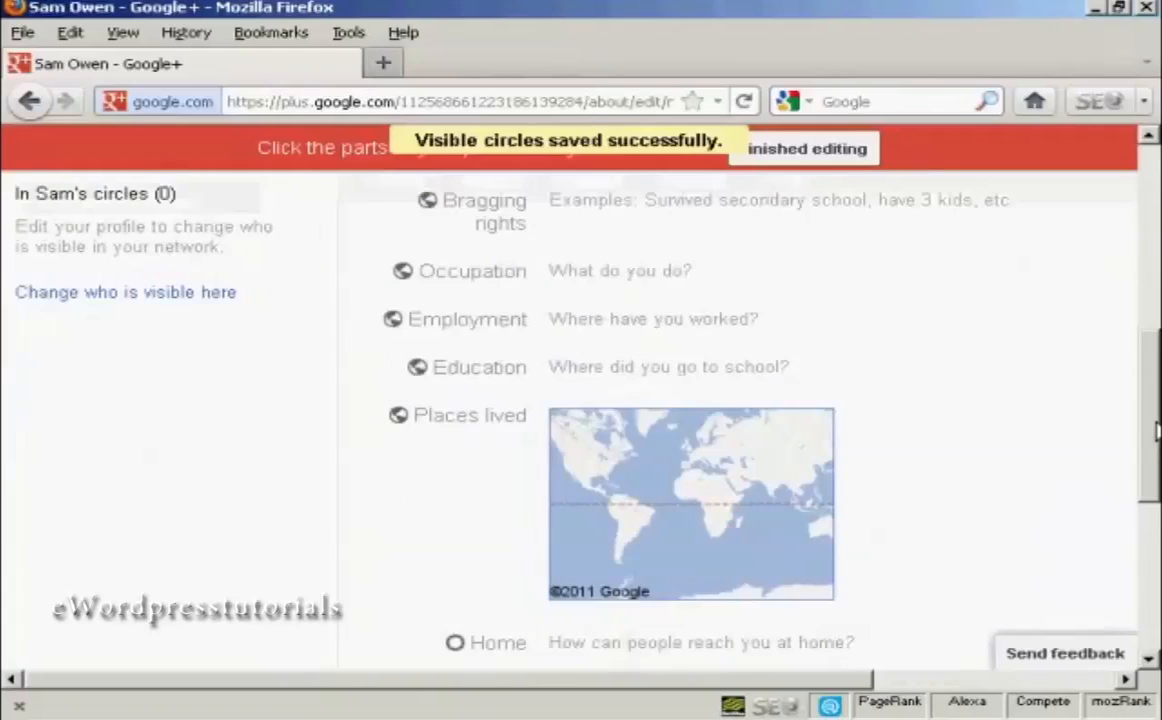
scroll("down", 3)
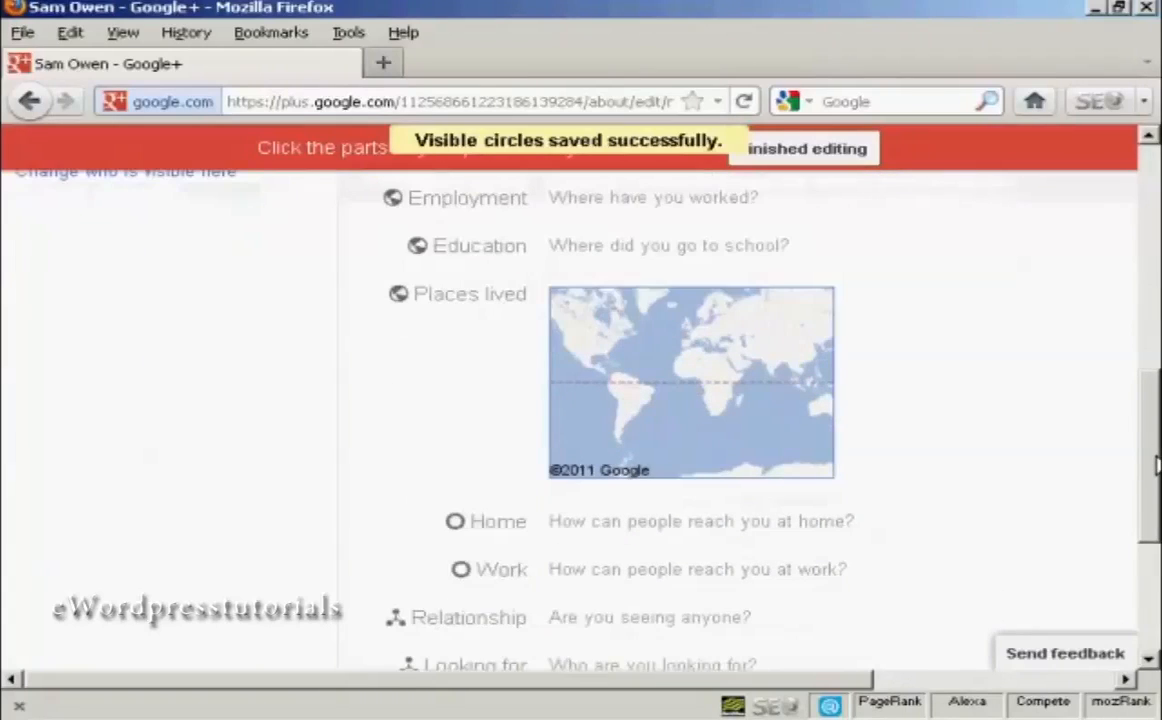
scroll("down", 3)
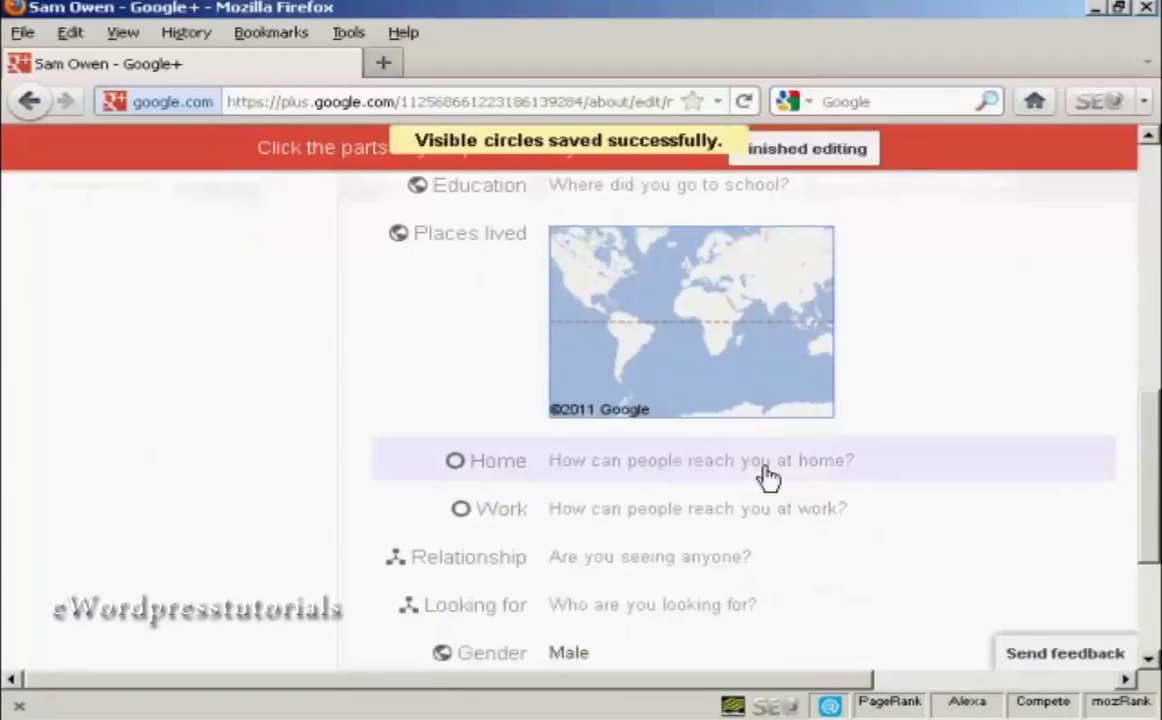
mouse_move(462, 496)
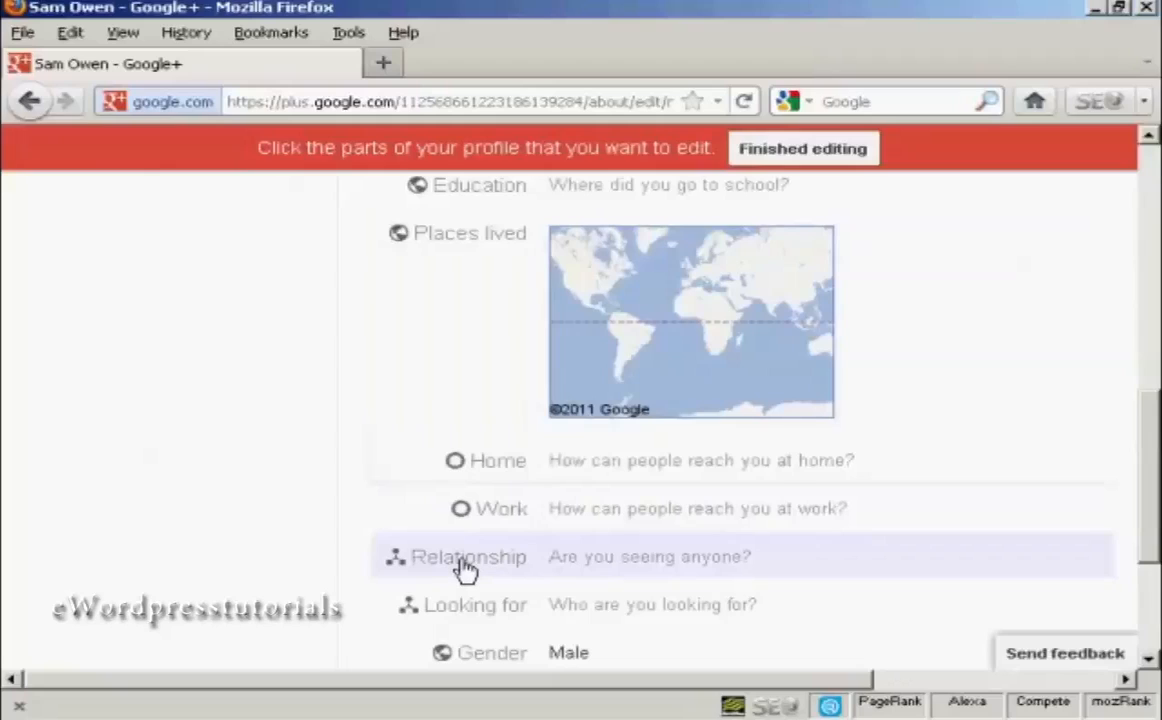
mouse_move(478, 620)
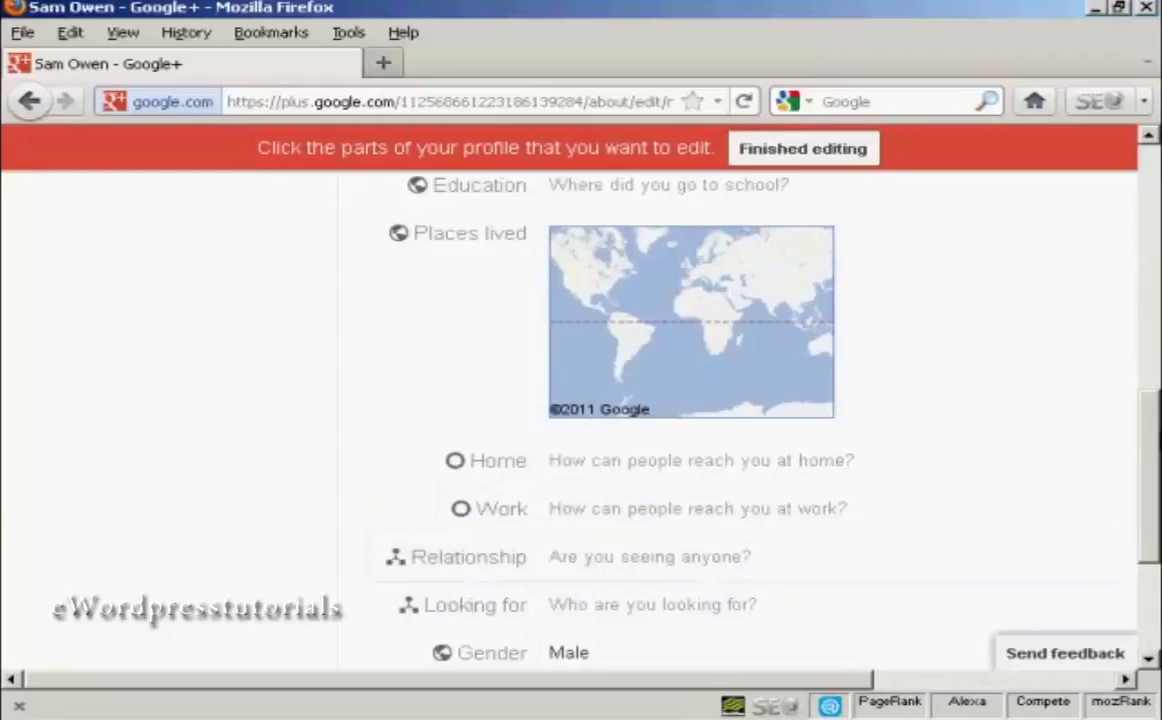
Step: Look at the Looking for editor and close it without changes
left_click(476, 604)
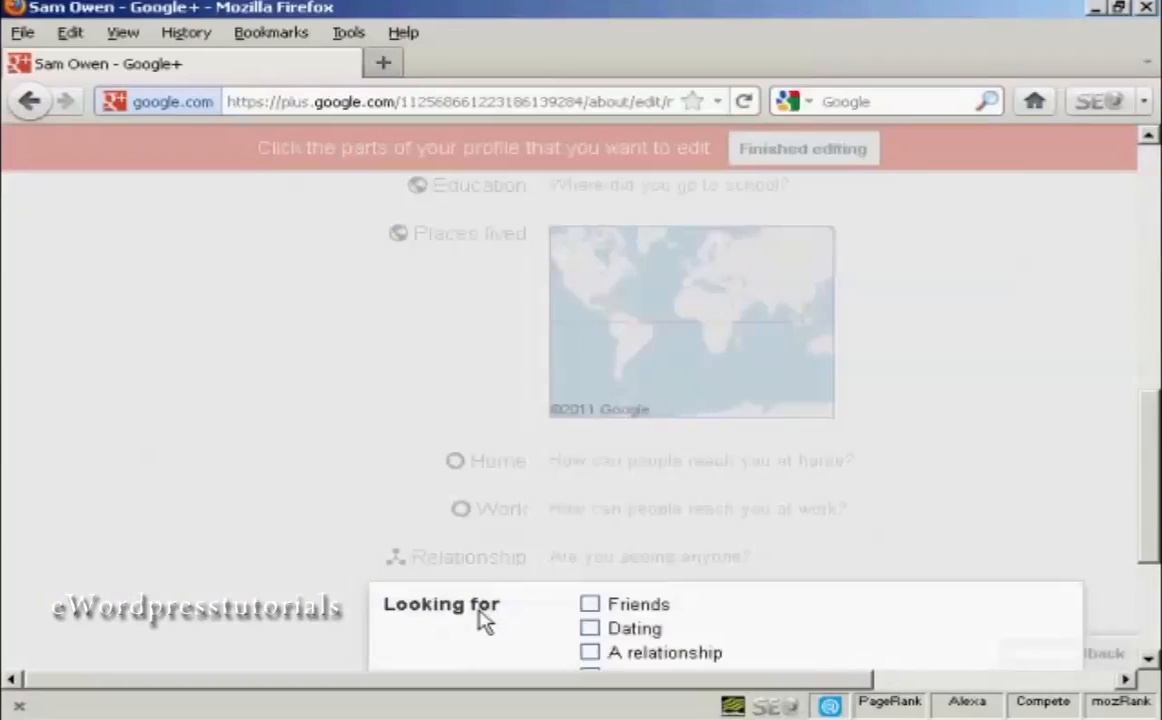
scroll("down", 3)
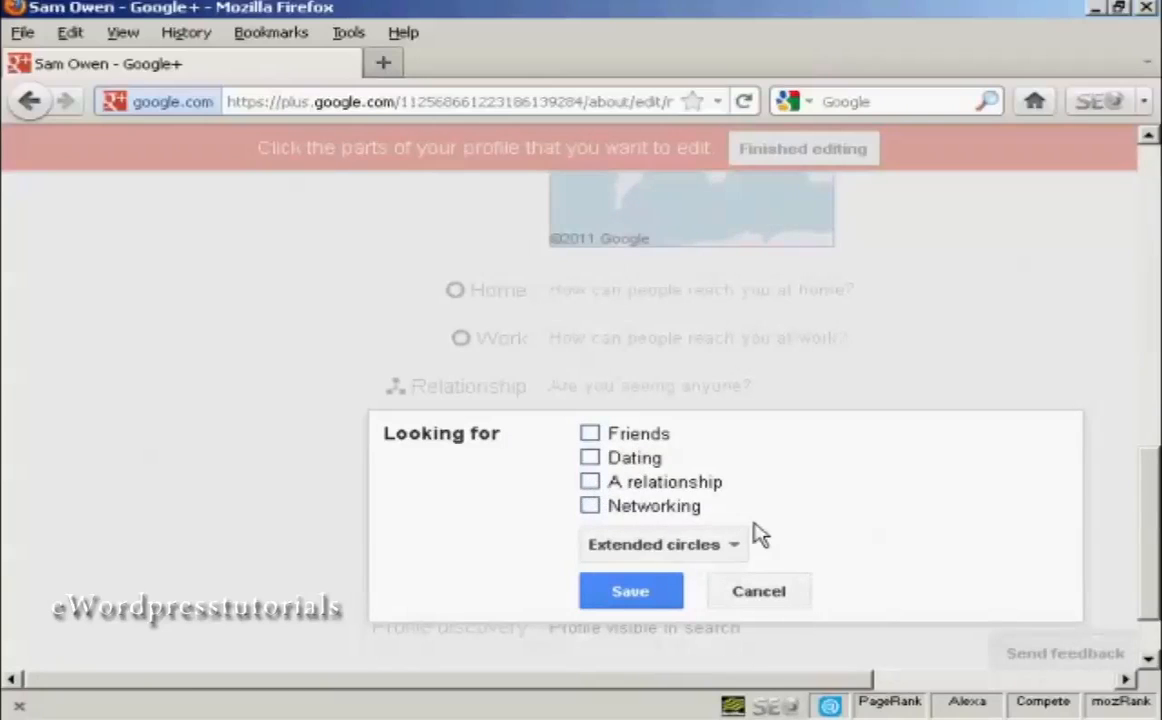
mouse_move(736, 470)
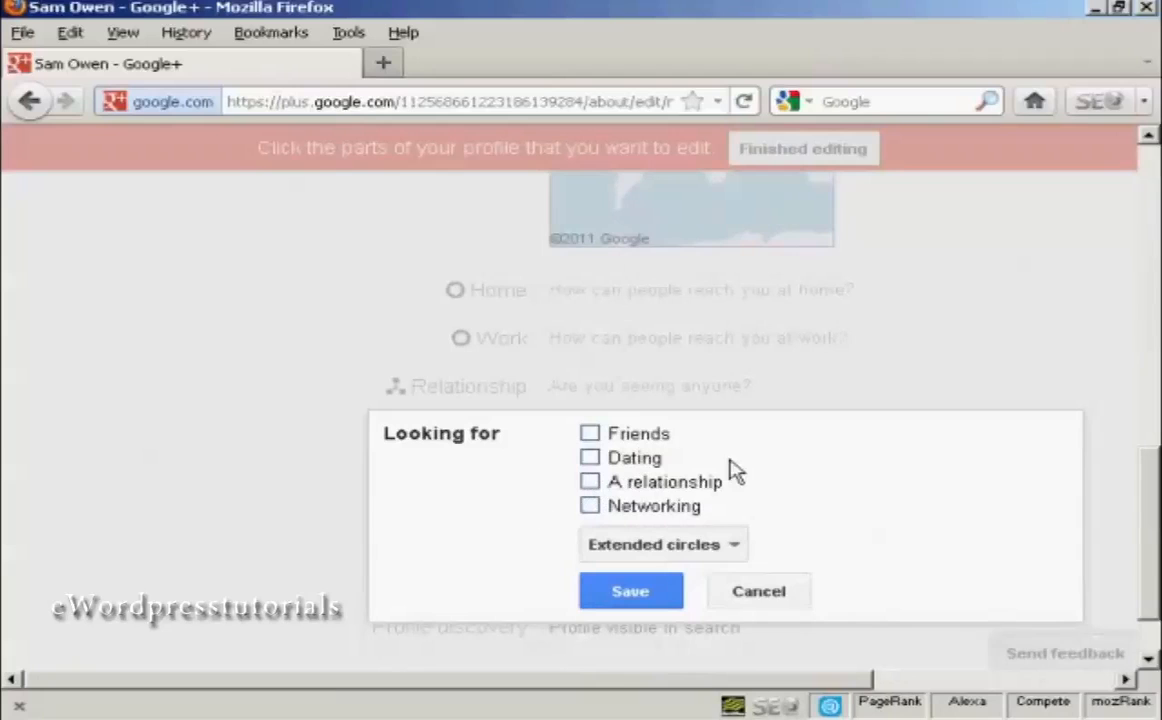
left_click(758, 592)
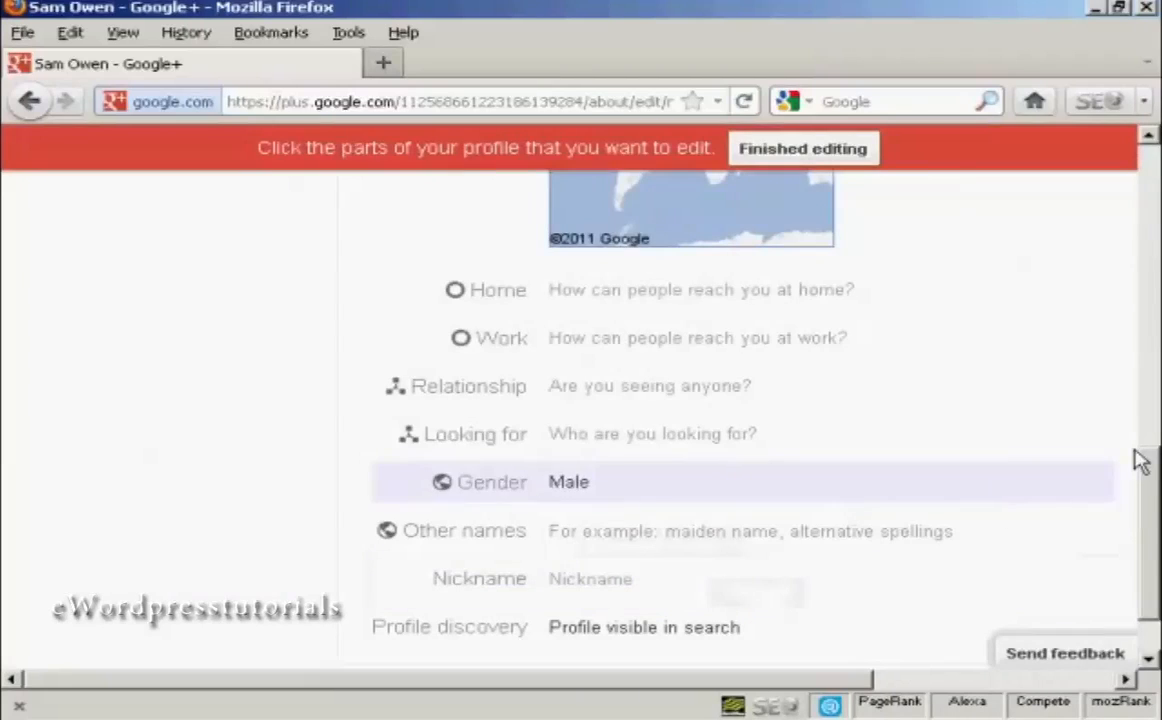
Step: Keep 'Help others find my profile in search results' enabled in Profile discovery and save it
scroll("down", 3)
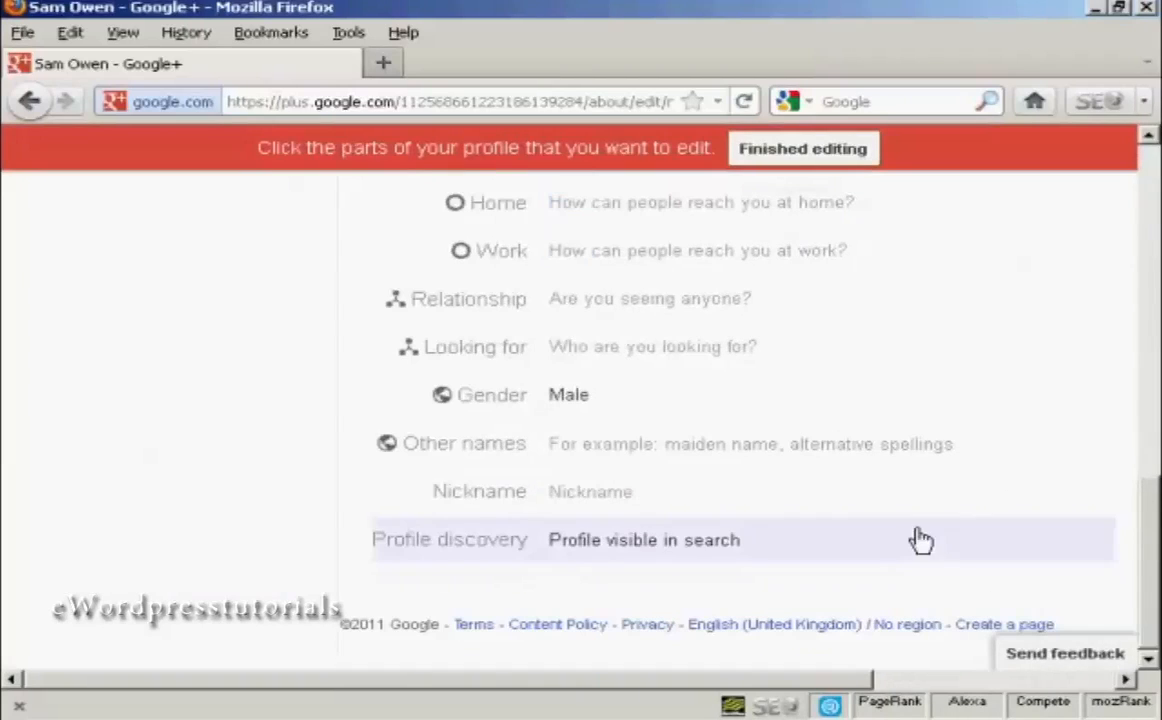
mouse_move(616, 552)
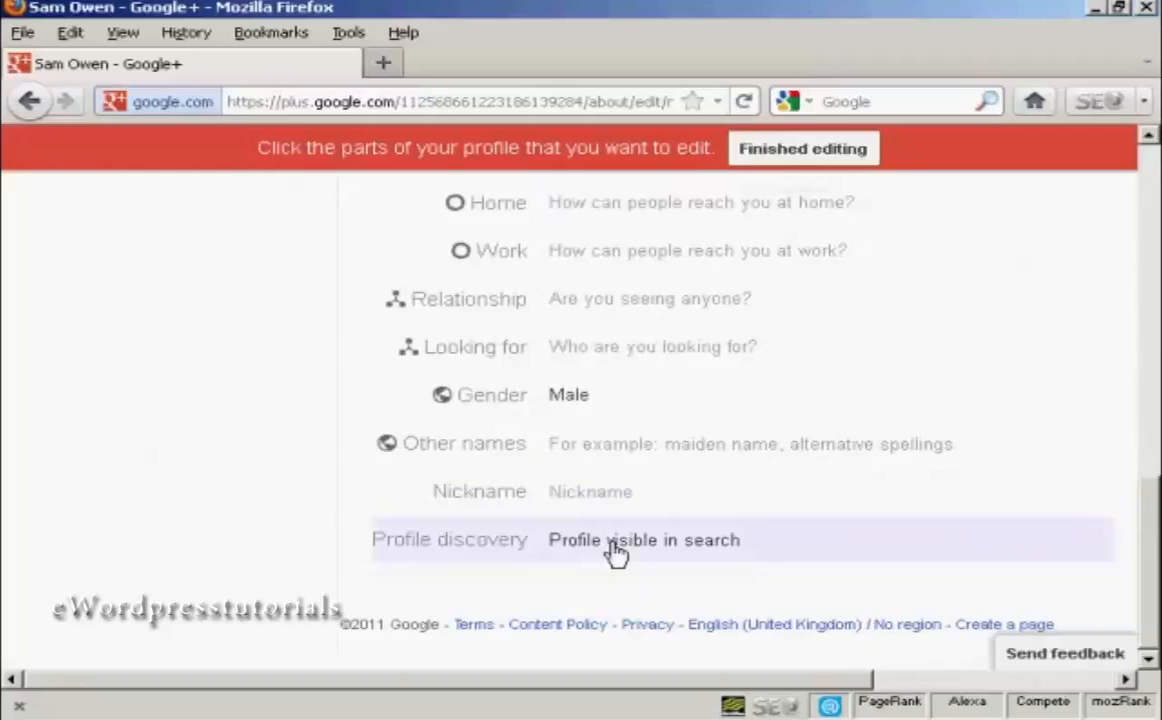
mouse_move(704, 558)
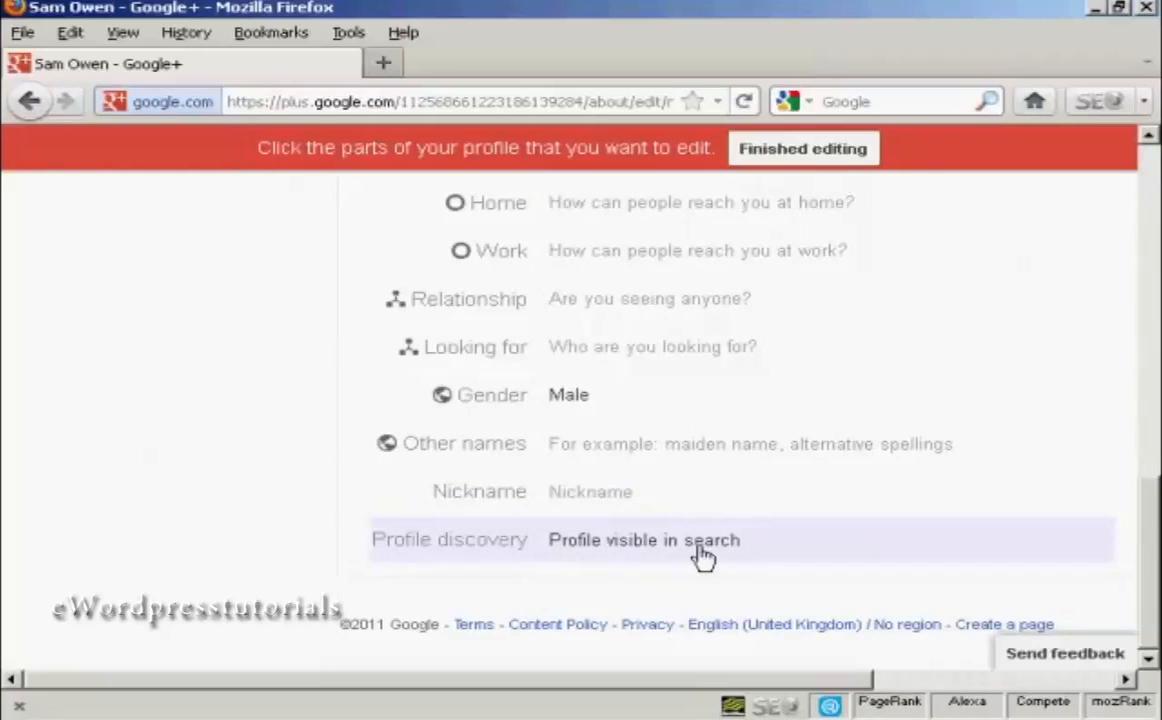
mouse_move(638, 552)
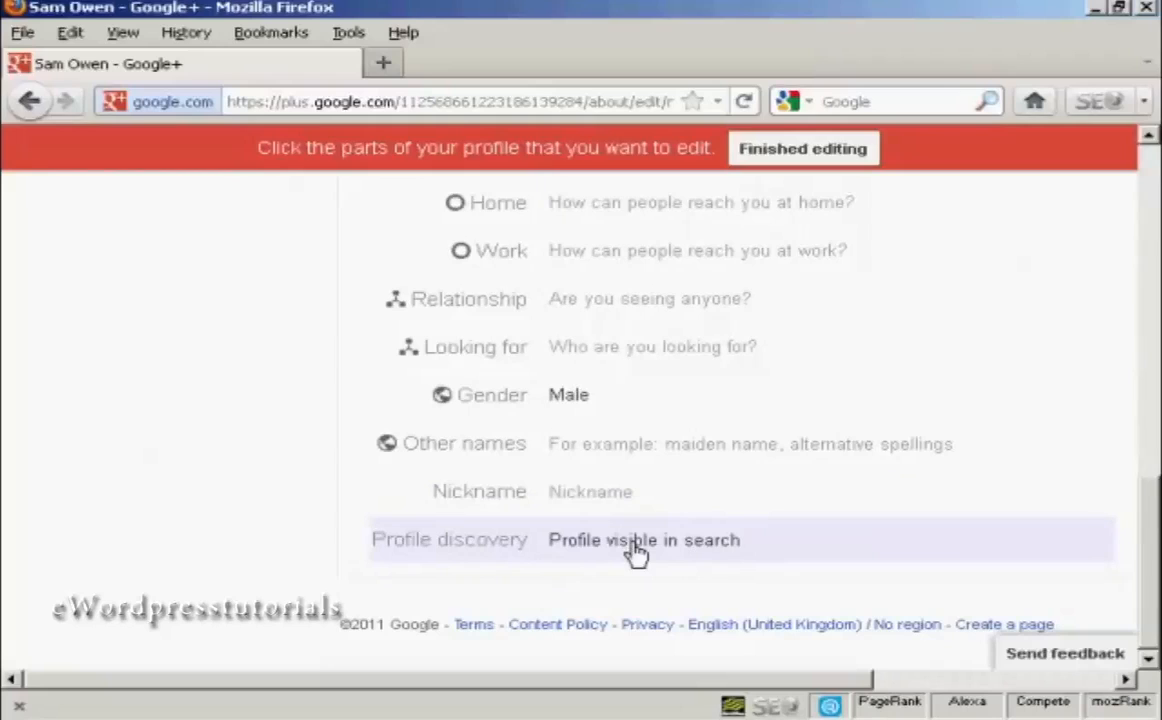
left_click(644, 540)
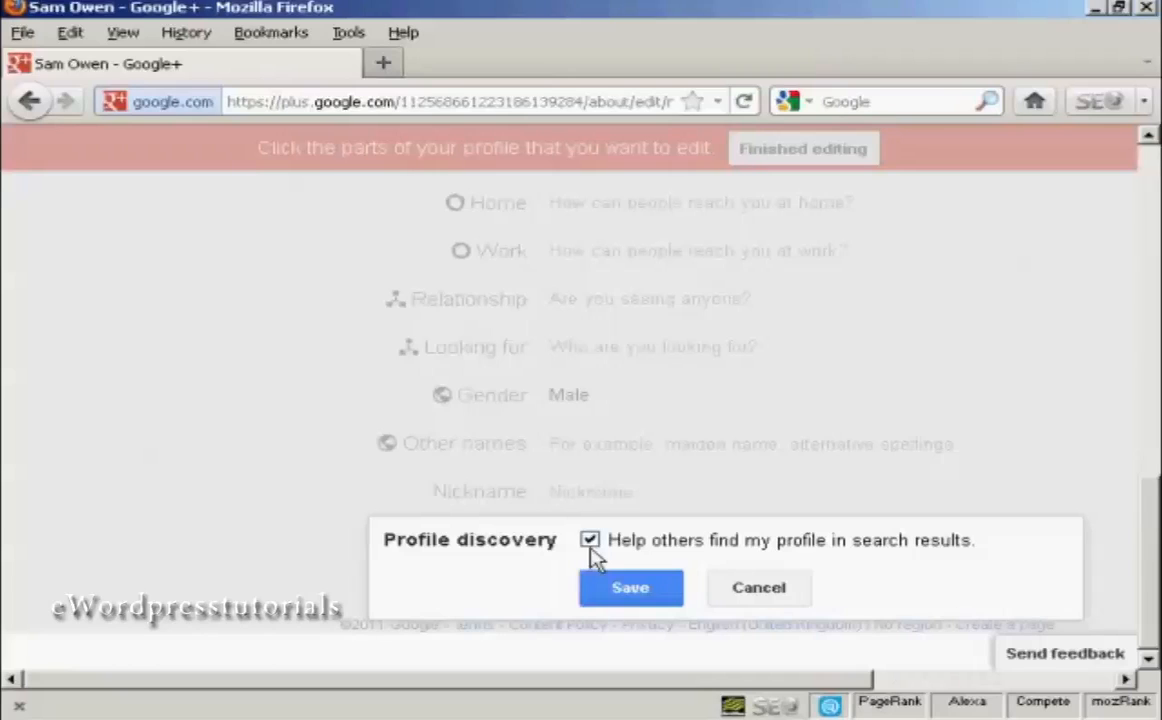
left_click(630, 588)
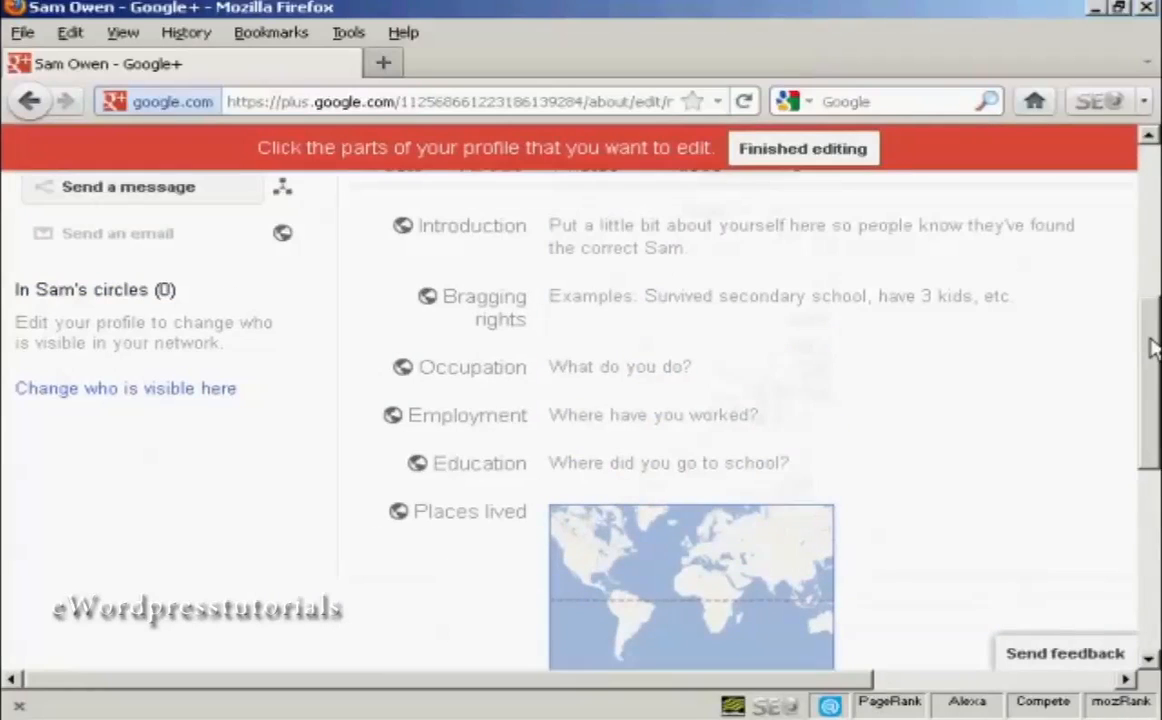
Step: Scroll down the About edit page past Places lived to the Home contact field
scroll("down", 3)
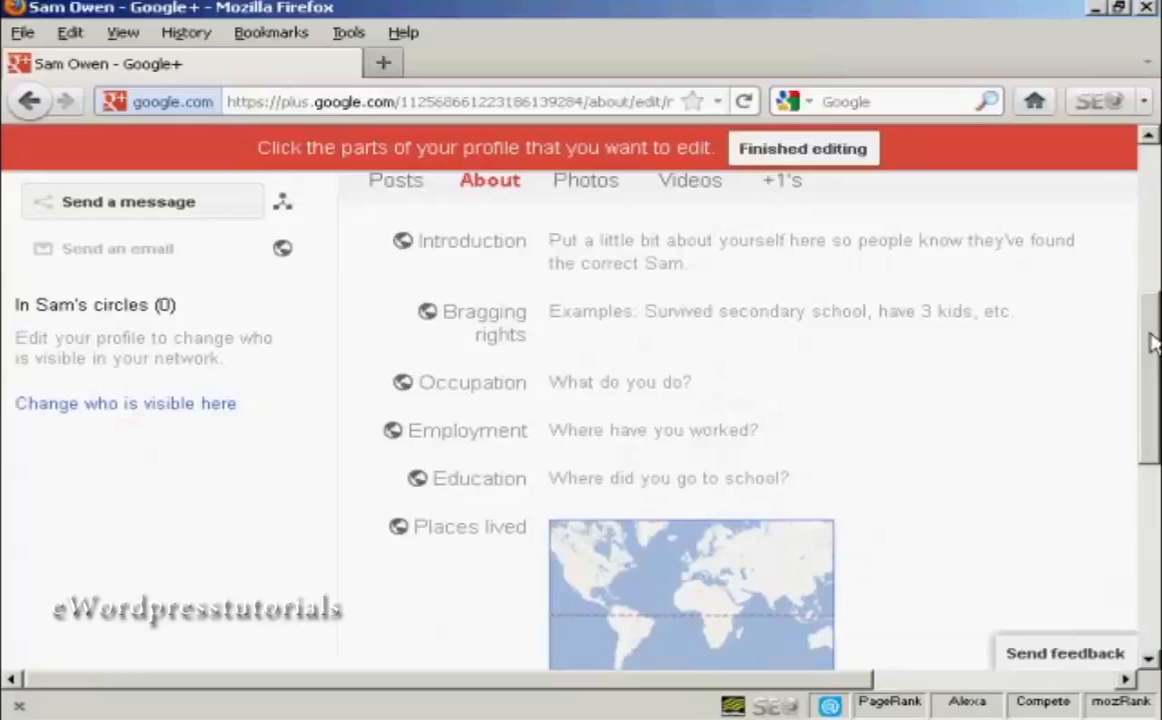
scroll("down", 3)
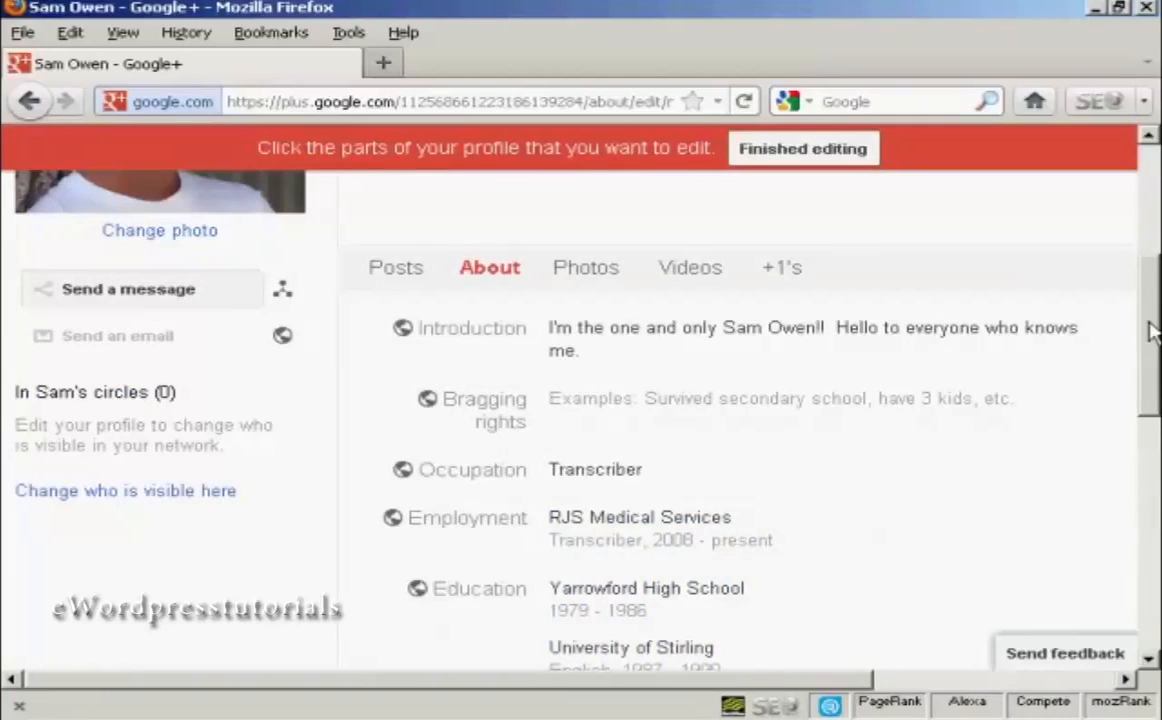
mouse_move(1150, 320)
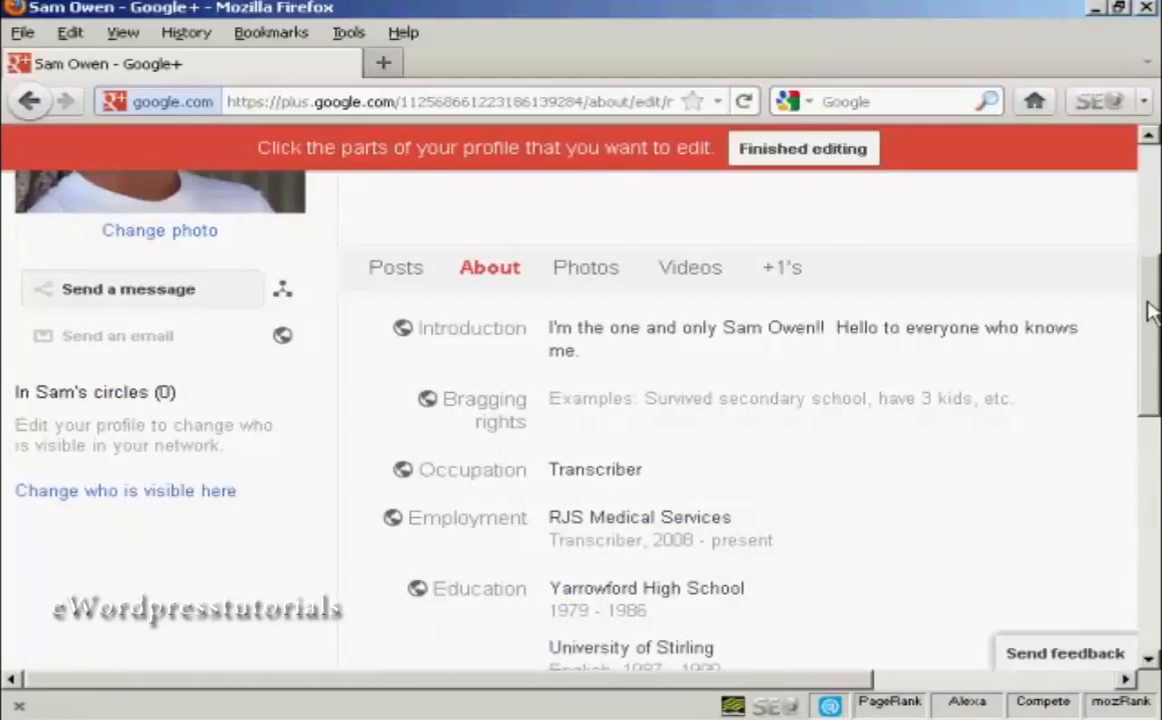
scroll("down", 3)
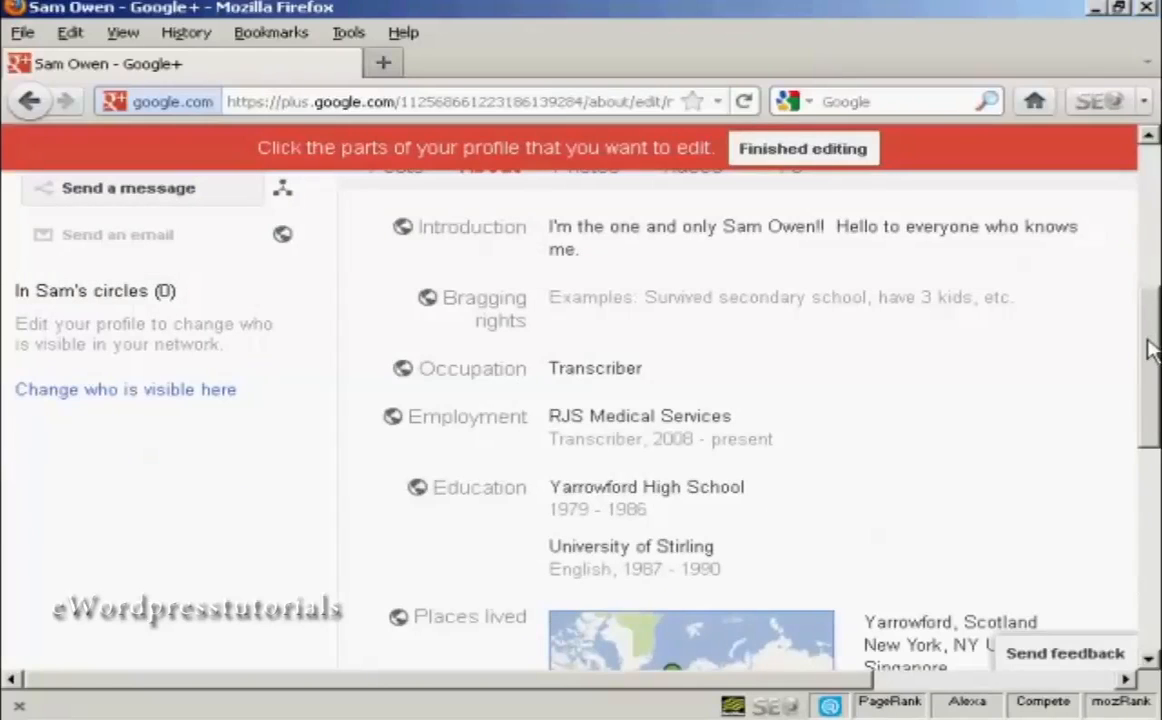
mouse_move(652, 314)
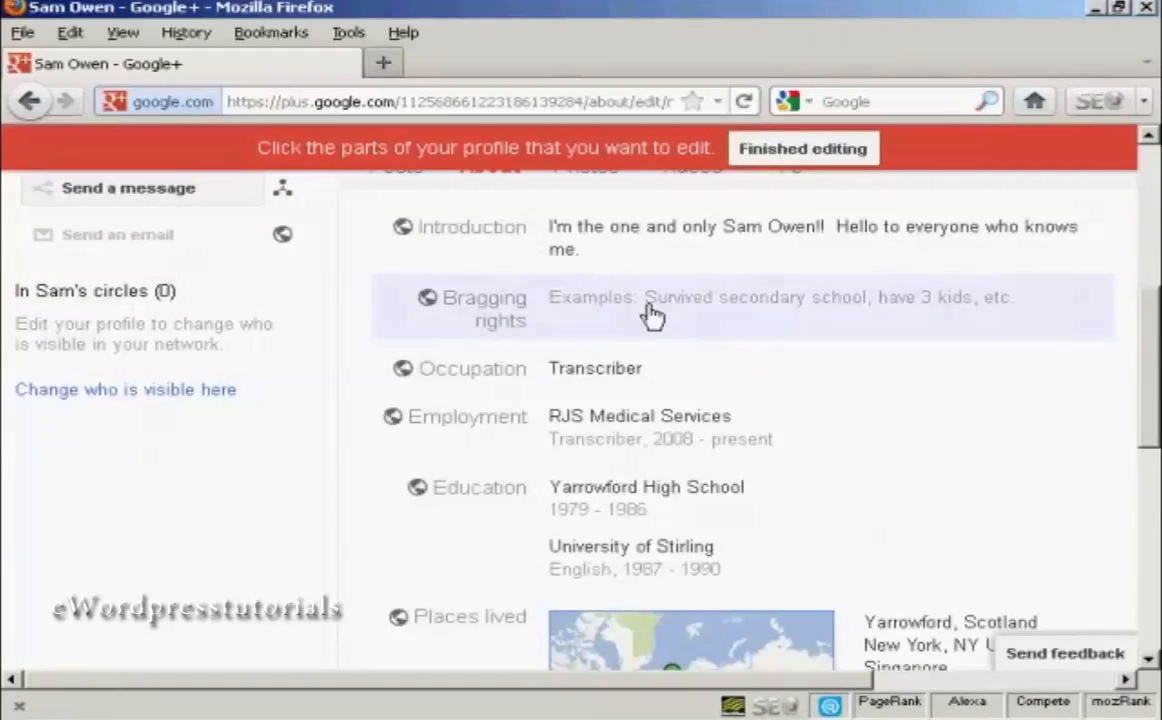
mouse_move(1048, 328)
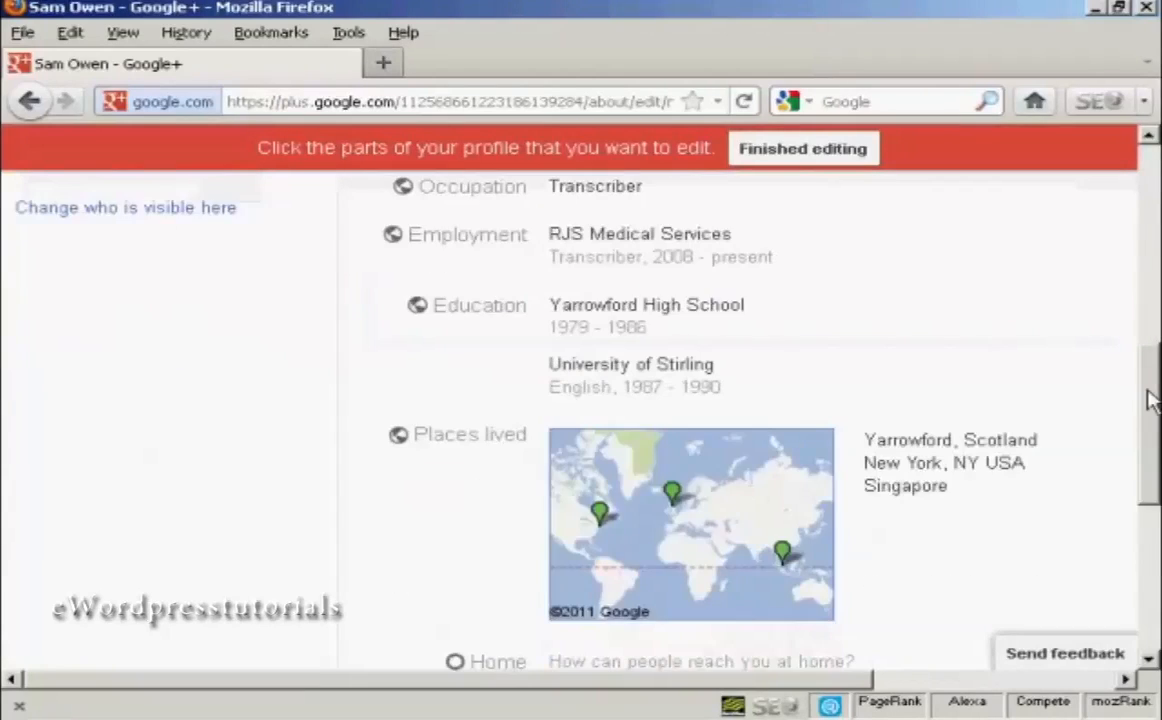
scroll("down", 3)
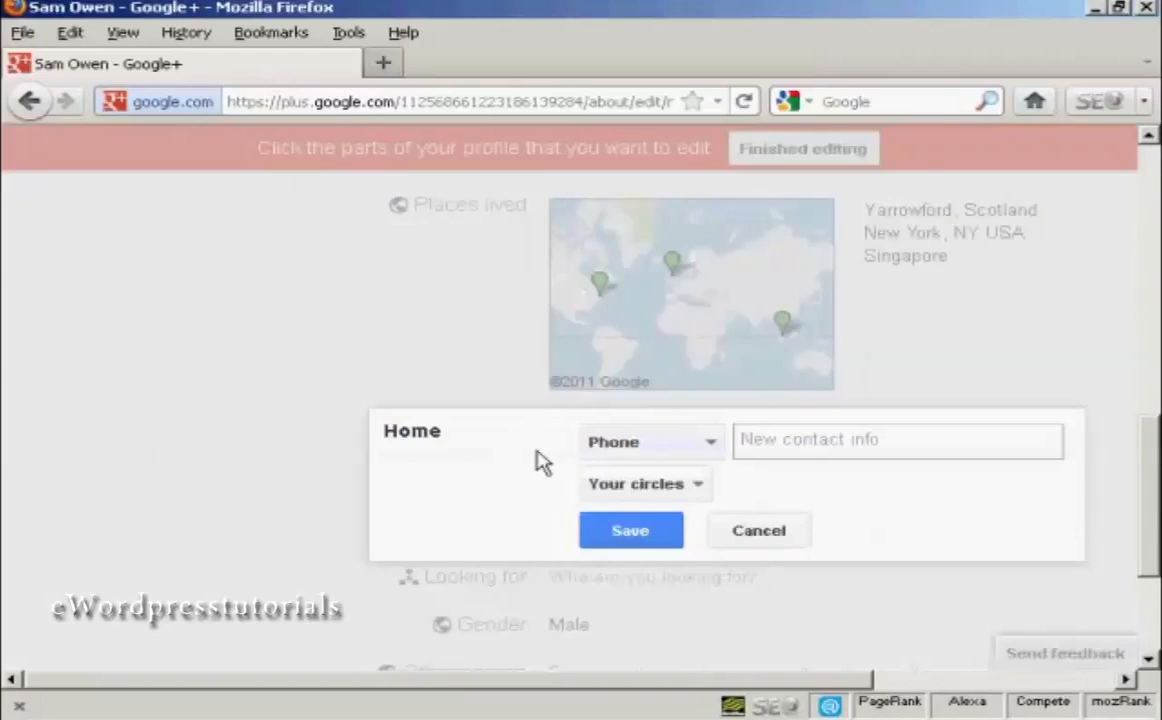
left_click(652, 442)
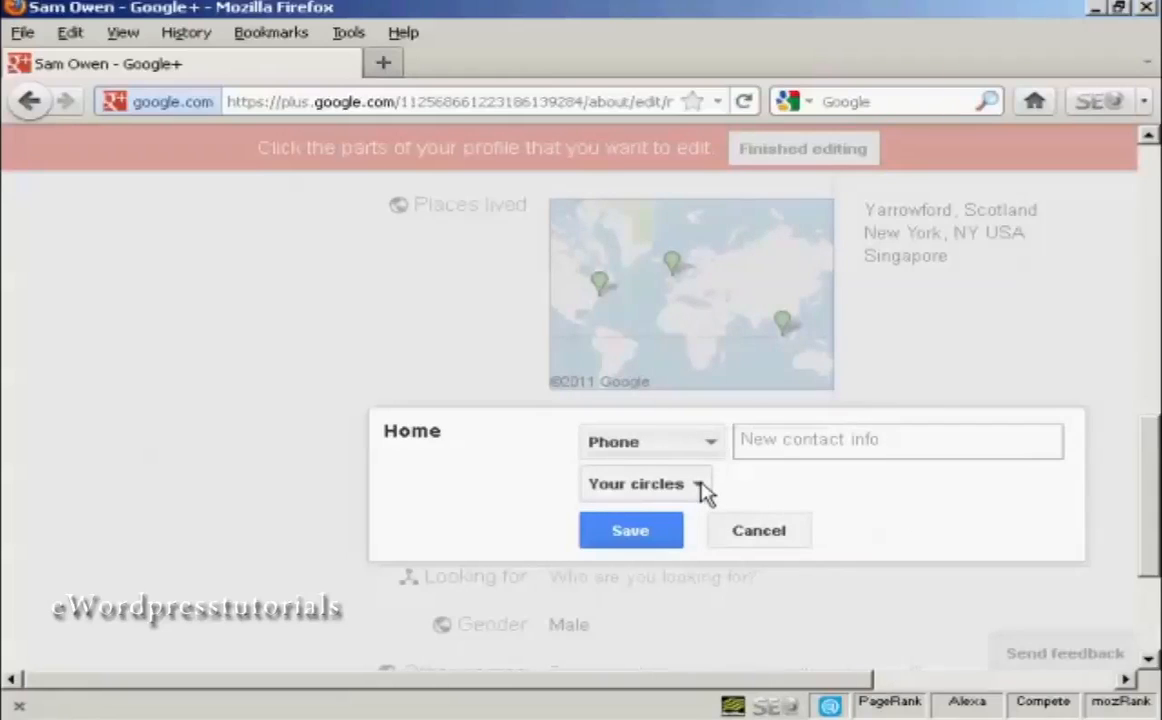
left_click(646, 482)
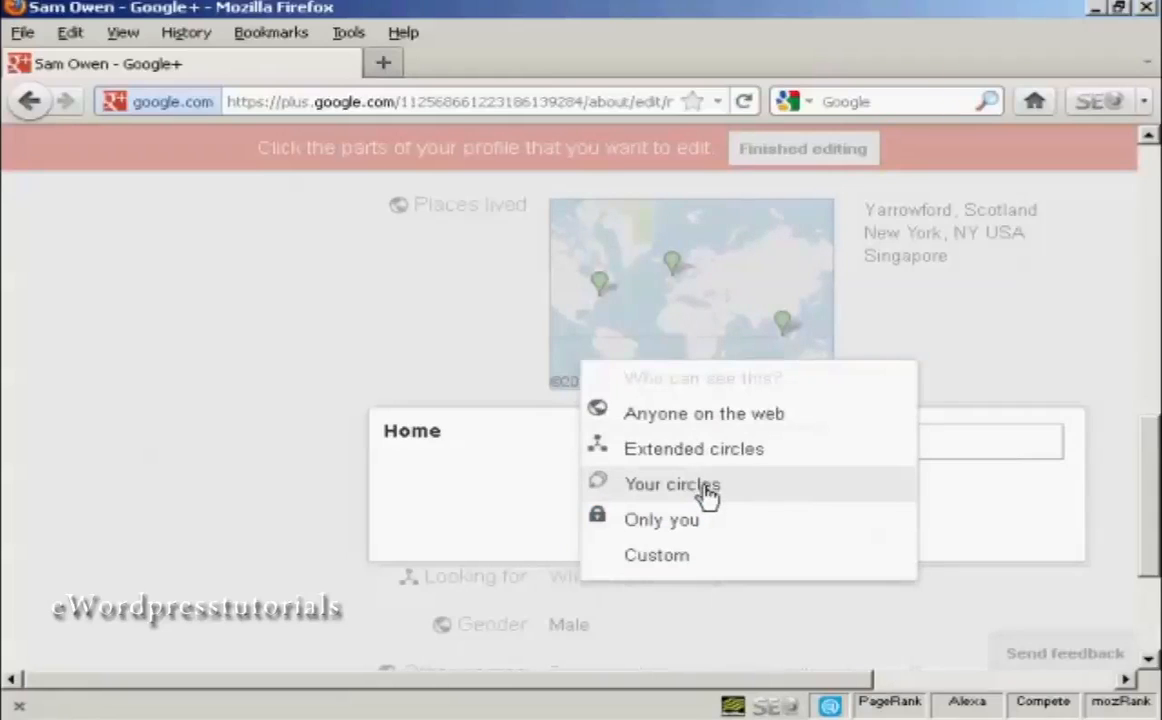
mouse_move(670, 524)
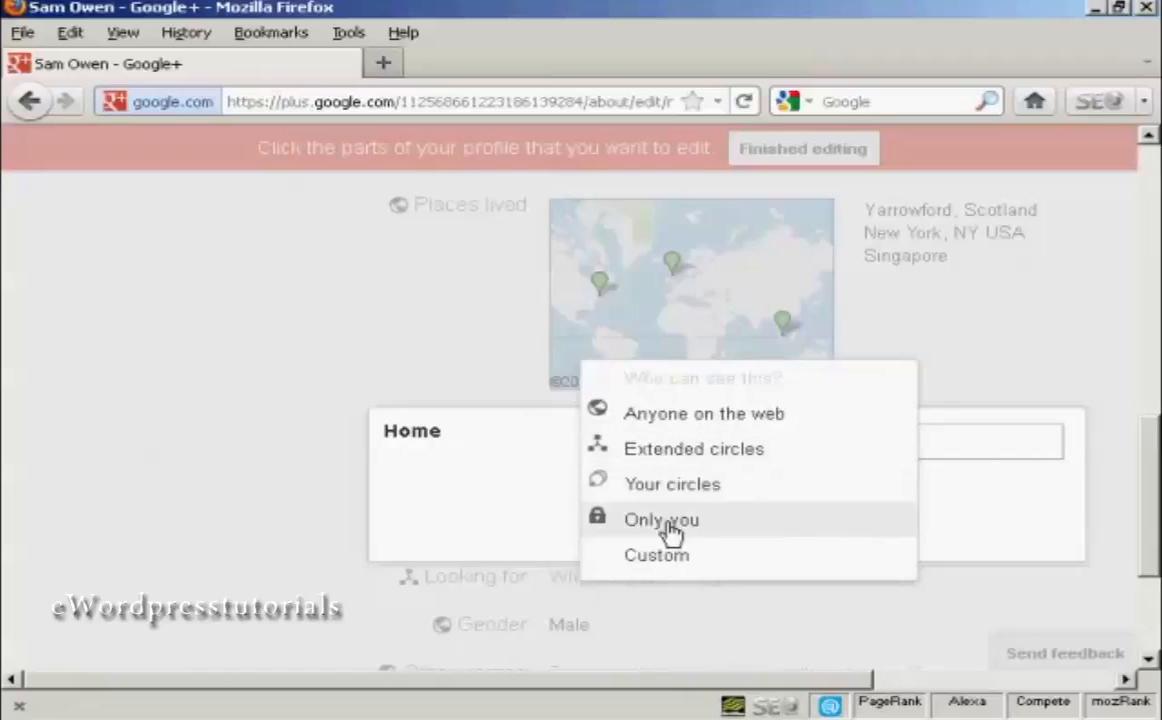
mouse_move(644, 578)
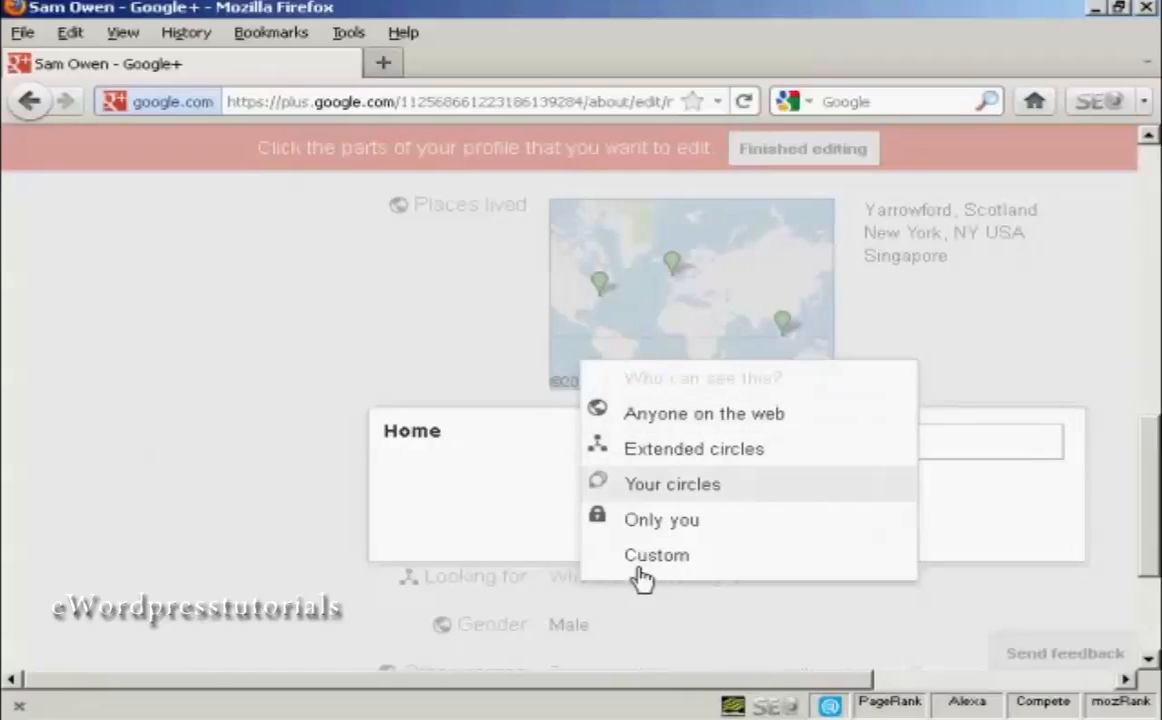
left_click(672, 484)
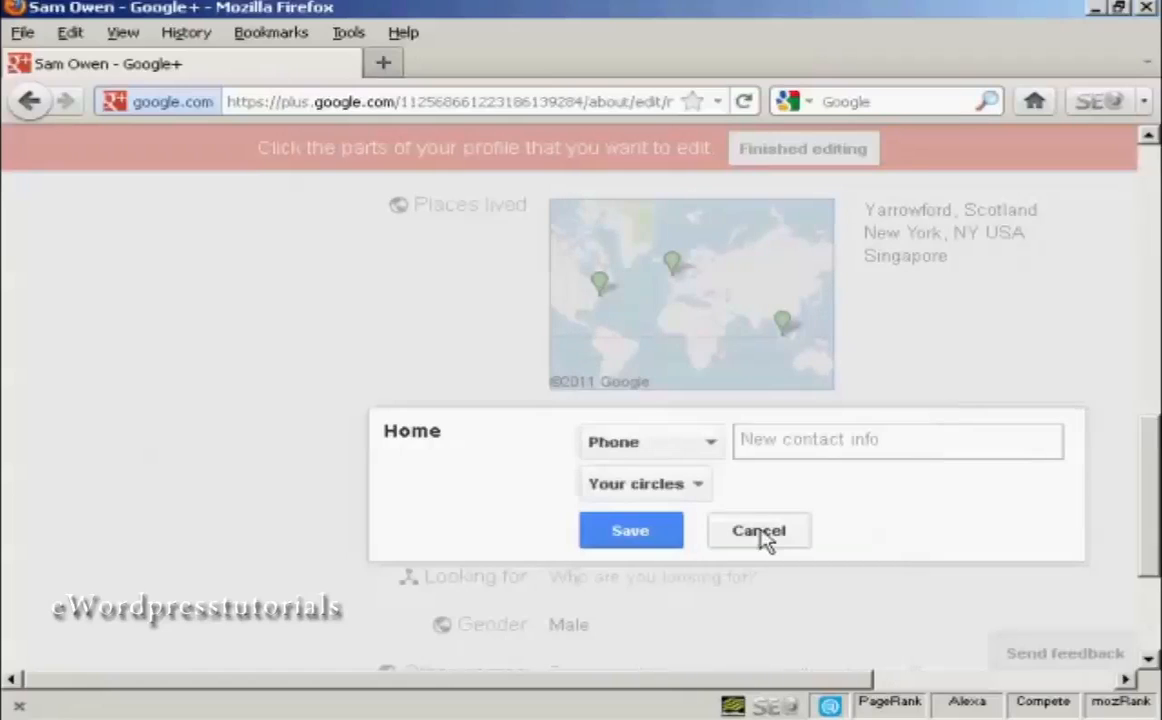
Step: Cancel the empty Home contact editor and scroll down toward Profile discovery
left_click(760, 532)
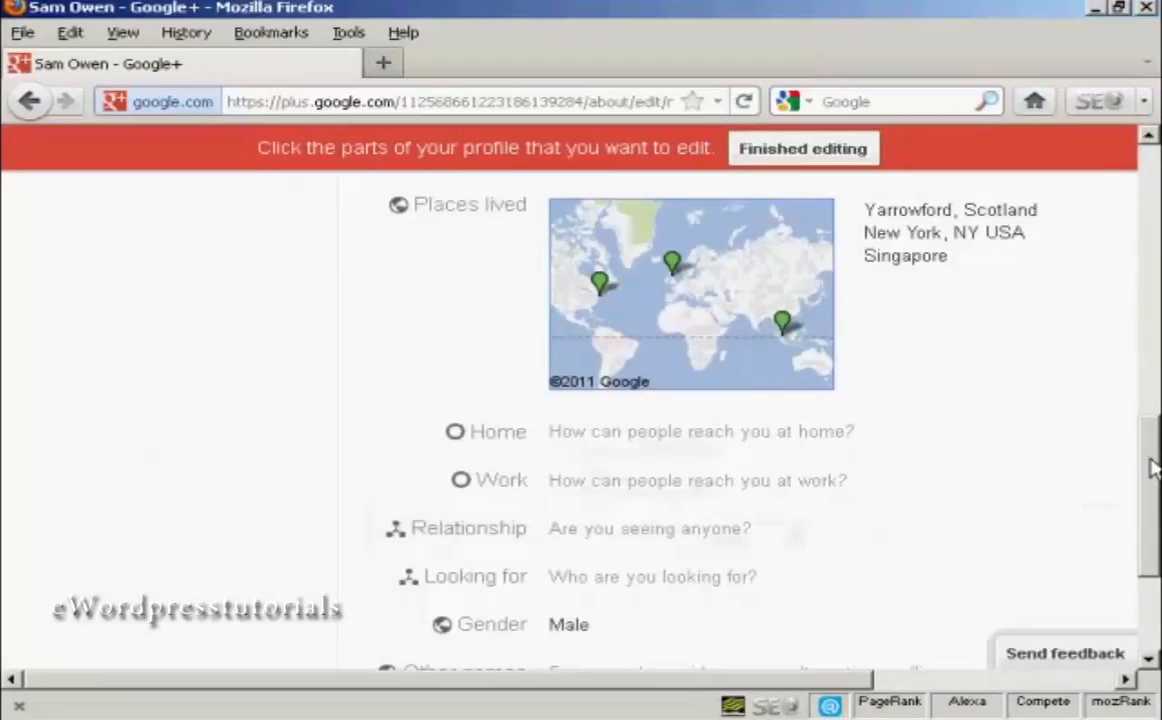
scroll("down", 3)
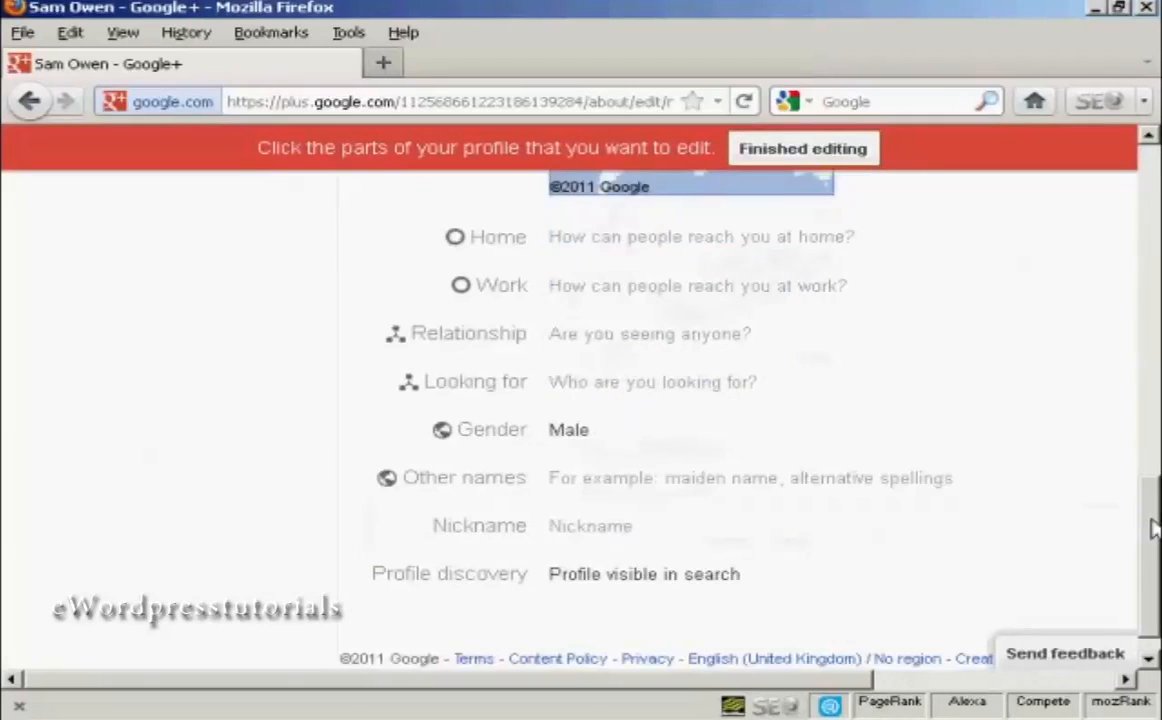
scroll("down", 3)
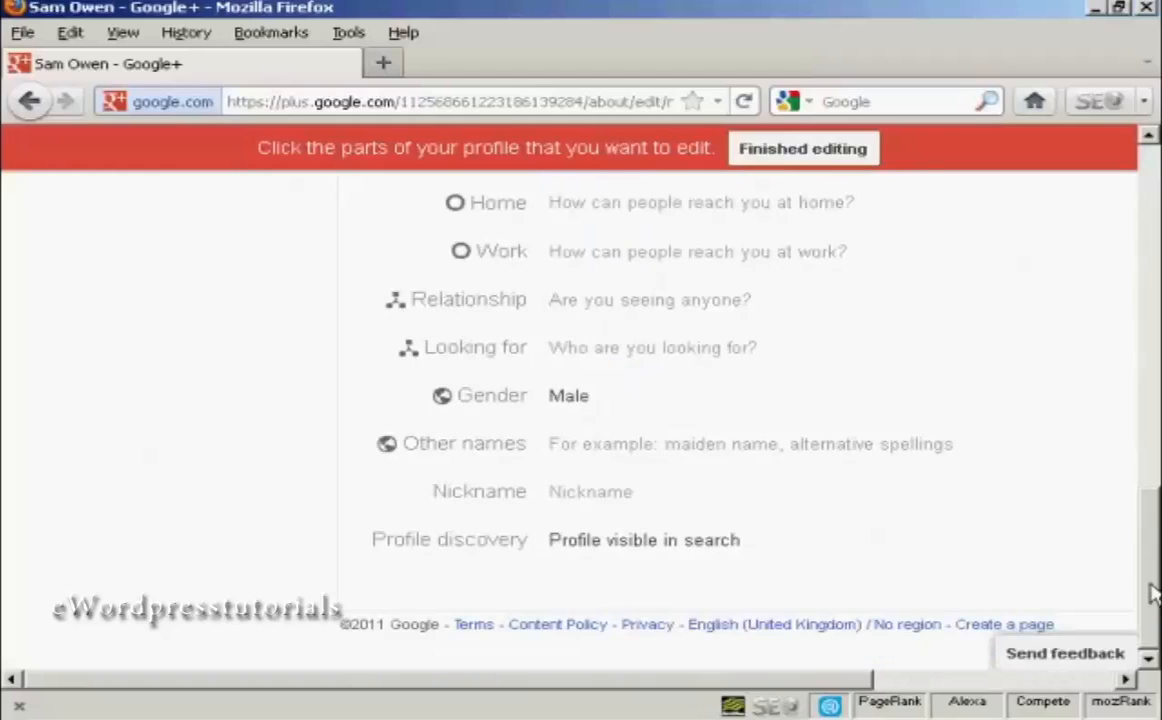
mouse_move(490, 540)
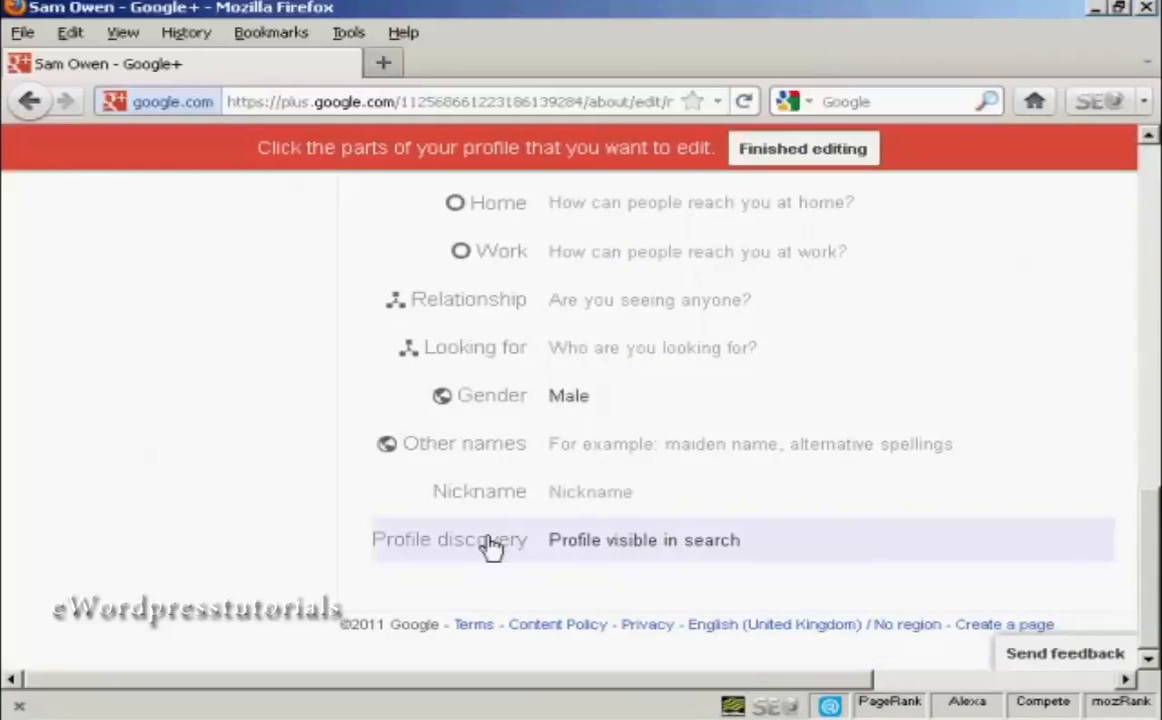
mouse_move(658, 552)
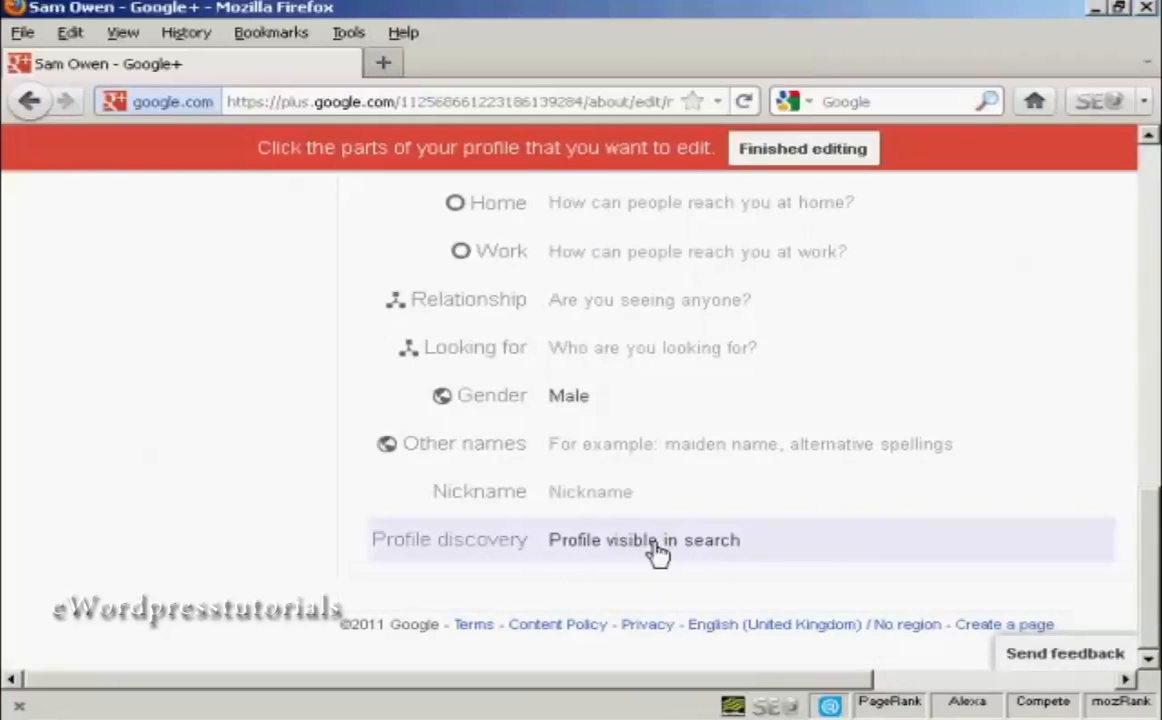
mouse_move(716, 552)
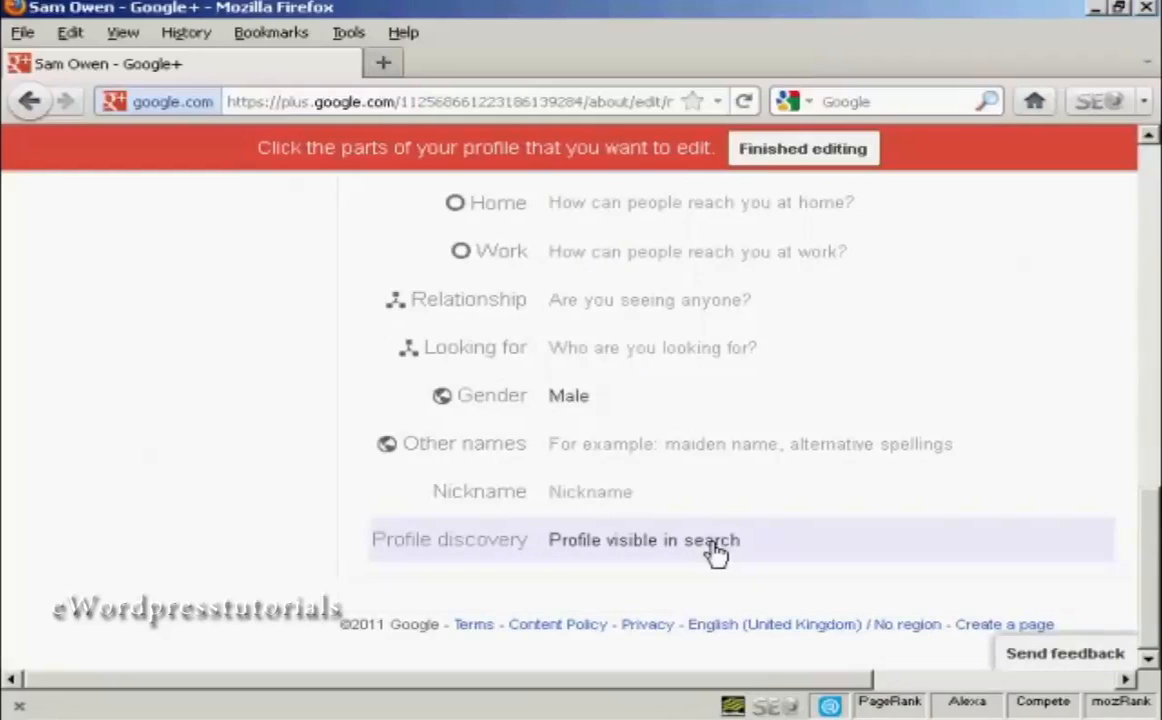
mouse_move(716, 552)
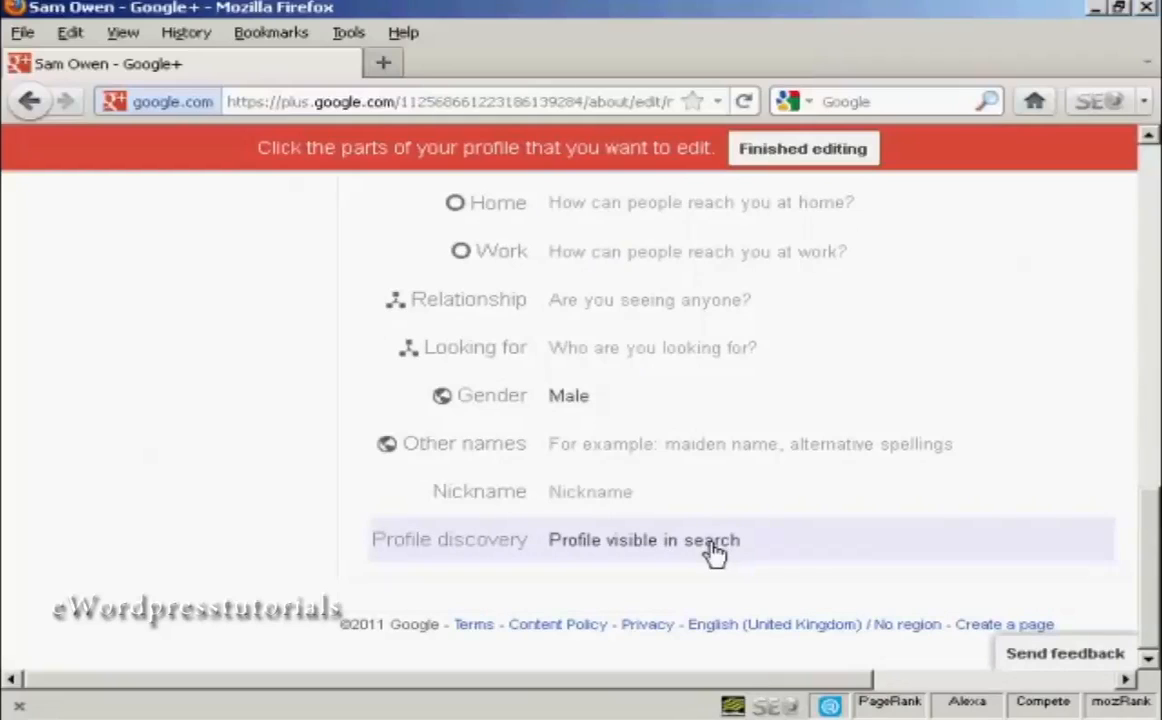
mouse_move(688, 552)
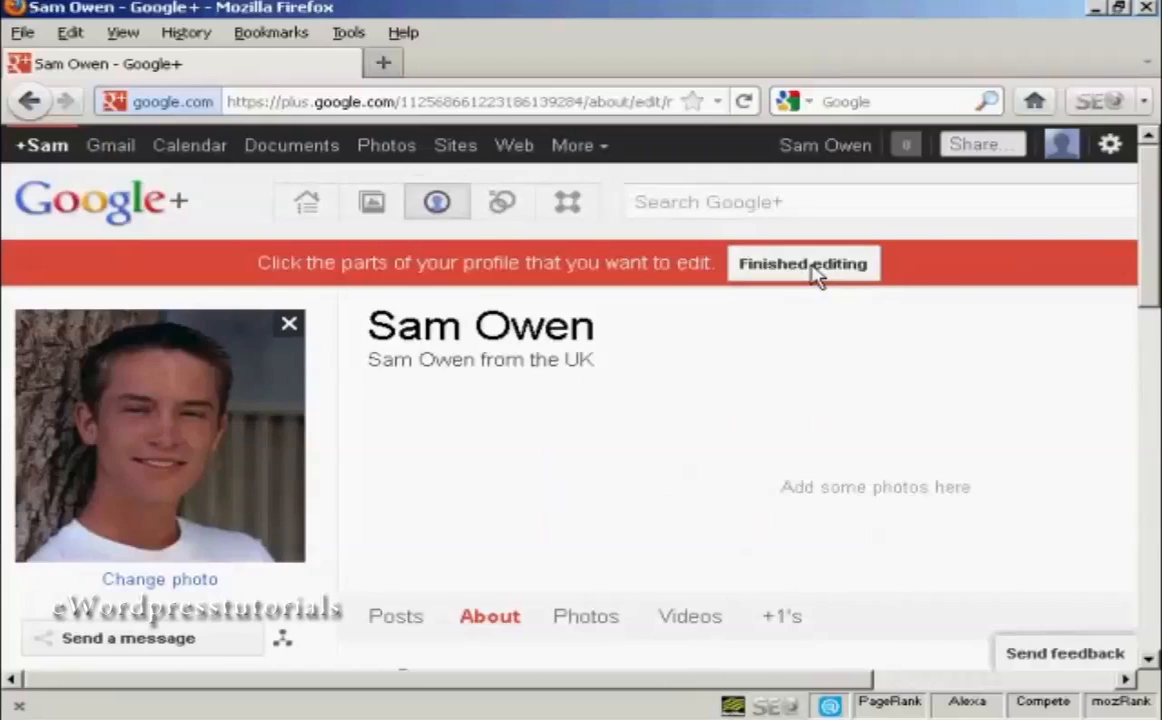
Step: Finish editing and scroll through the saved About page with introduction, occupation, employment and education
left_click(804, 264)
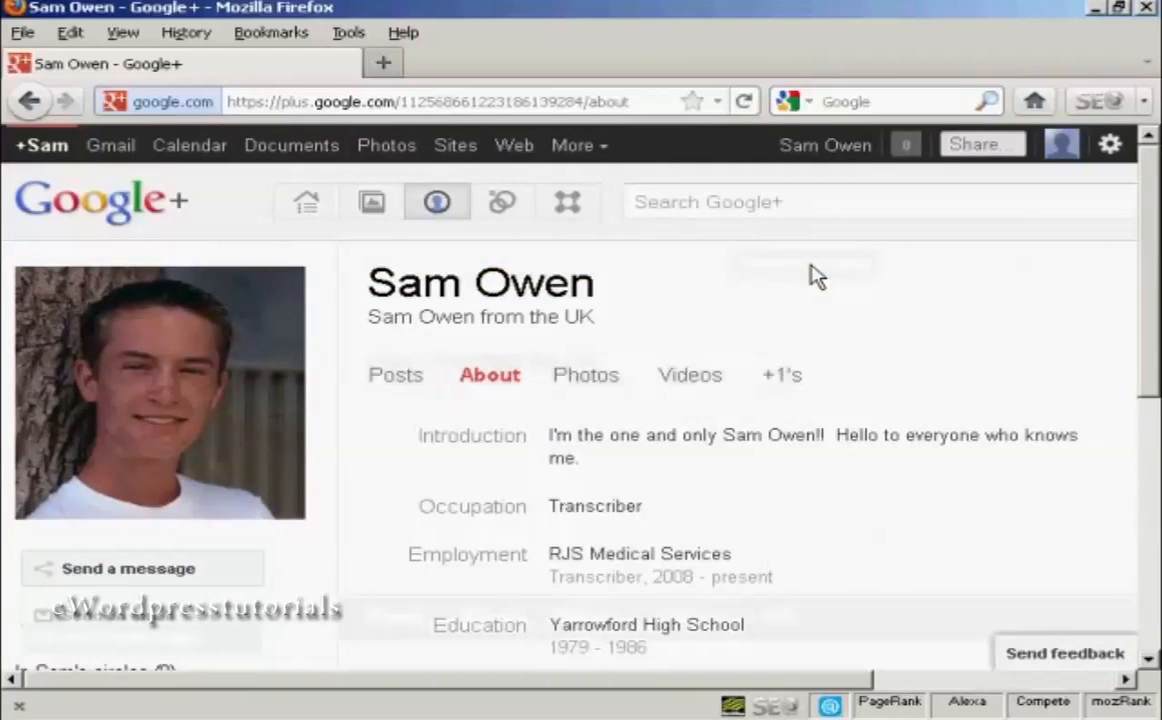
scroll("down", 3)
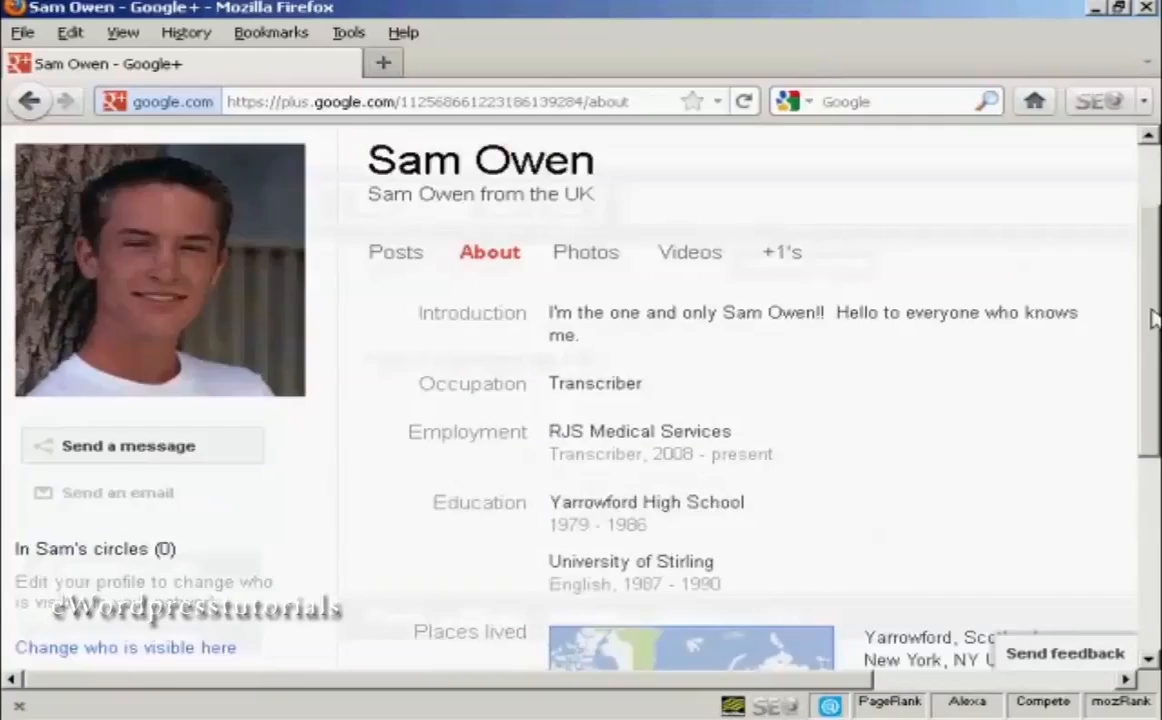
scroll("down", 3)
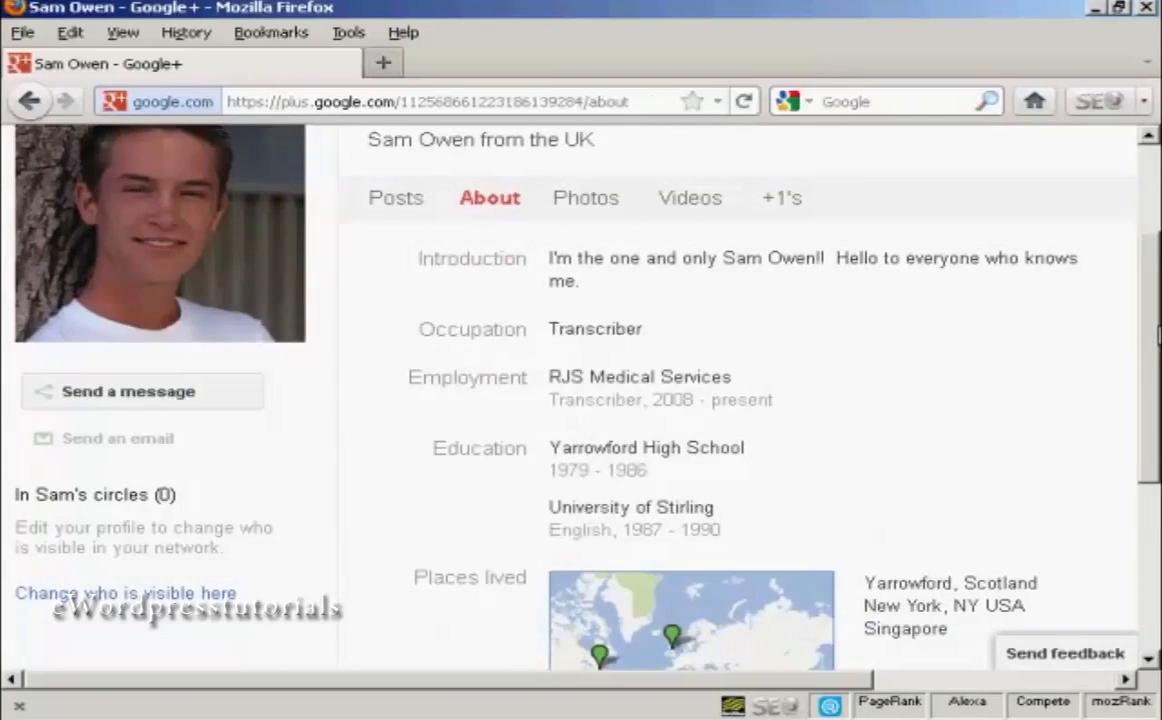
scroll("down", 3)
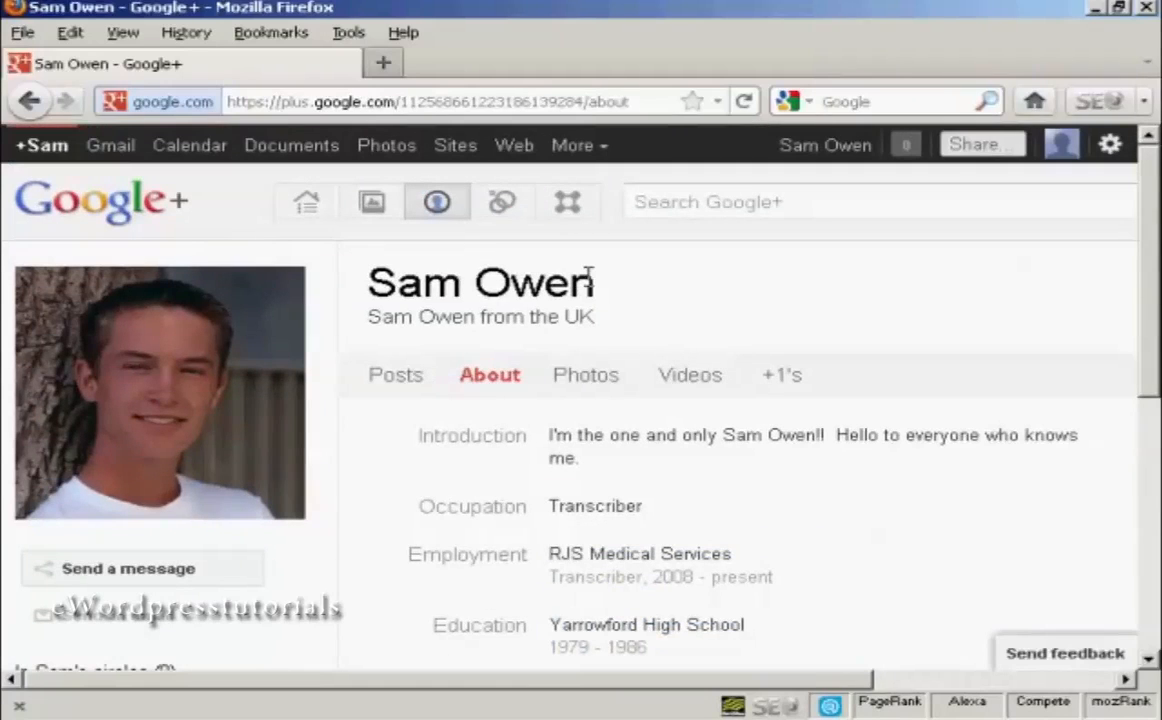
mouse_move(502, 202)
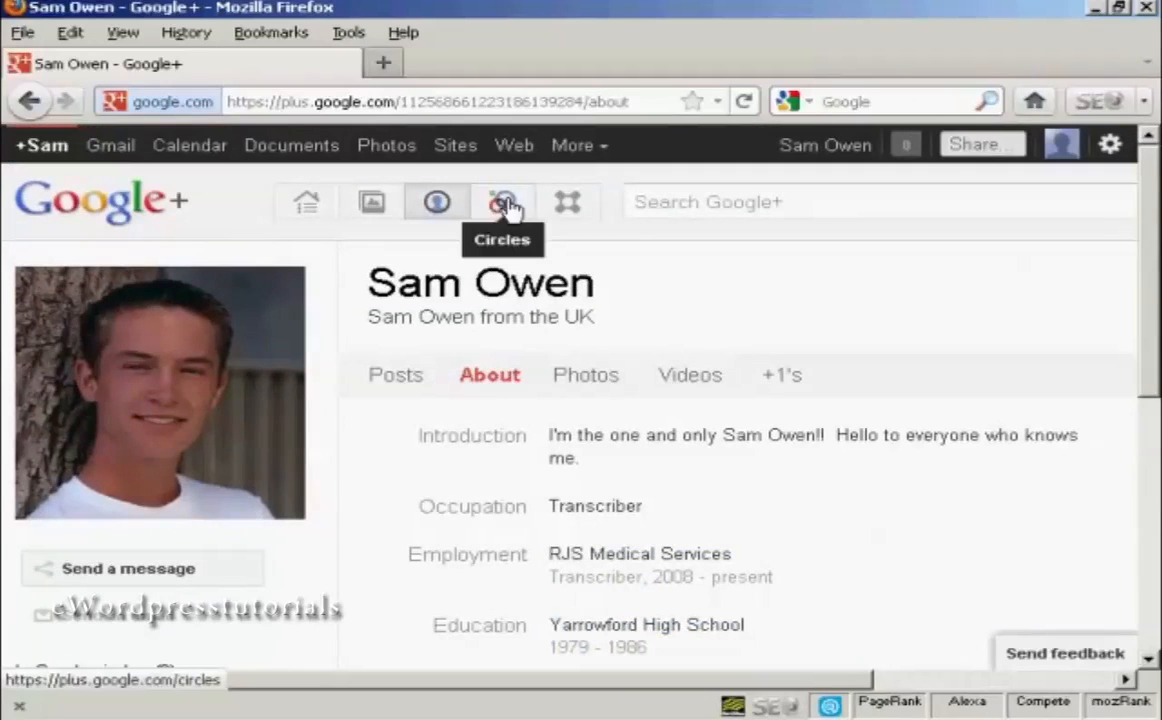
Step: Go to Circles and show the Find people page with suggested people
left_click(502, 200)
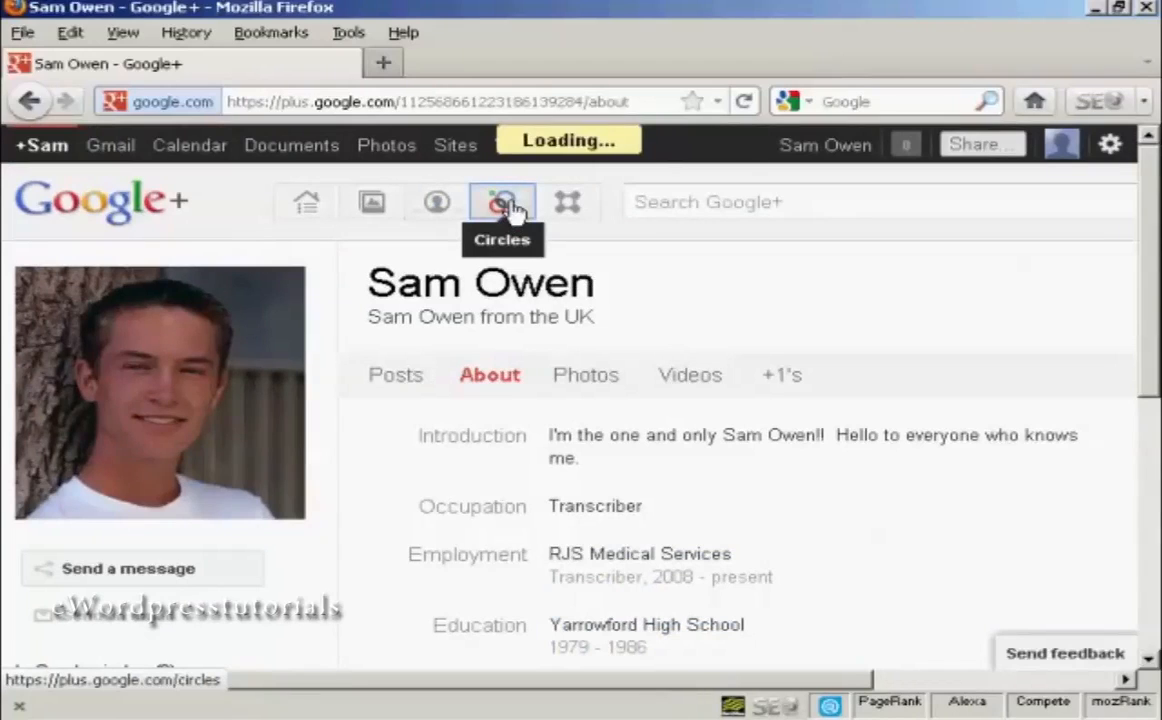
left_click(500, 202)
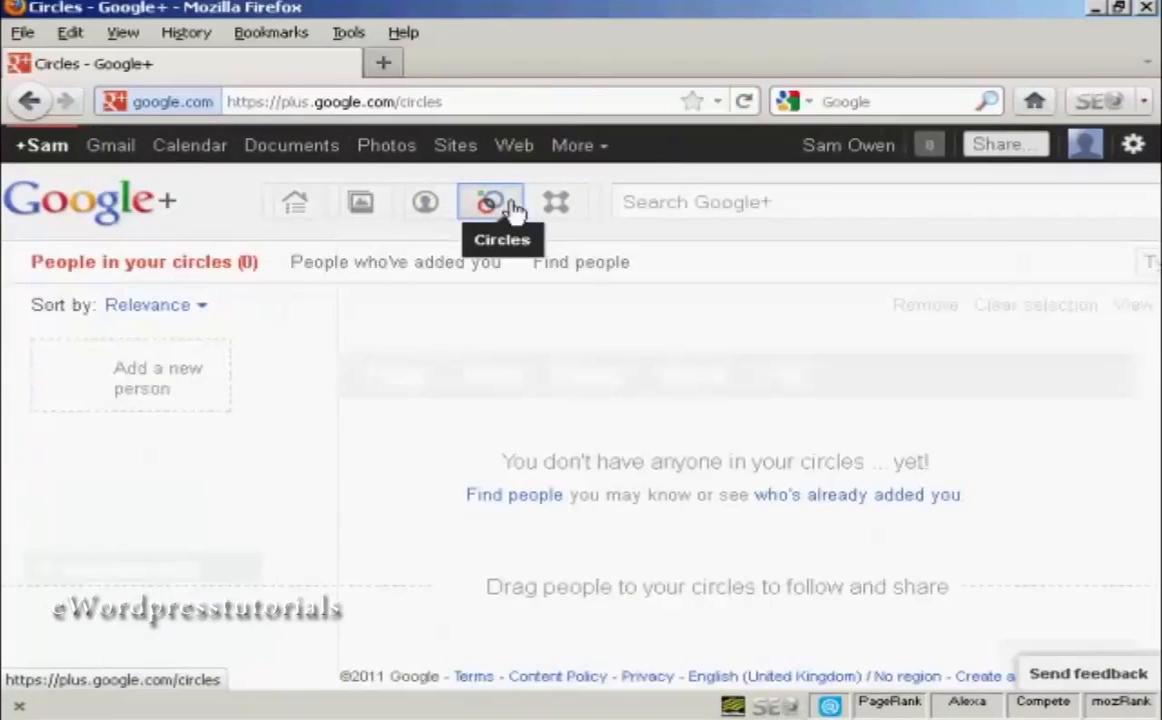
left_click(488, 202)
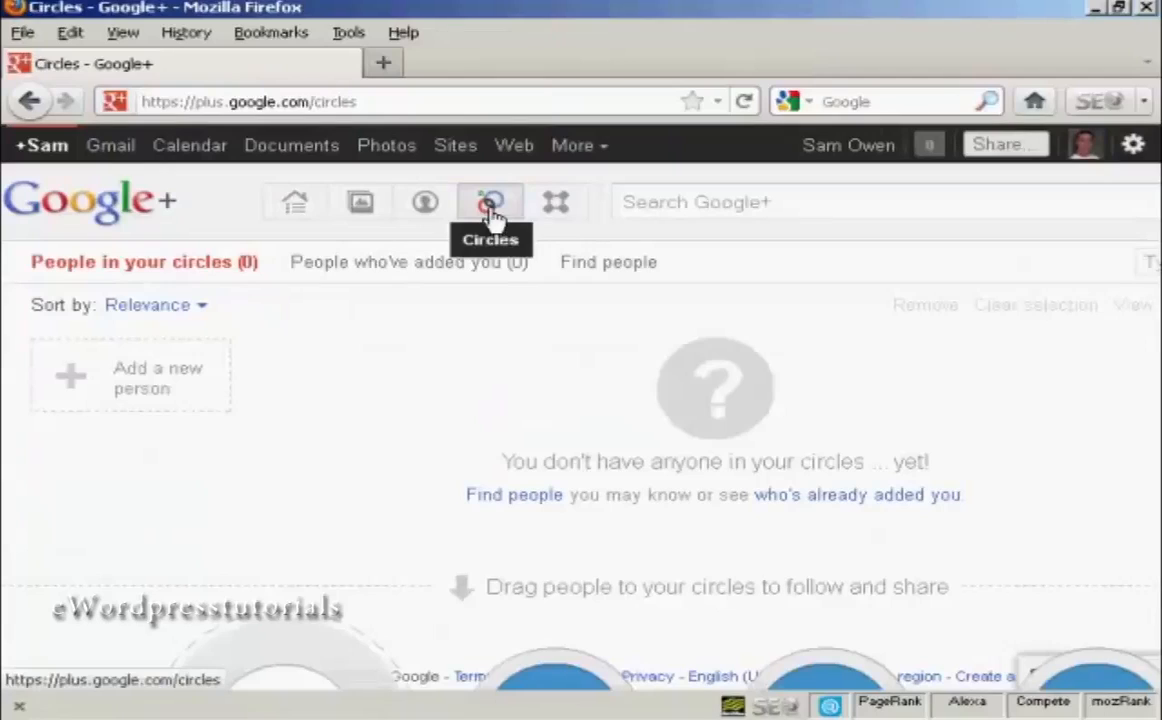
mouse_move(640, 438)
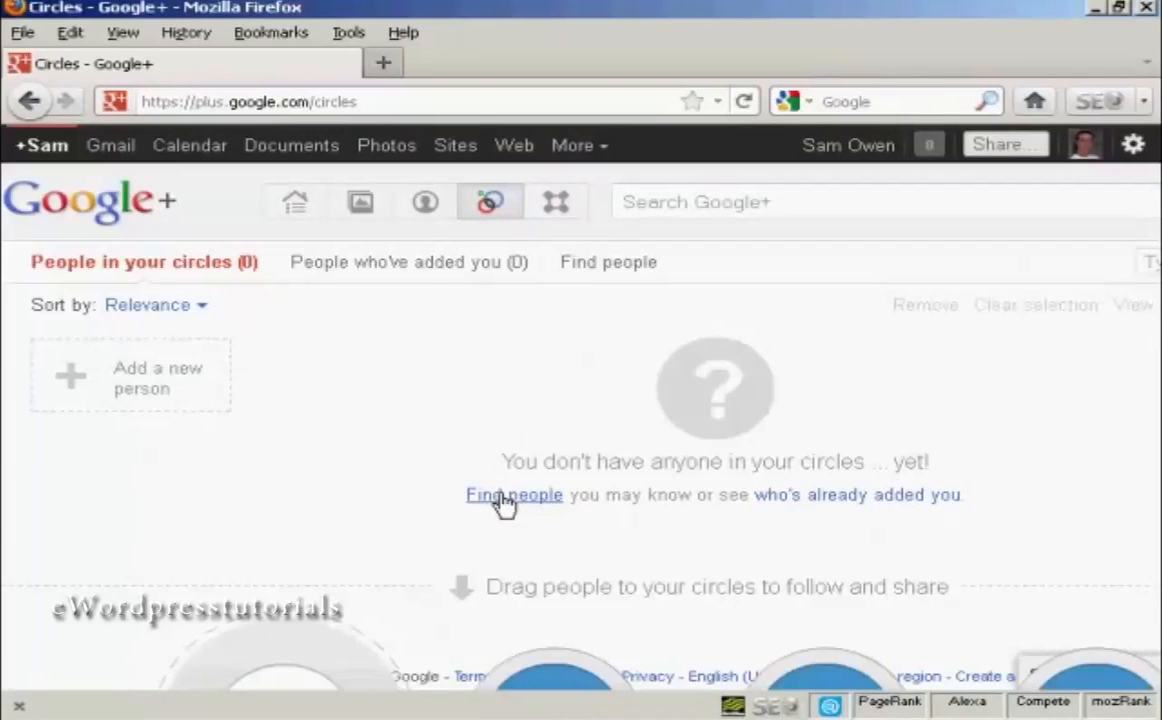
mouse_move(896, 500)
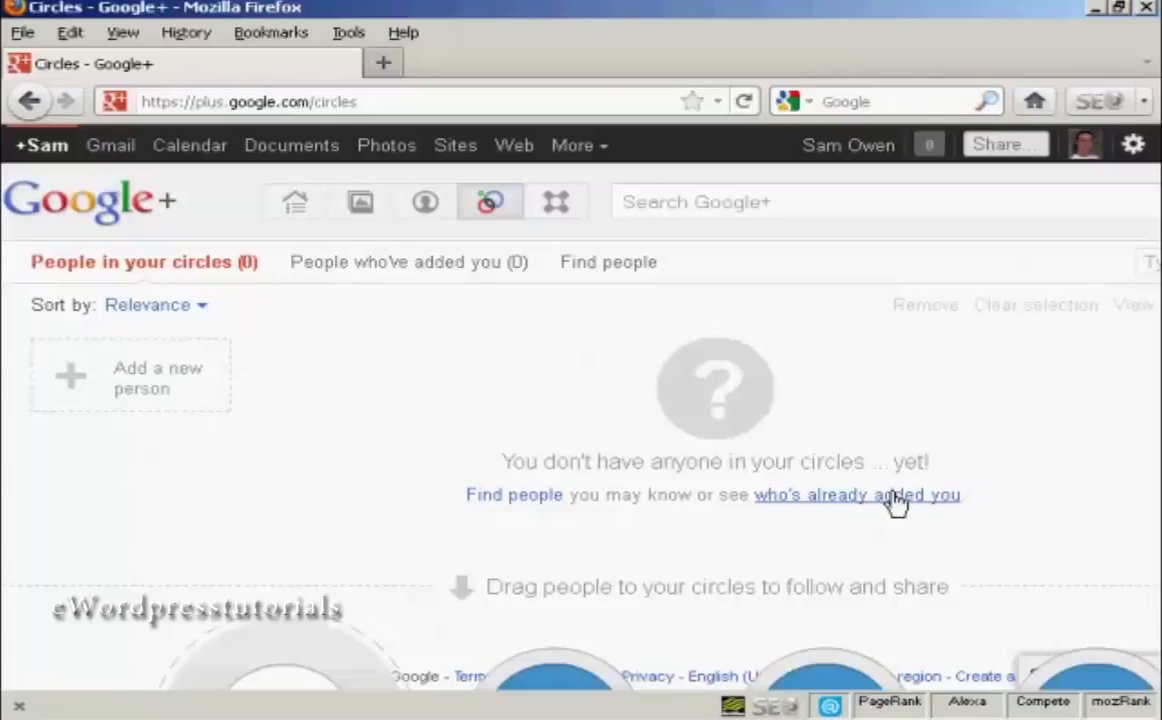
mouse_move(948, 492)
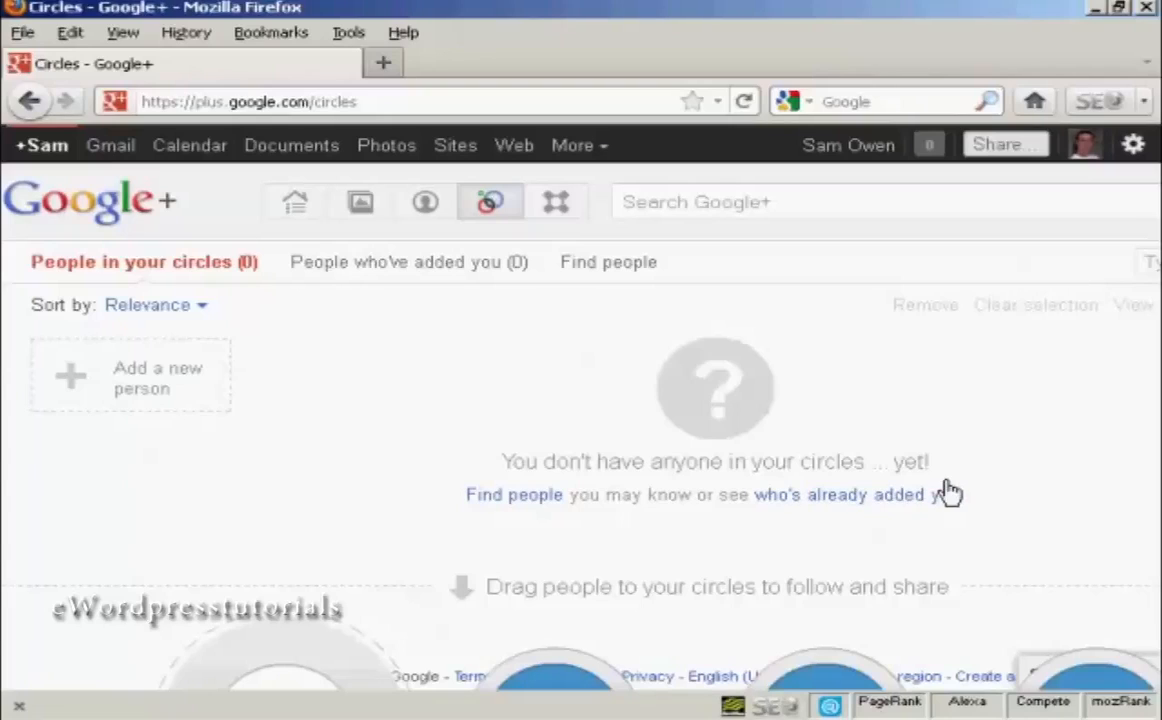
mouse_move(926, 540)
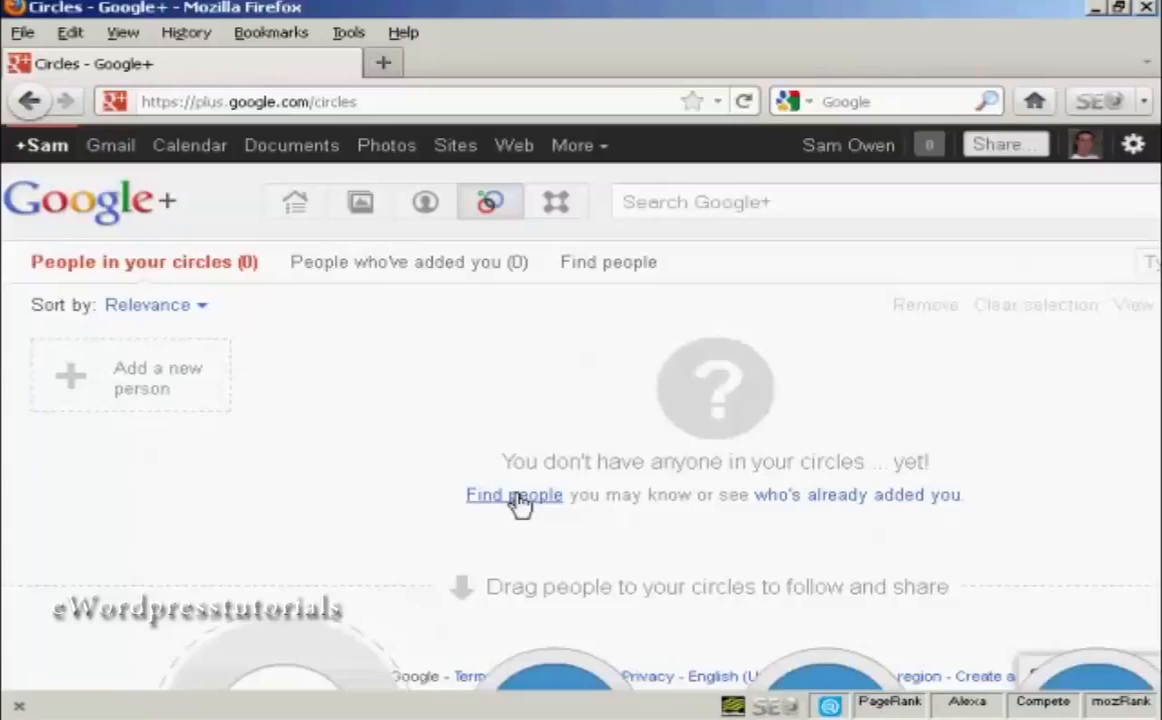
mouse_move(520, 504)
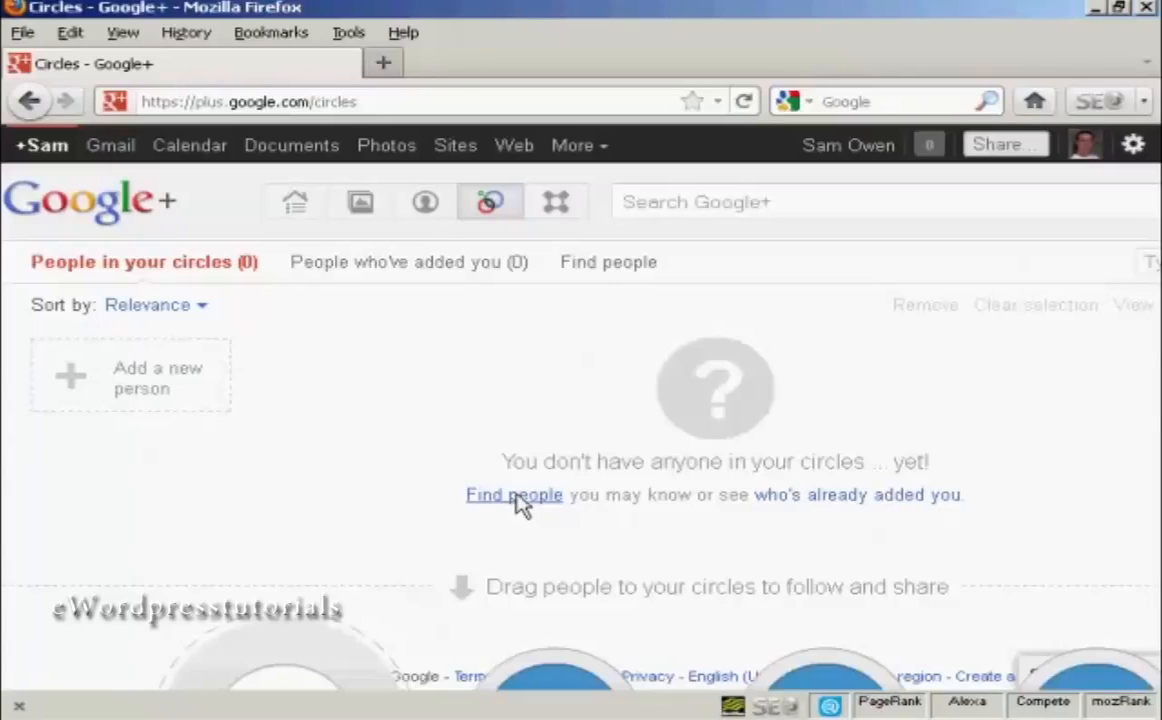
left_click(514, 494)
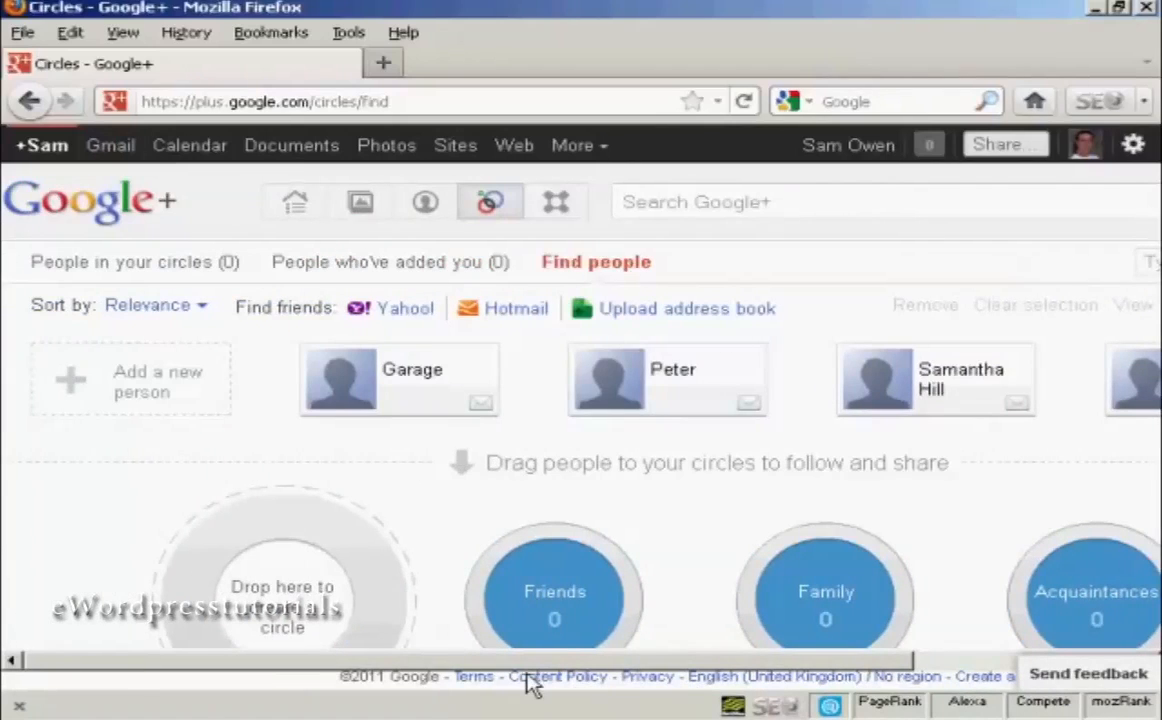
mouse_move(556, 676)
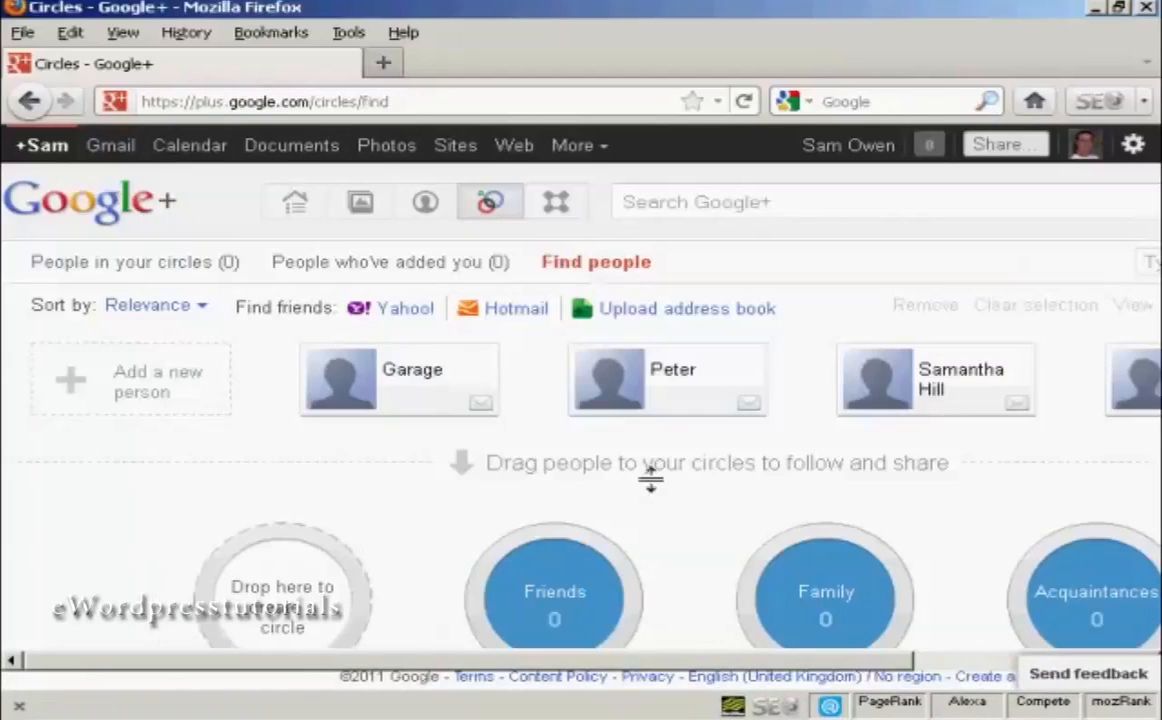
Step: Drag Peter's card into the Friends circle and dismiss the circles explanation
left_click(668, 378)
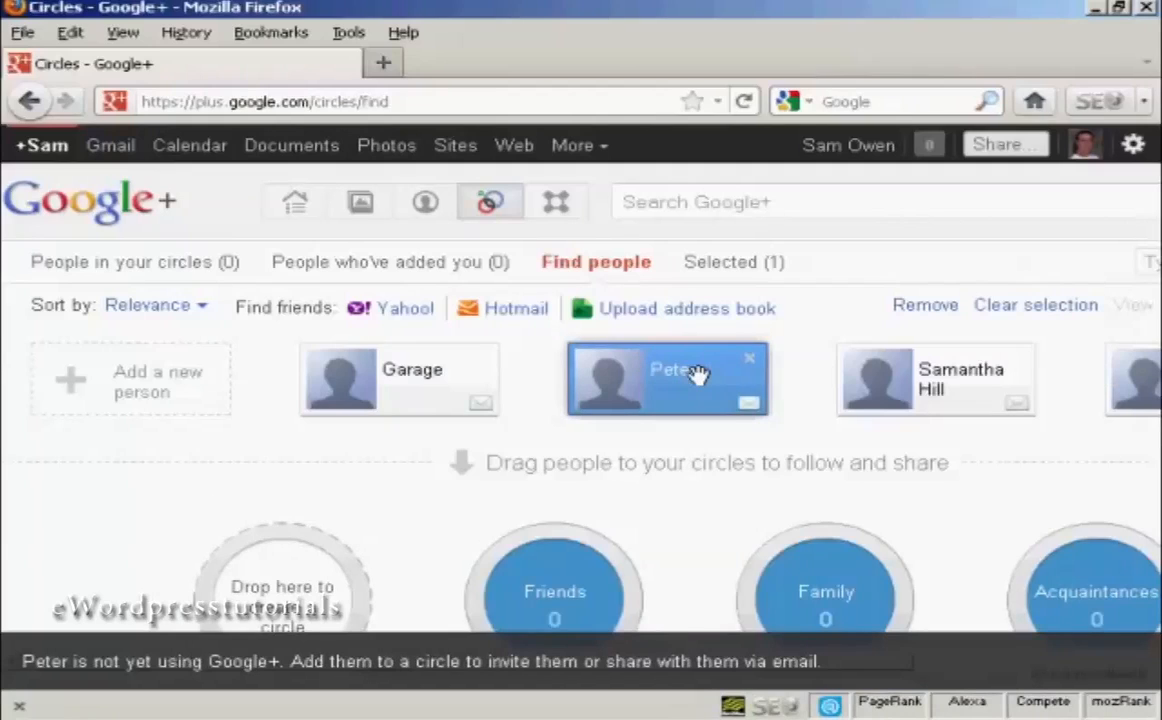
mouse_move(692, 376)
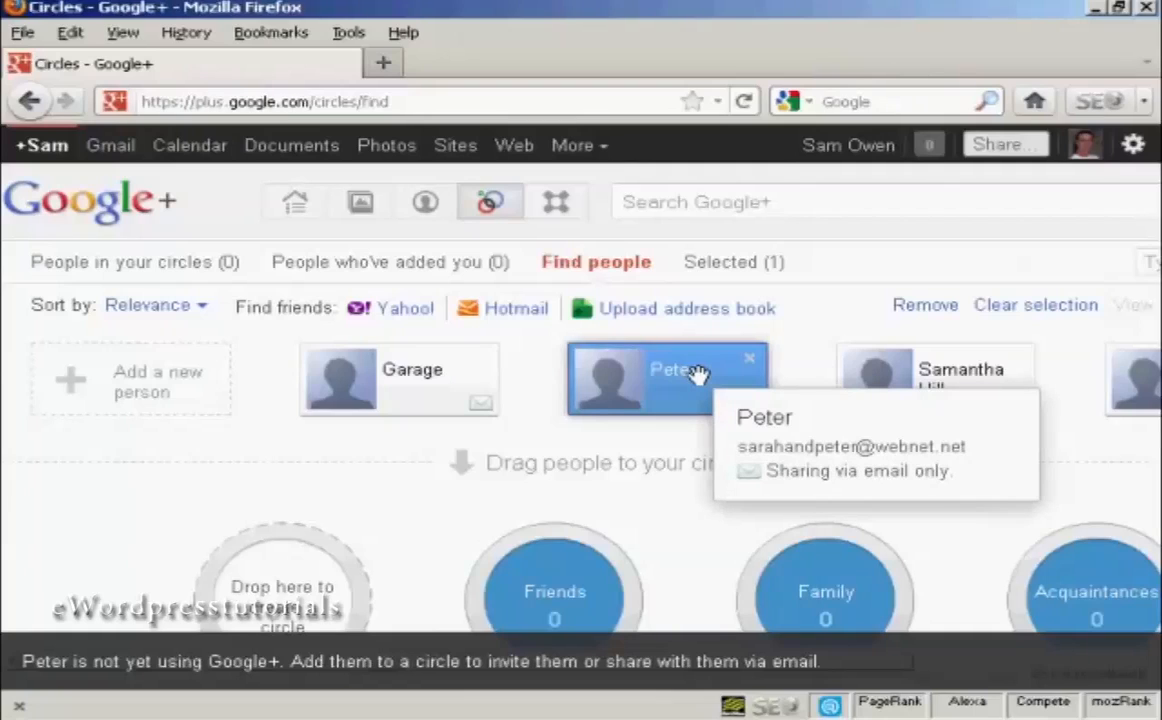
left_click_drag(668, 378, 524, 596)
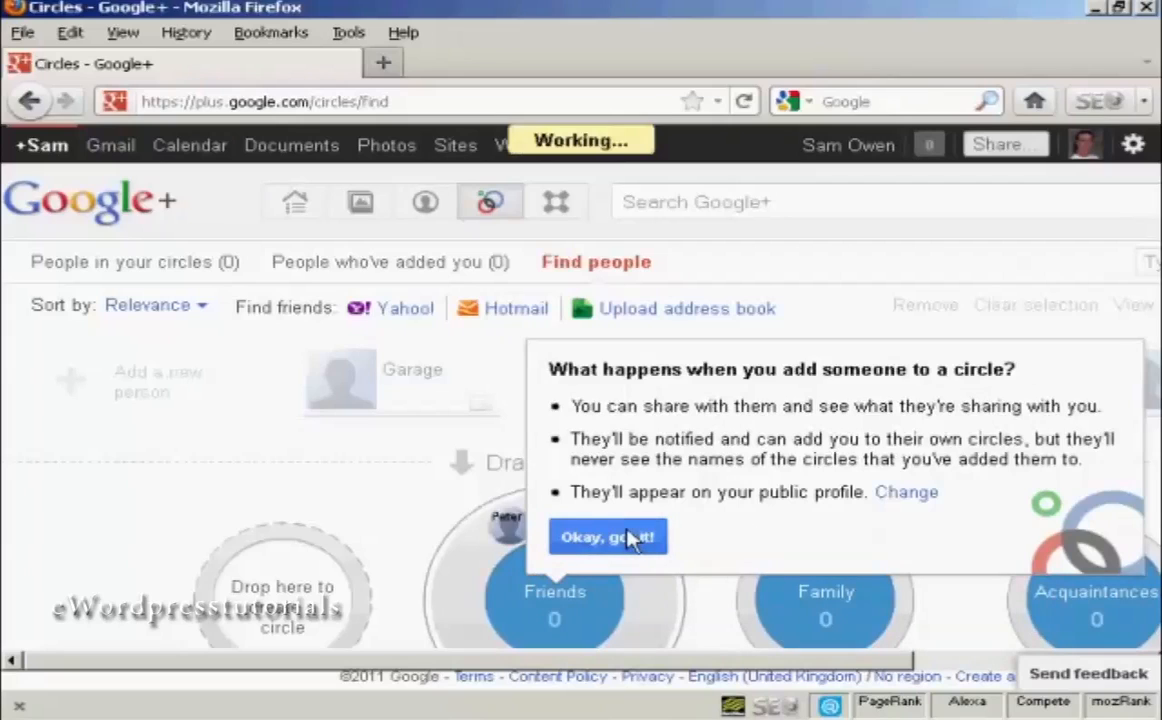
left_click(608, 536)
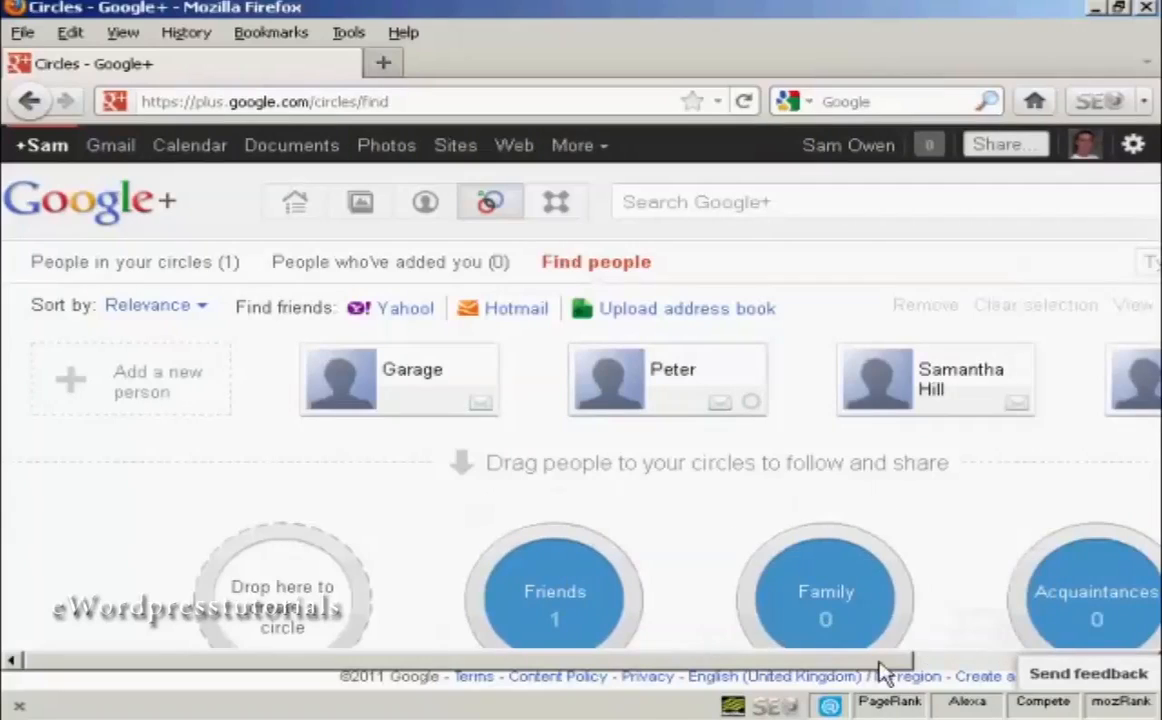
scroll("right", 3)
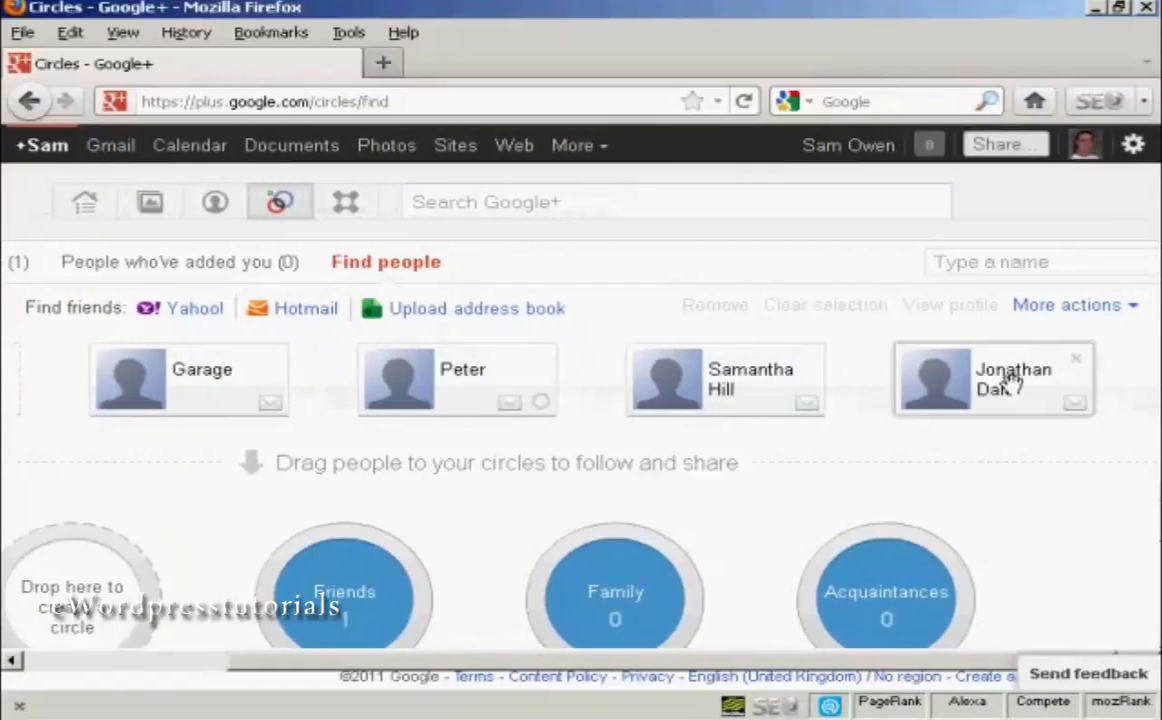
left_click_drag(992, 378, 880, 616)
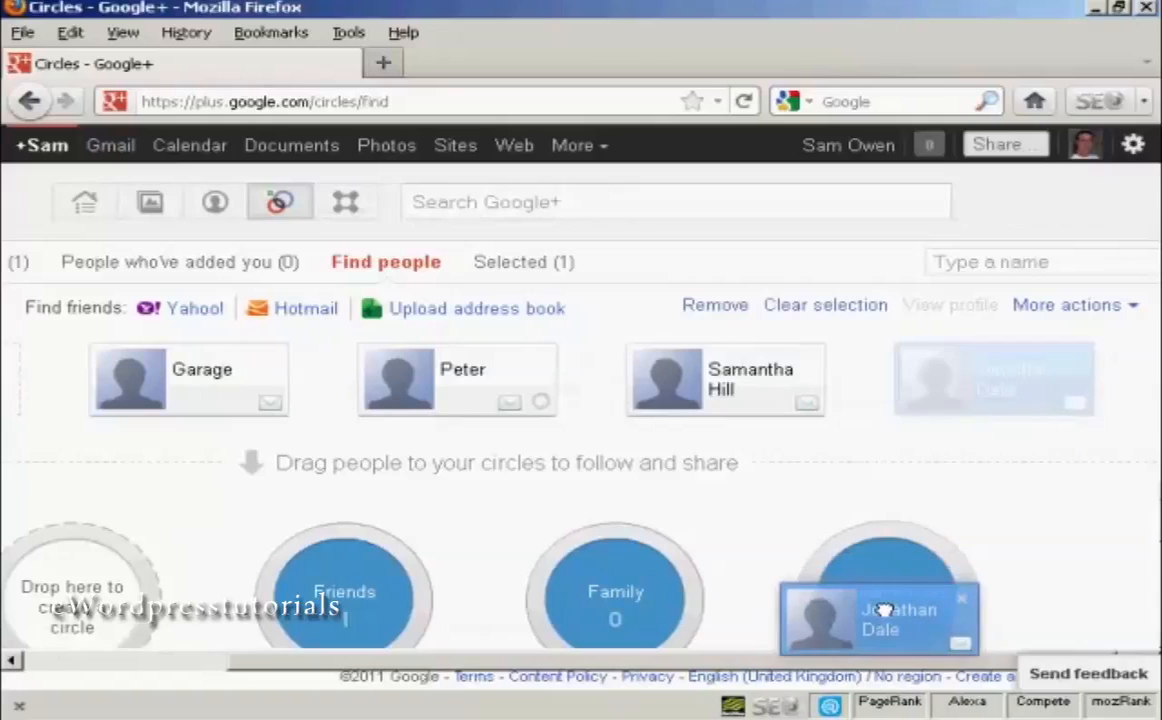
left_click_drag(878, 616, 886, 592)
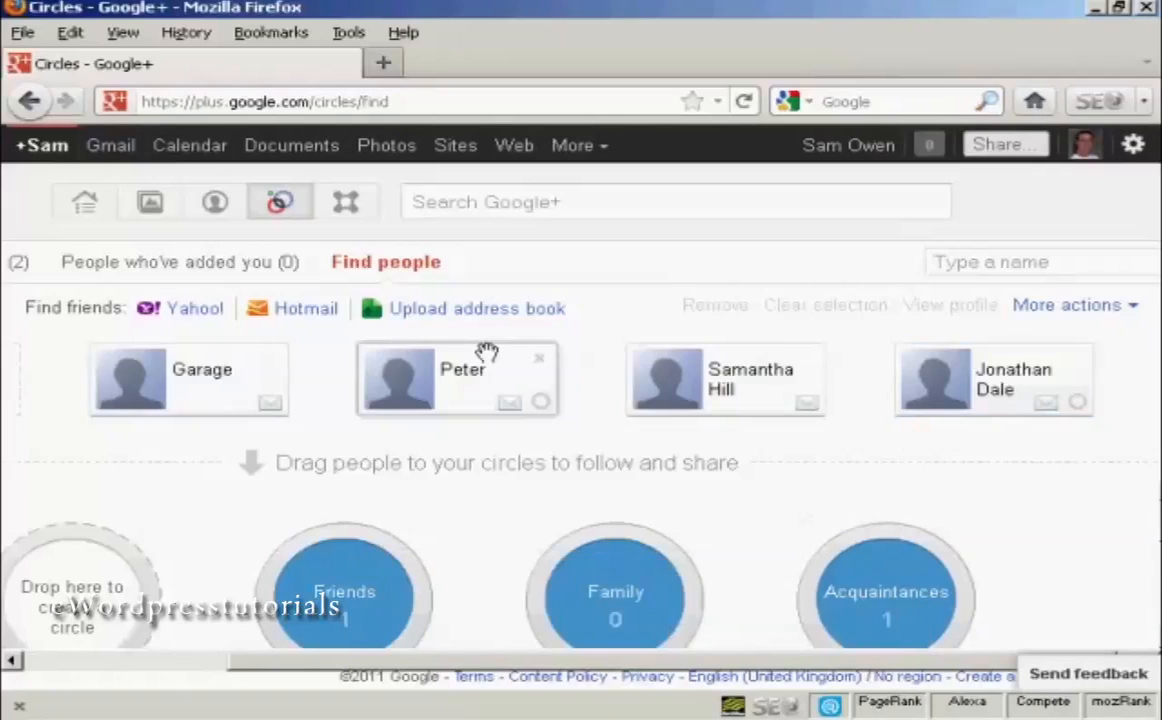
mouse_move(476, 308)
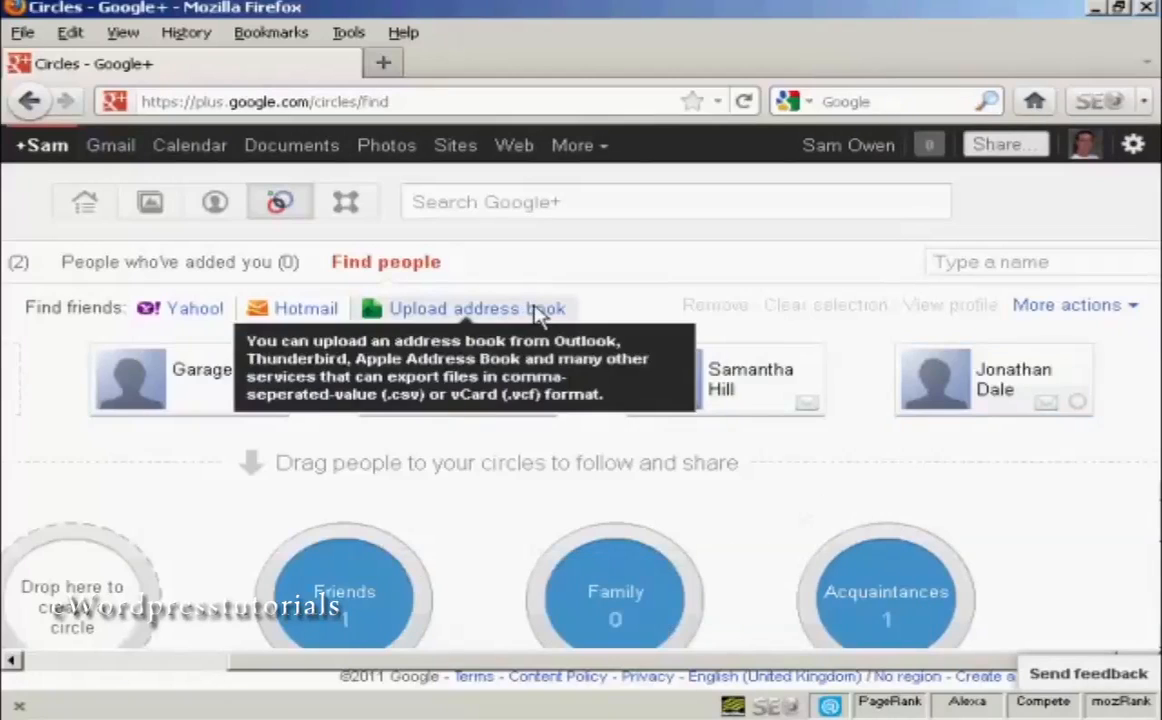
mouse_move(478, 316)
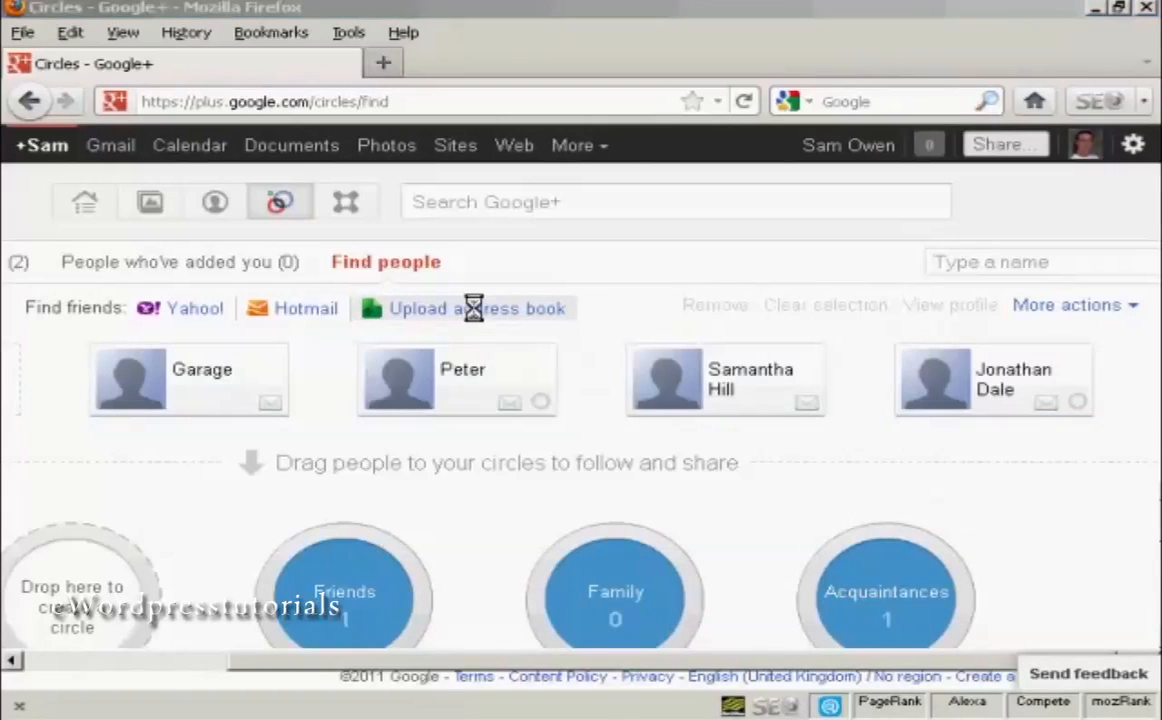
Step: Upload the google.csv address book to import its contacts
left_click(478, 308)
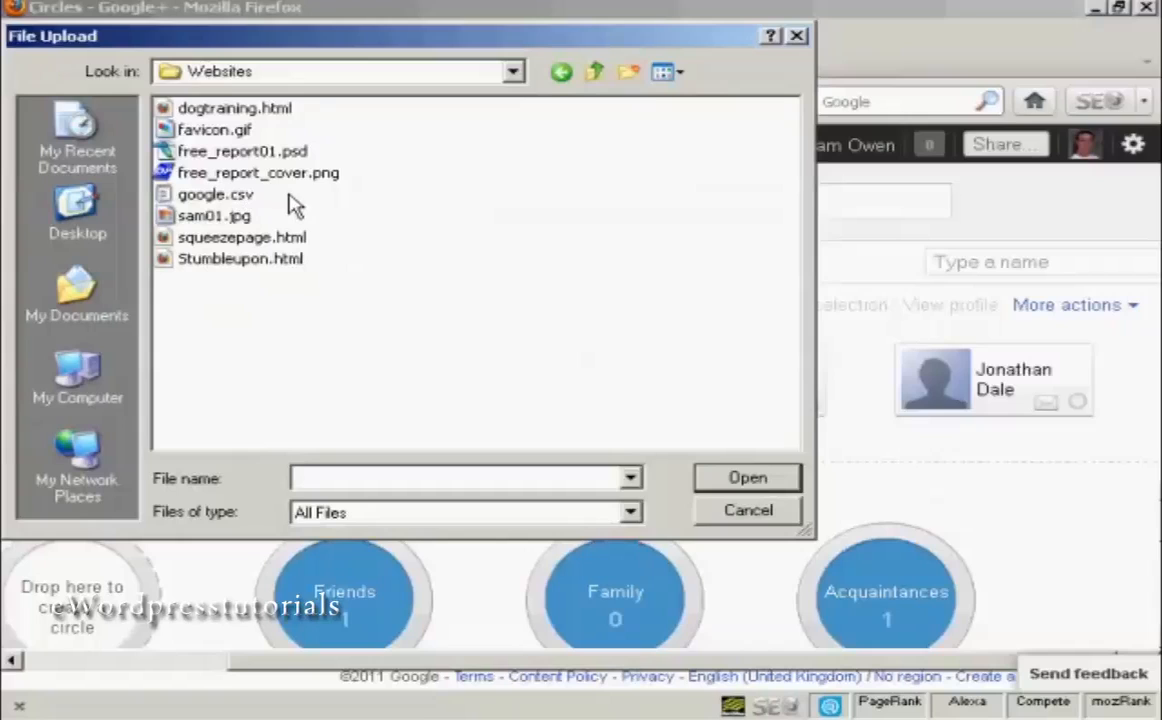
left_click(216, 194)
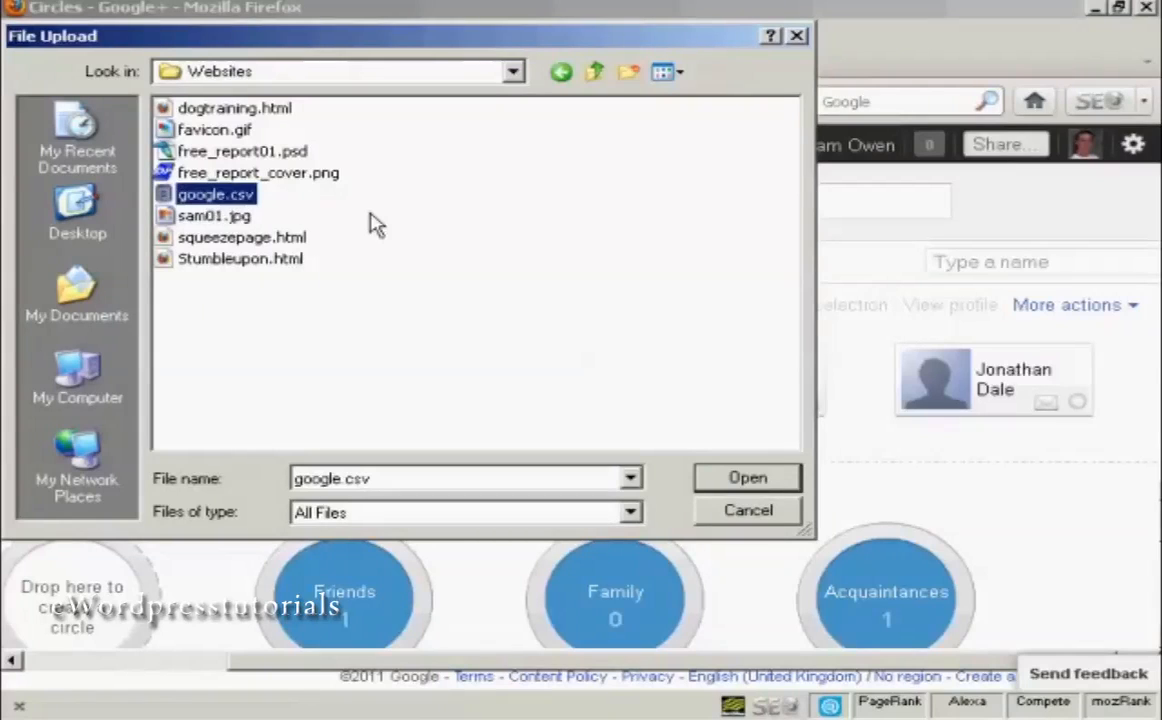
left_click(748, 476)
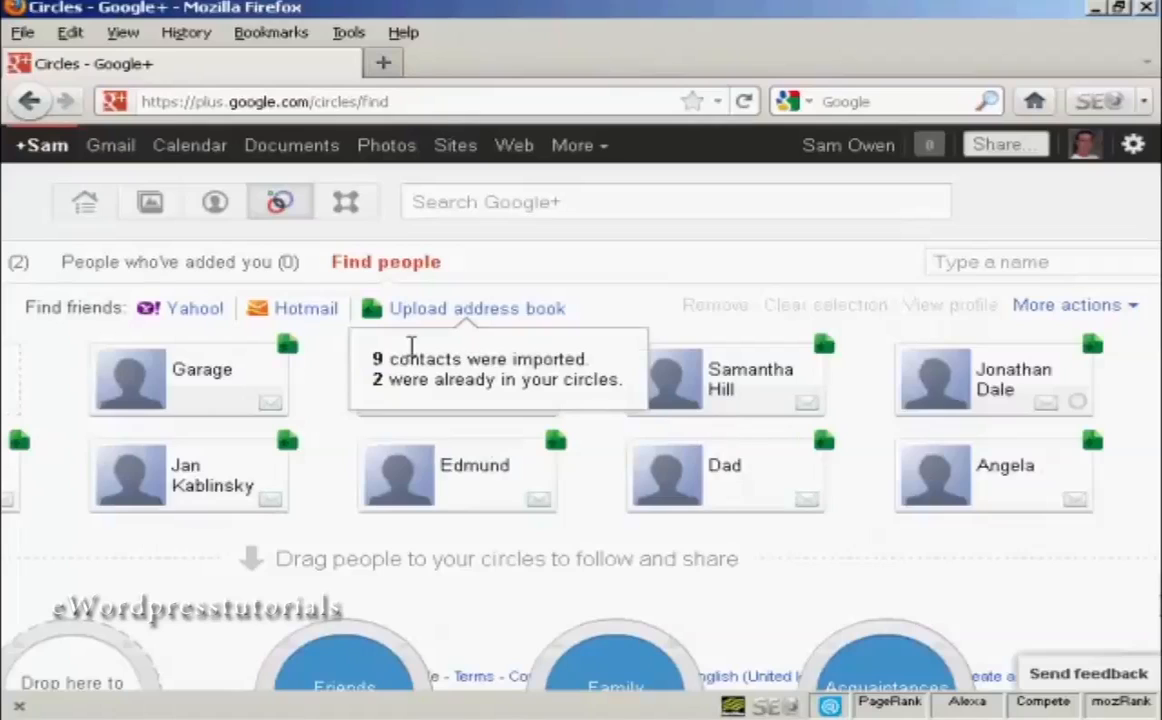
mouse_move(540, 400)
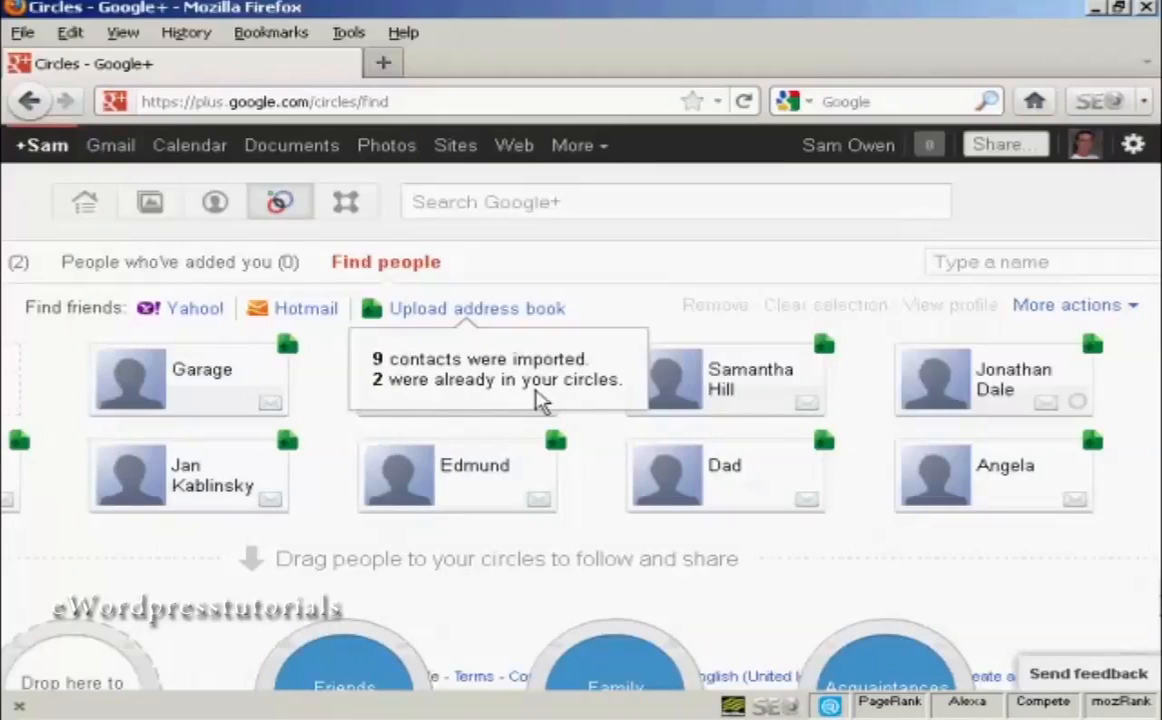
mouse_move(776, 460)
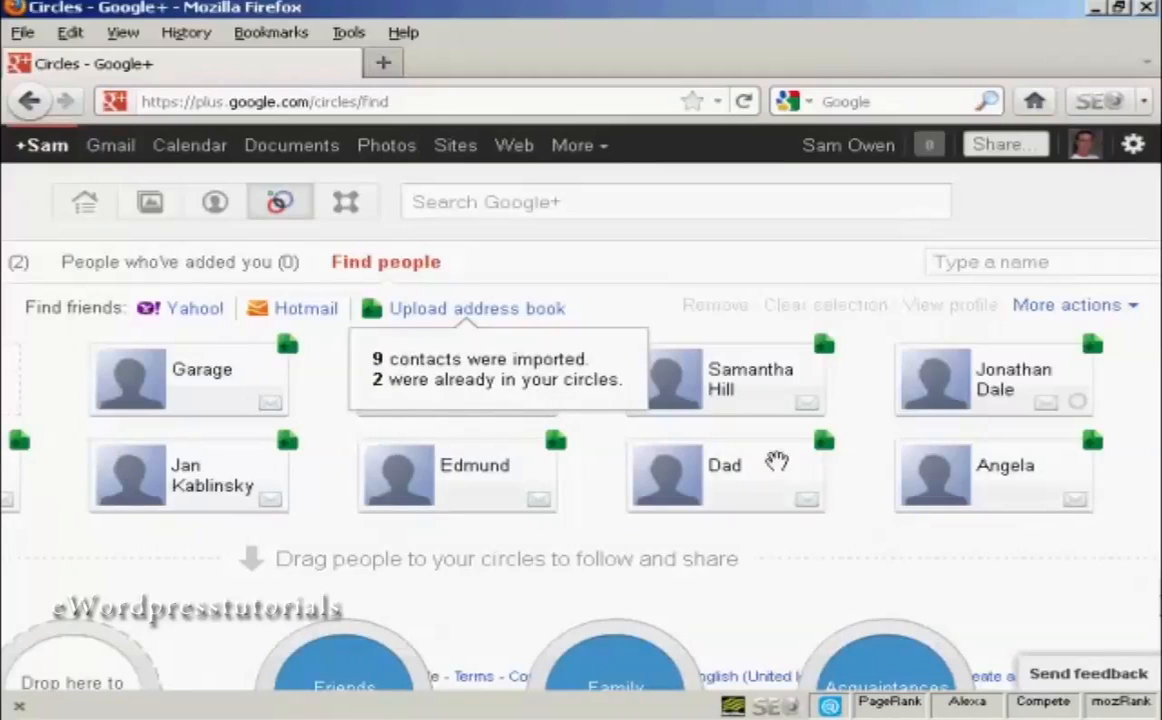
mouse_move(1056, 496)
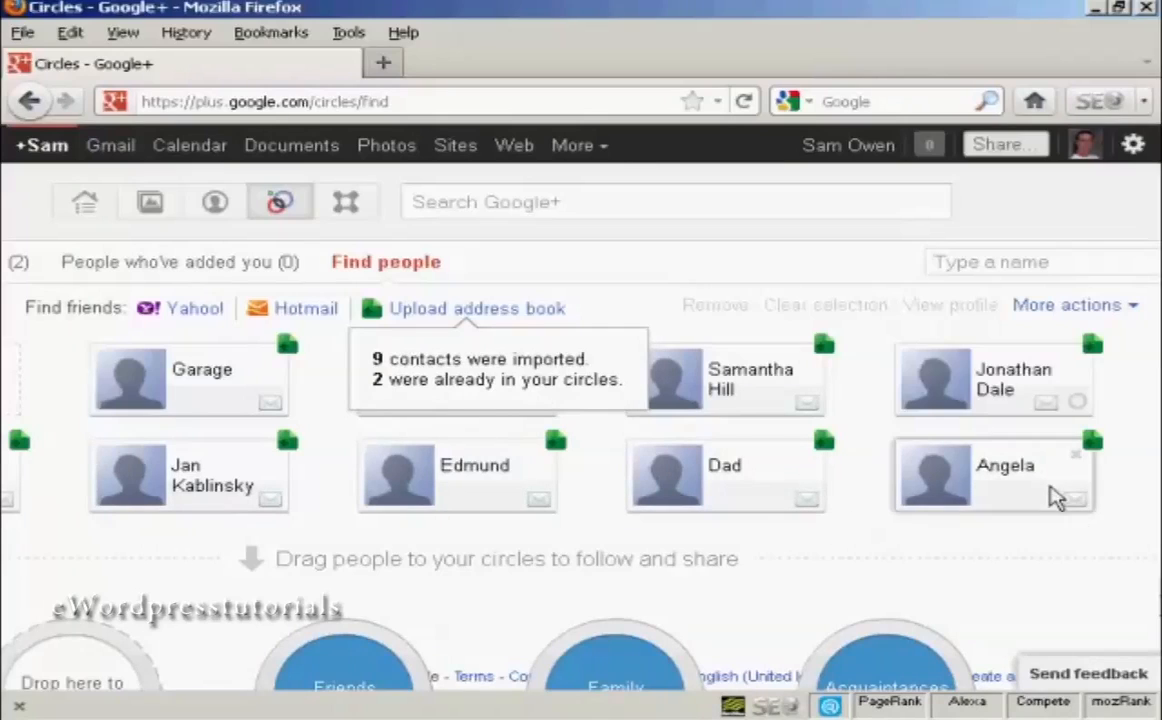
mouse_move(748, 588)
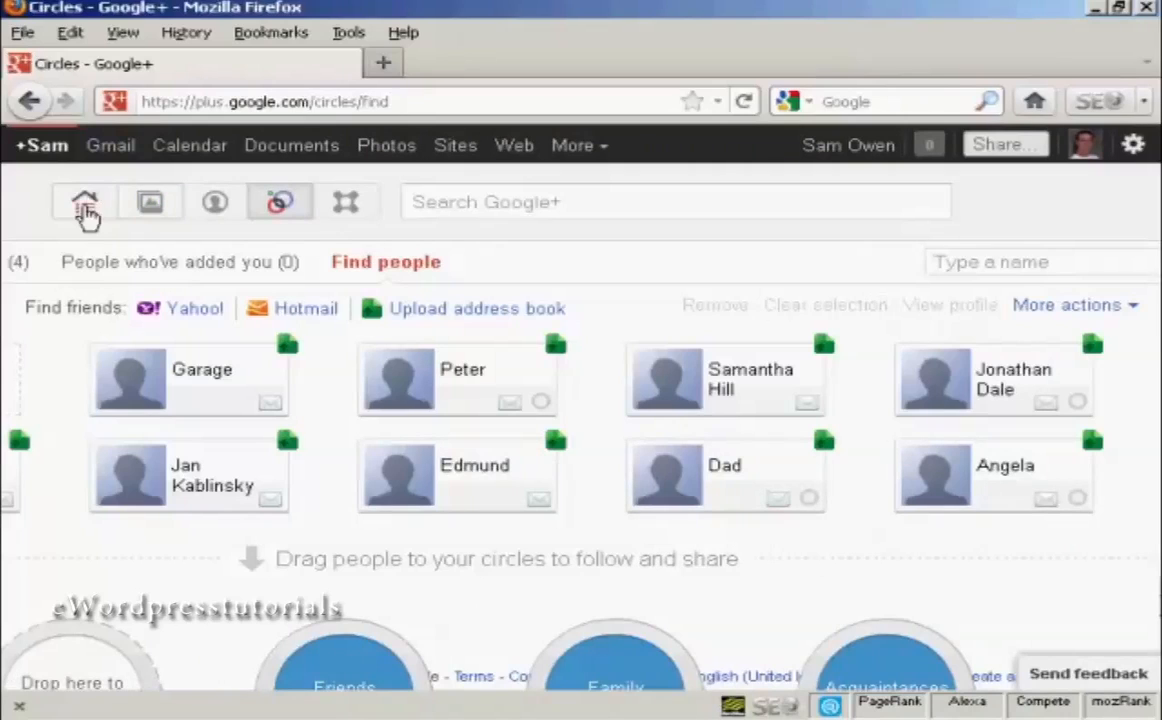
Step: Return to the Stream home page
left_click(84, 202)
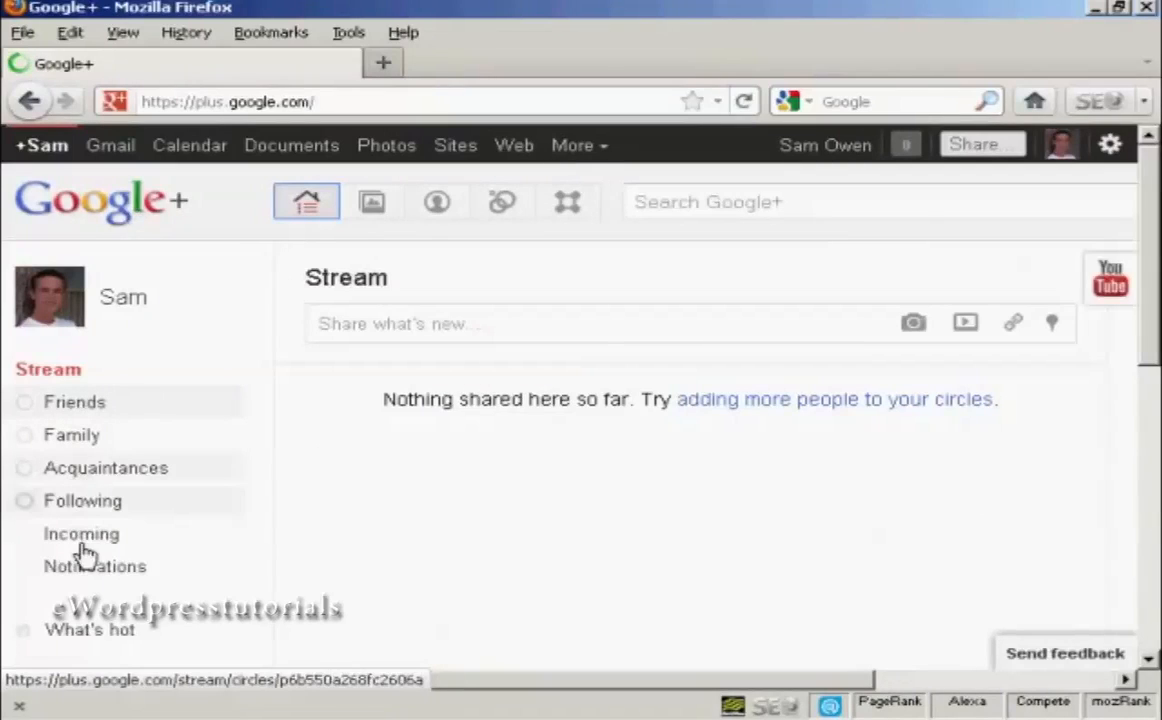
Step: Show the Friends circle stream and start a new post shared with Friends
left_click(74, 400)
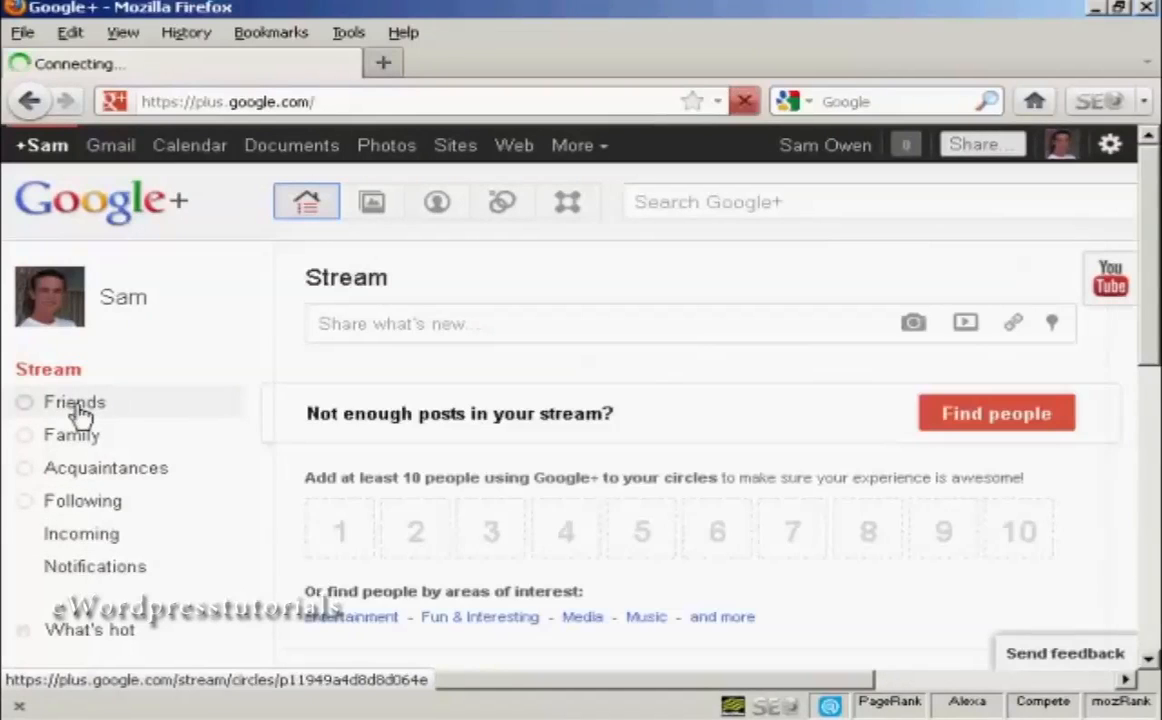
left_click(74, 400)
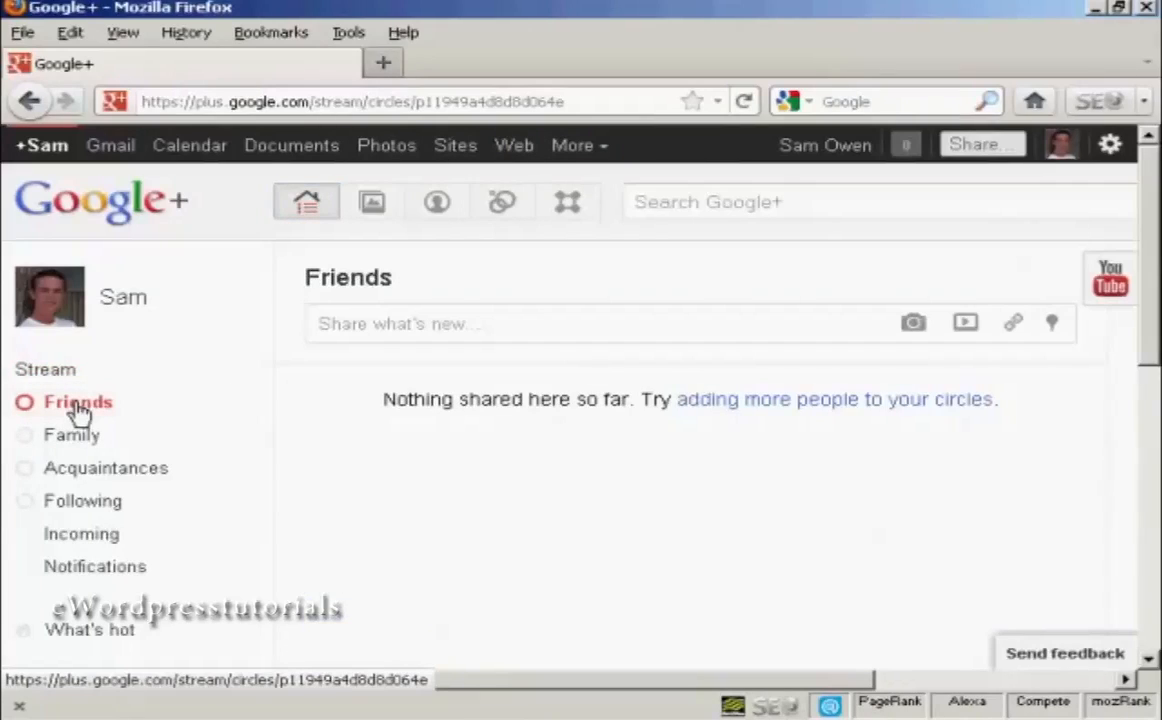
mouse_move(294, 406)
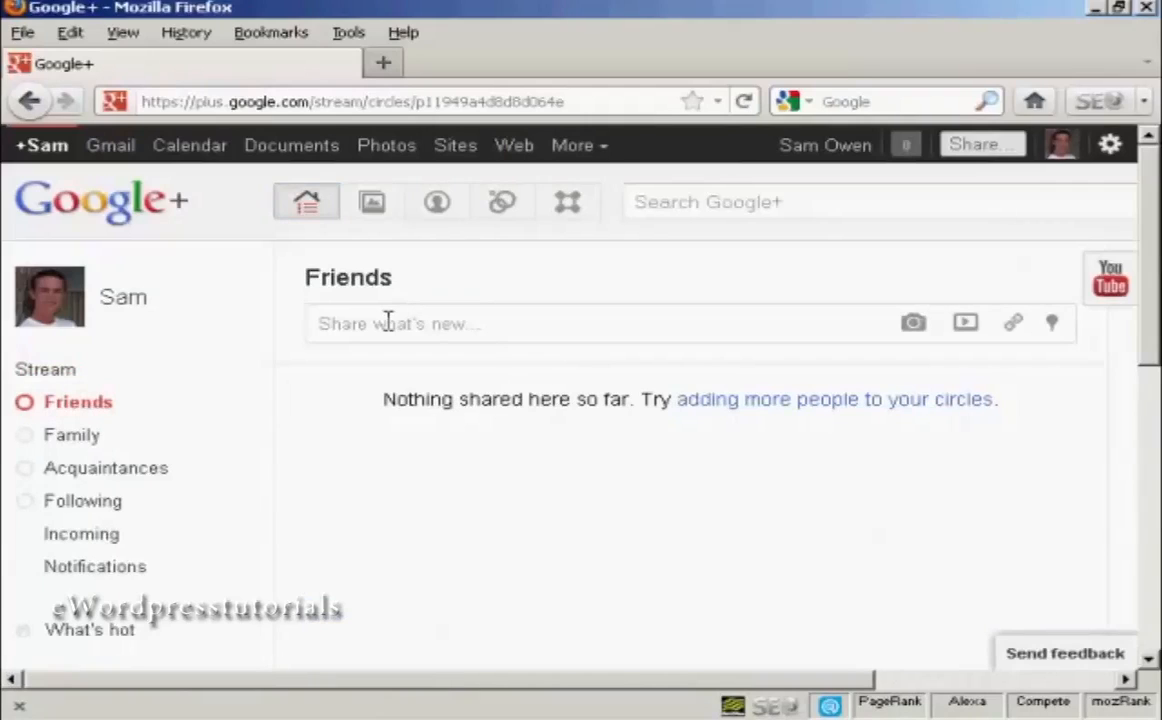
left_click(400, 324)
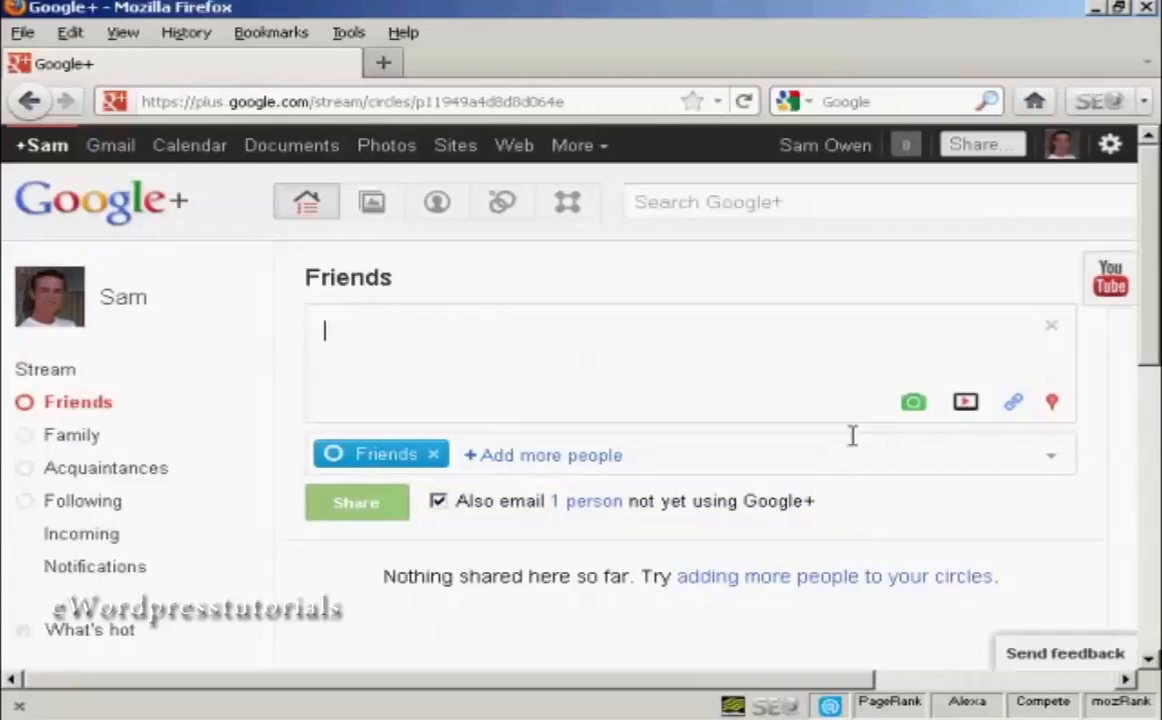
mouse_move(912, 402)
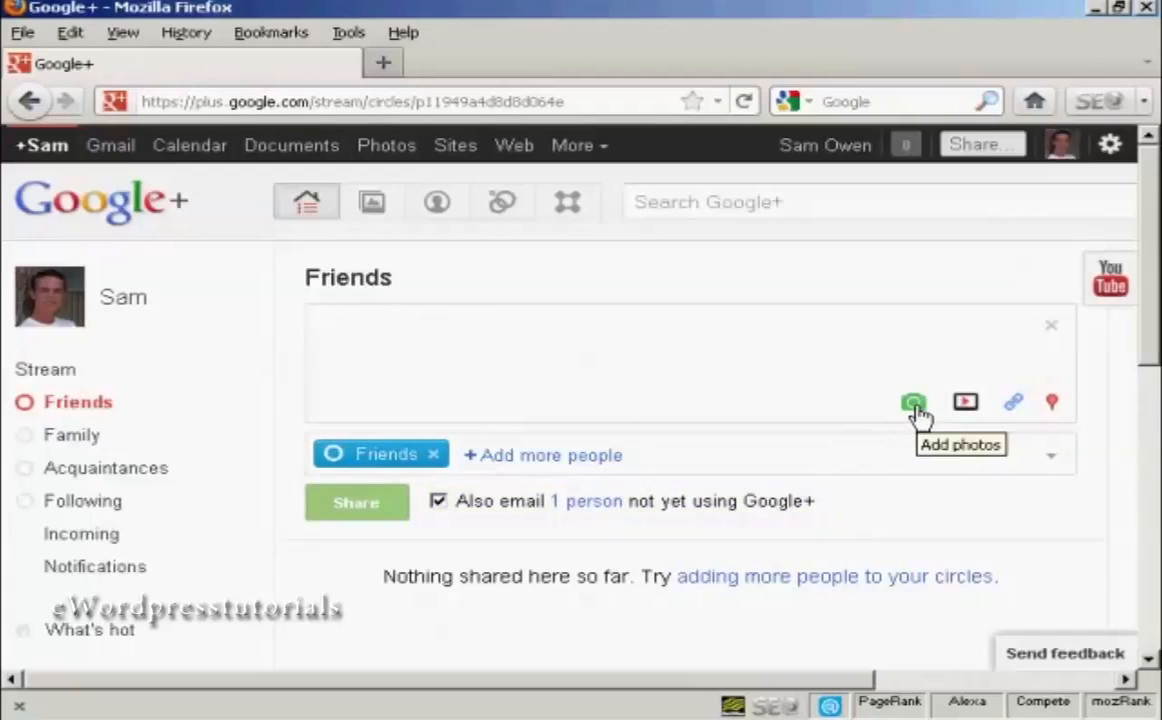
mouse_move(964, 400)
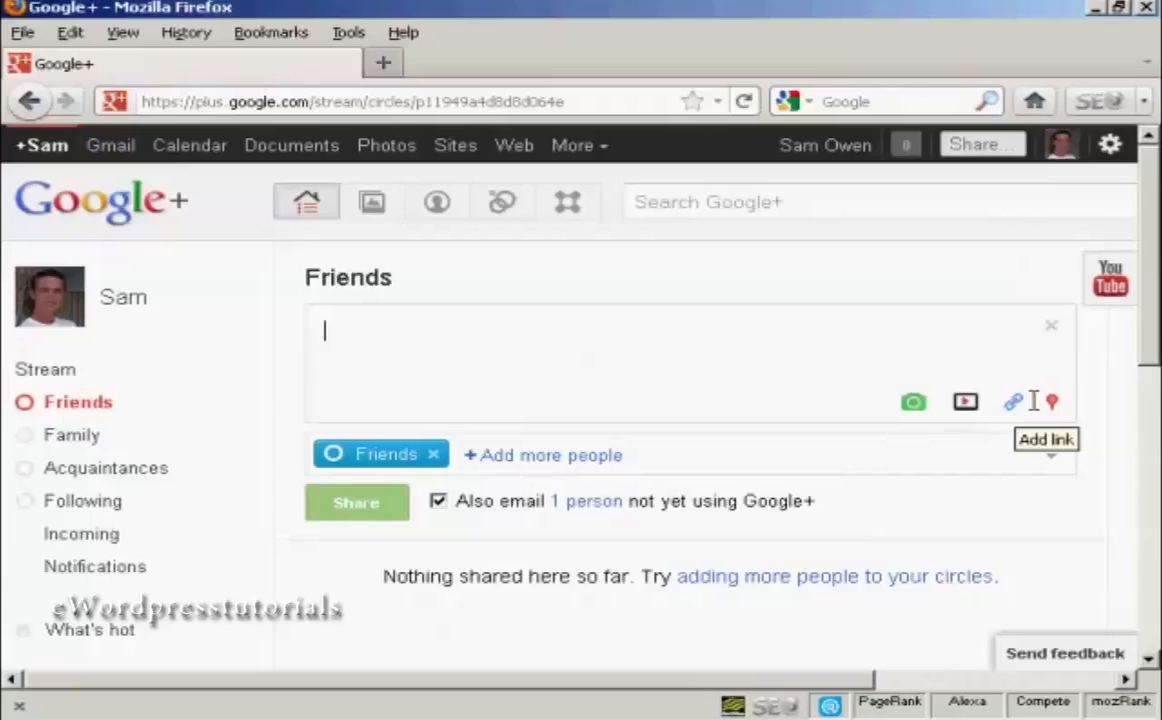
mouse_move(1052, 400)
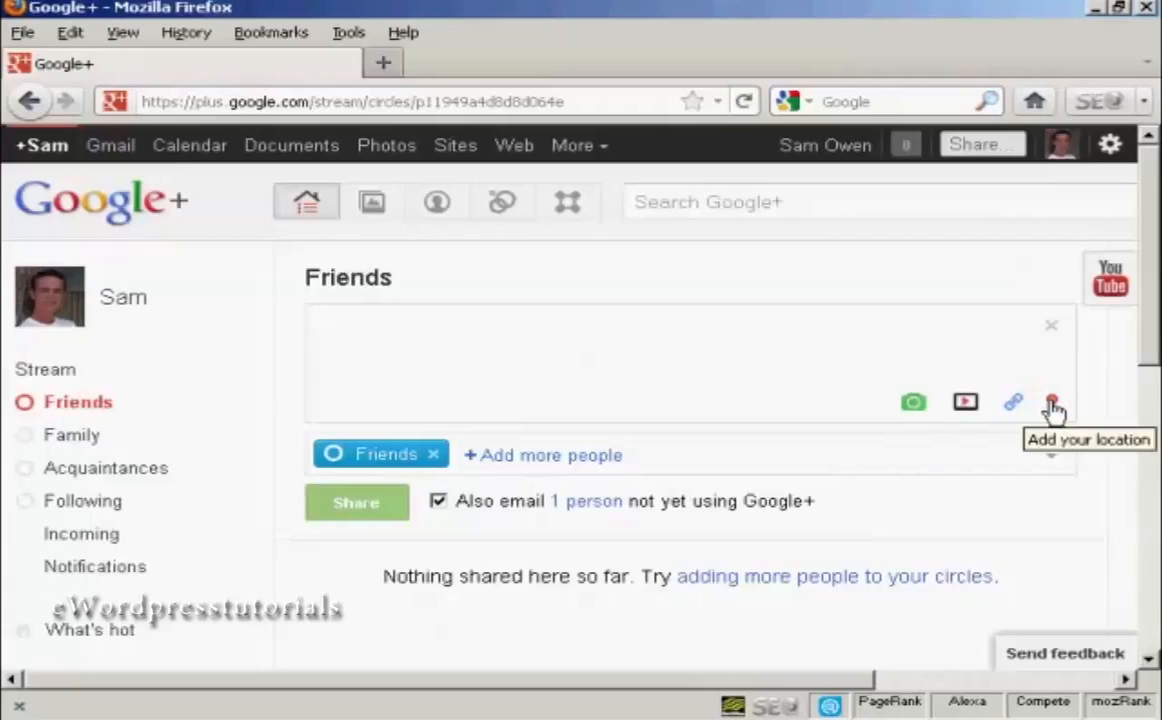
mouse_move(382, 316)
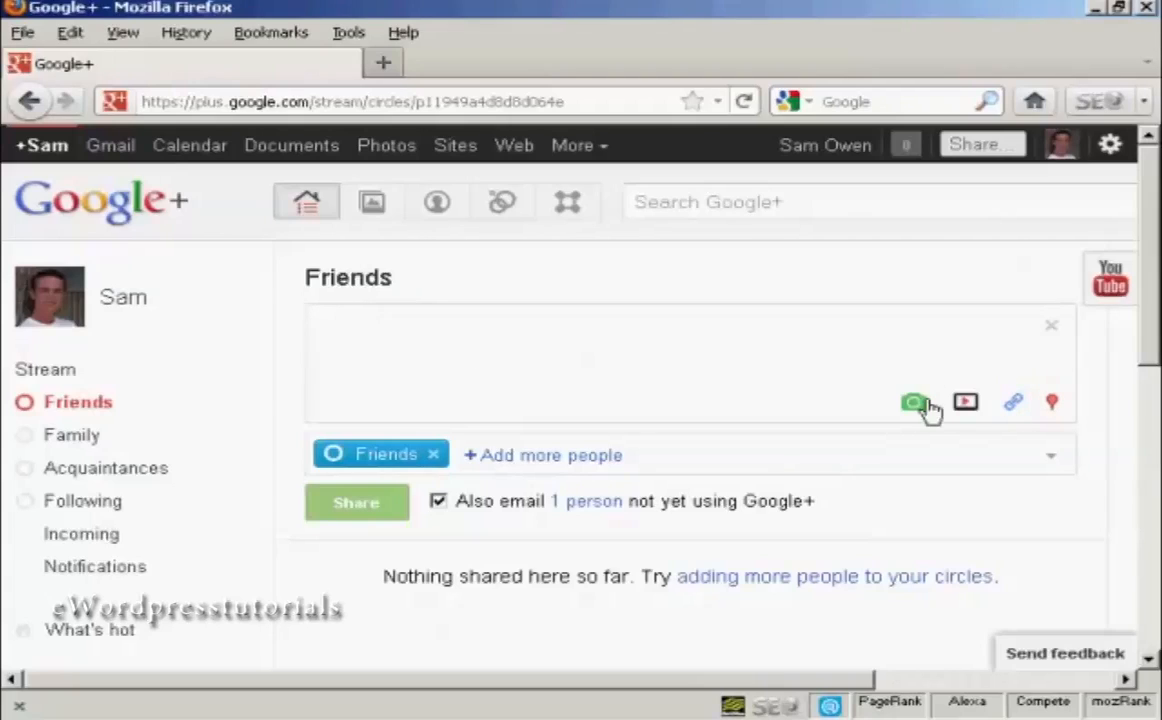
mouse_move(966, 408)
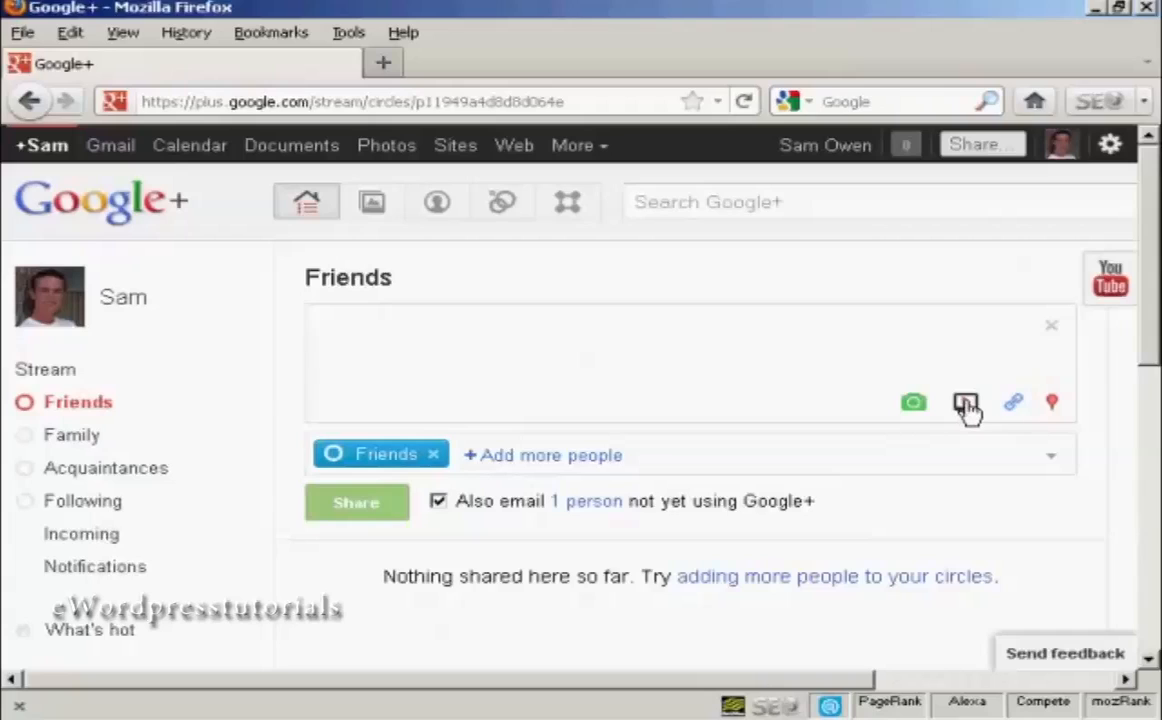
Step: Show the video attachment options for the Friends post
left_click(964, 402)
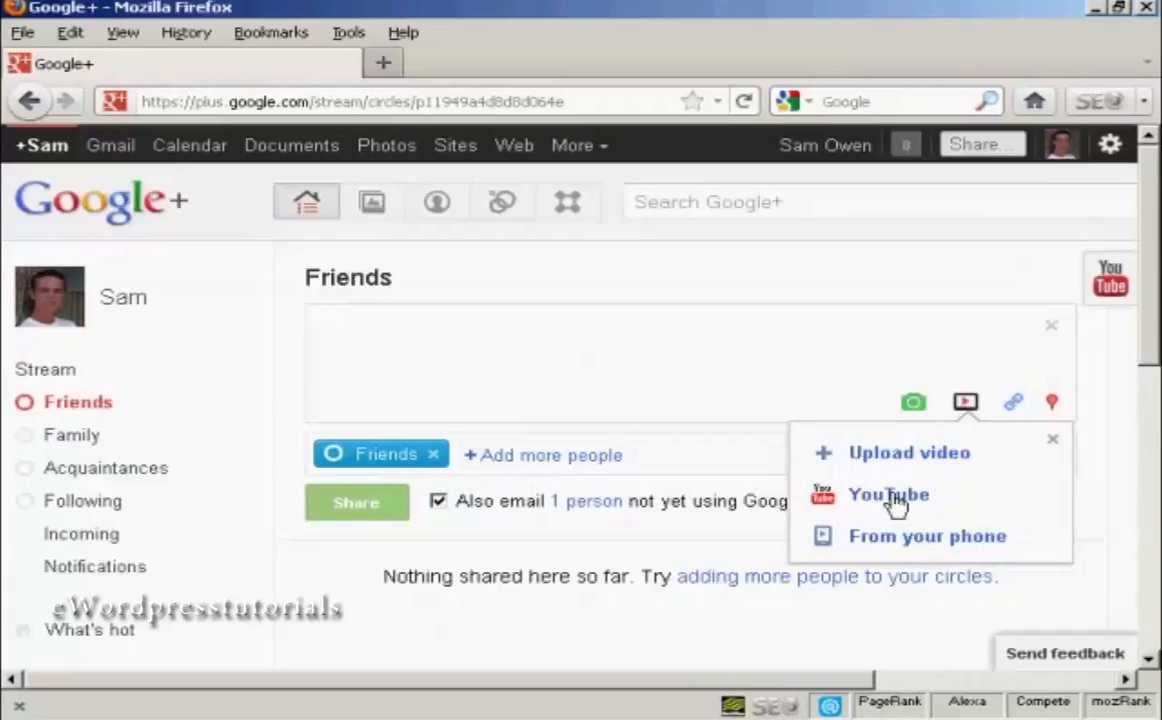
mouse_move(898, 460)
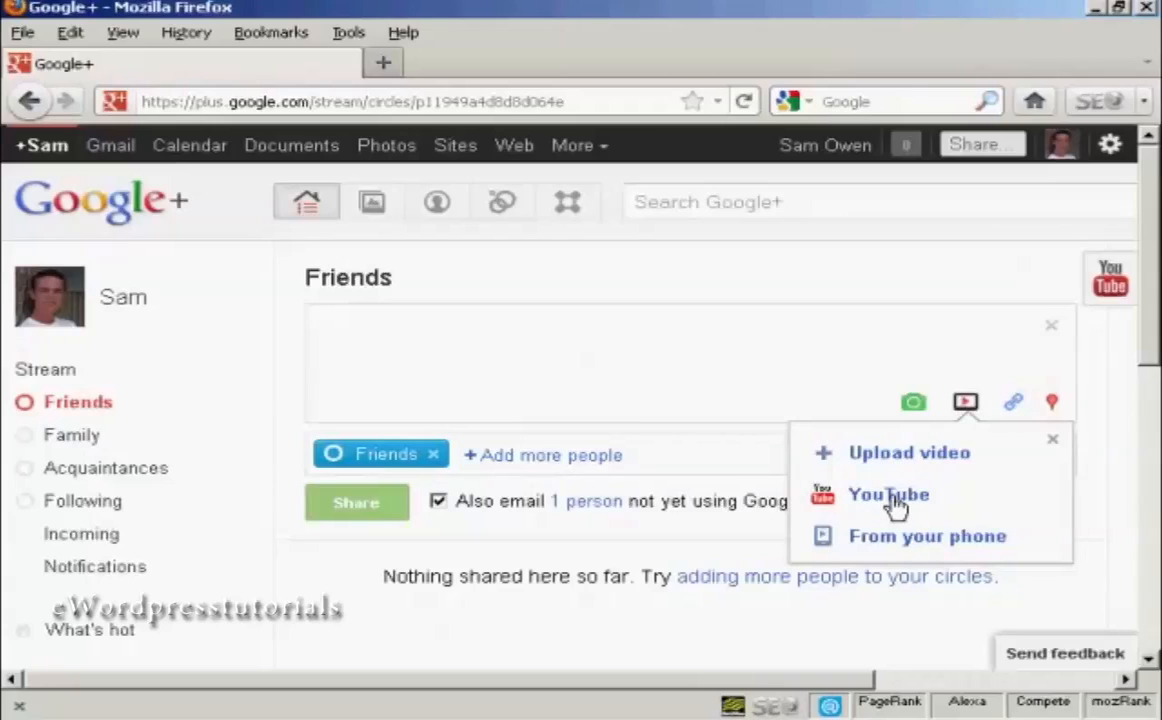
mouse_move(884, 548)
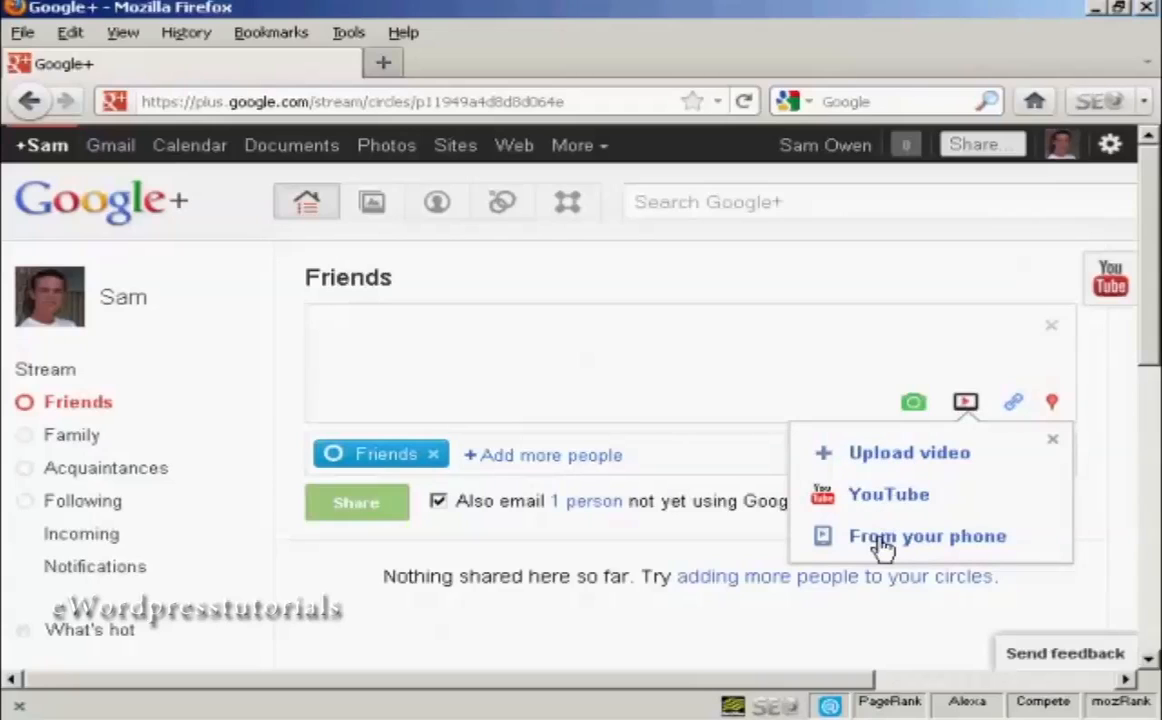
mouse_move(898, 502)
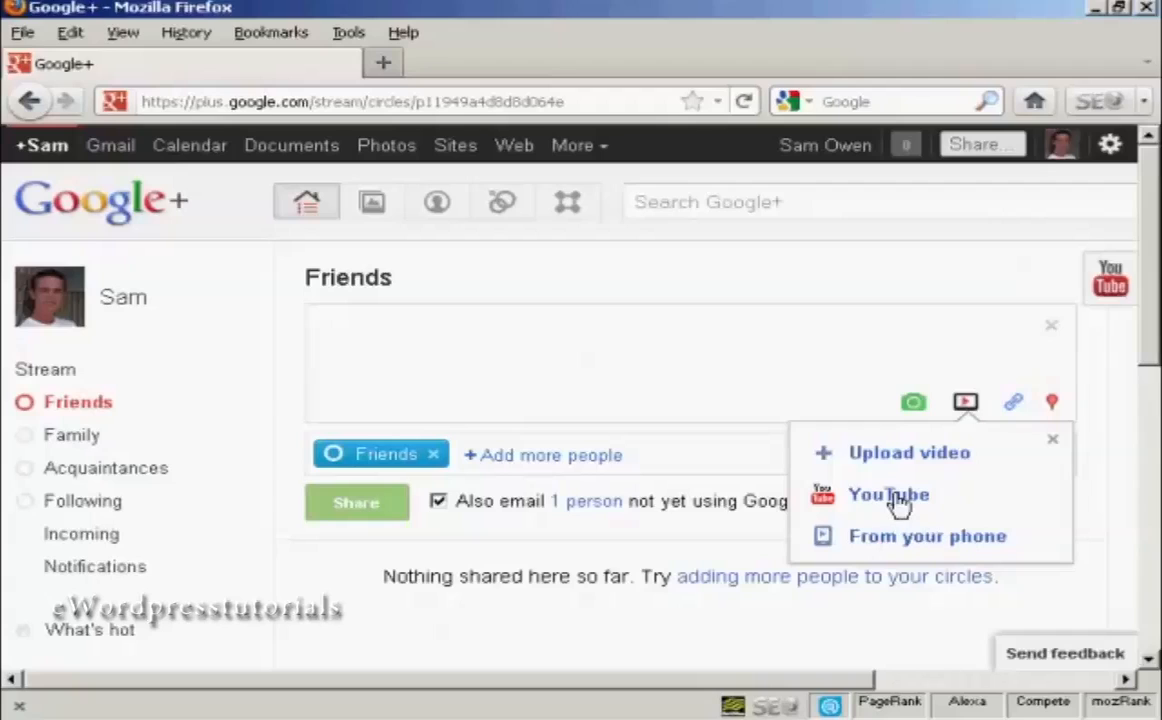
Step: Choose YouTube as the video source and focus the video search box
left_click(888, 494)
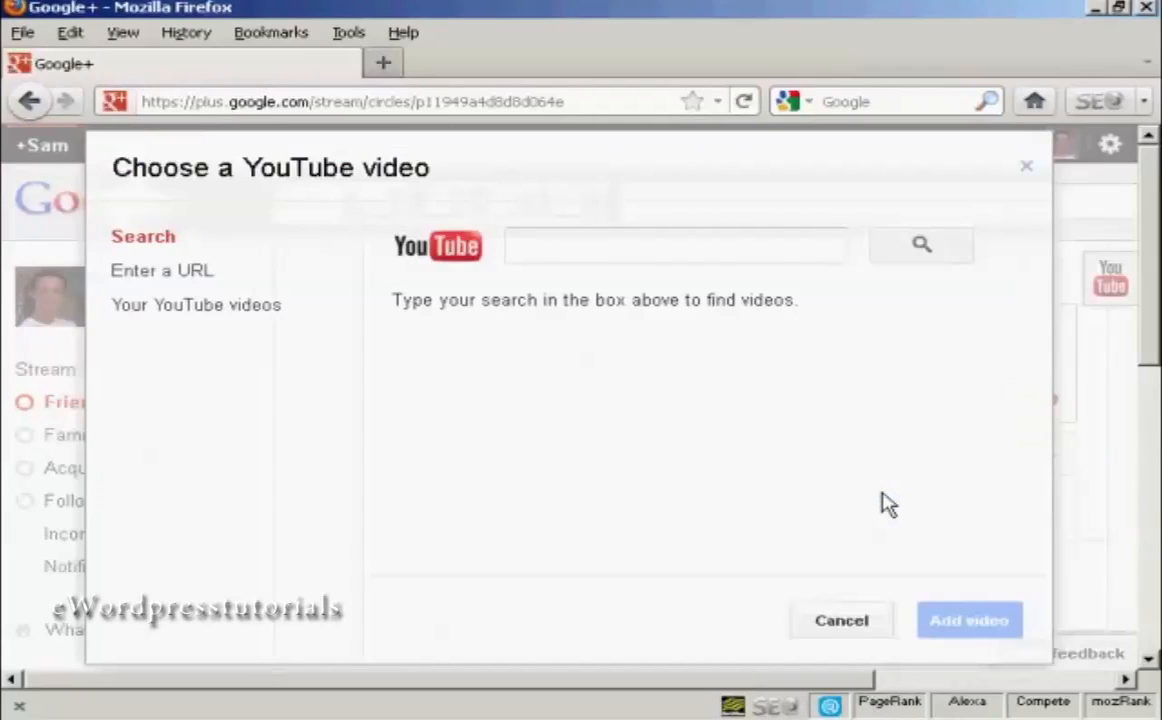
left_click(676, 246)
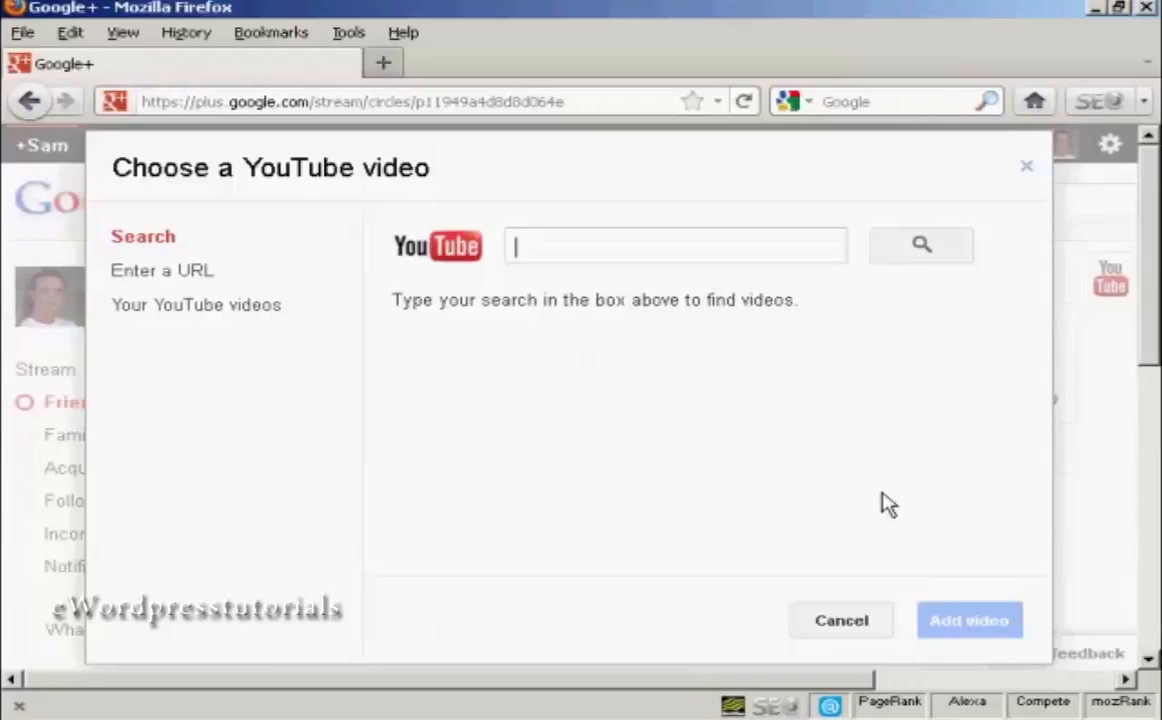
mouse_move(862, 496)
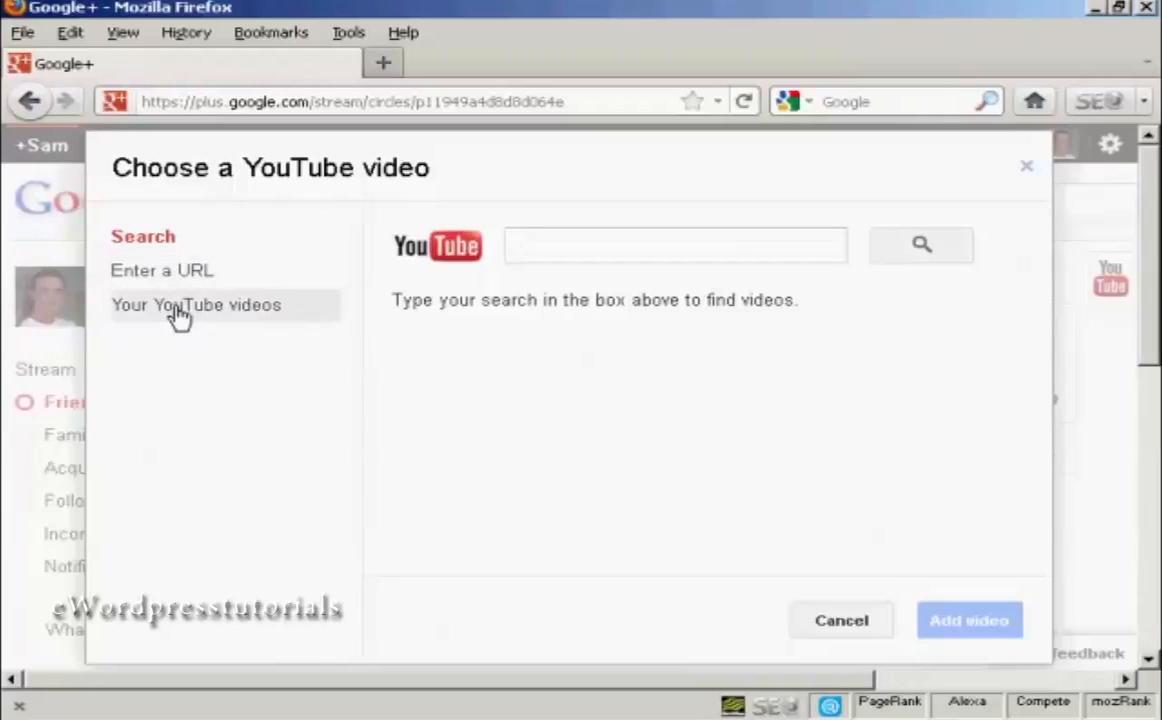
mouse_move(198, 316)
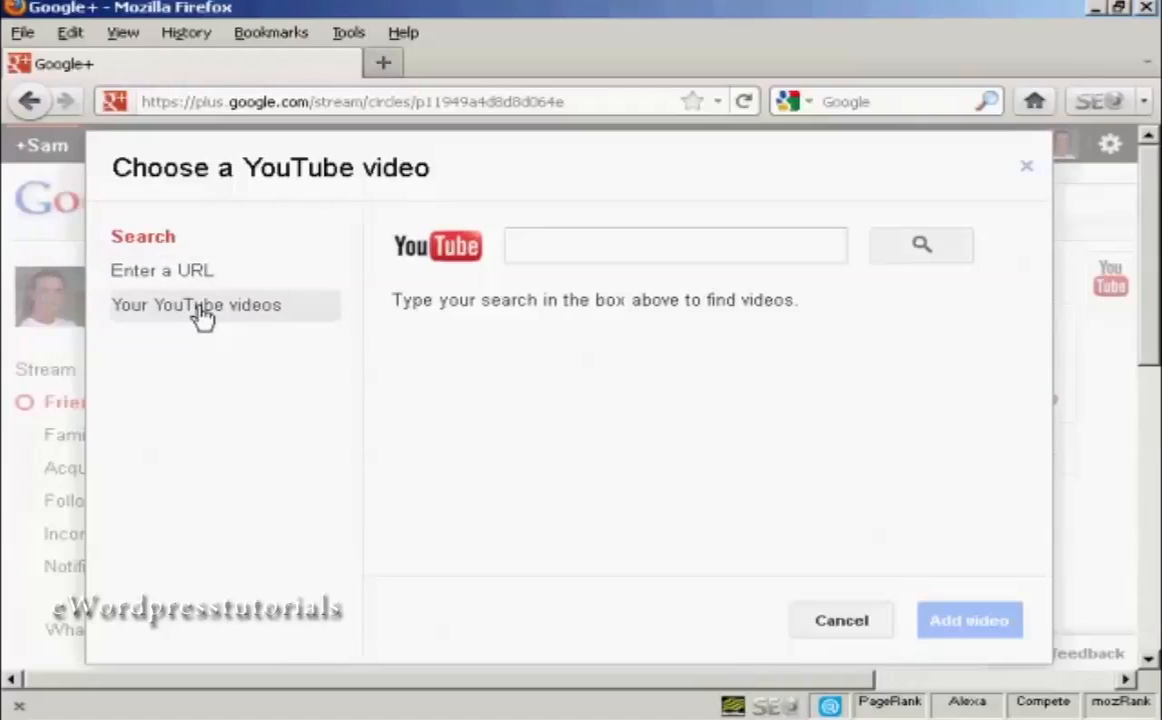
left_click(676, 244)
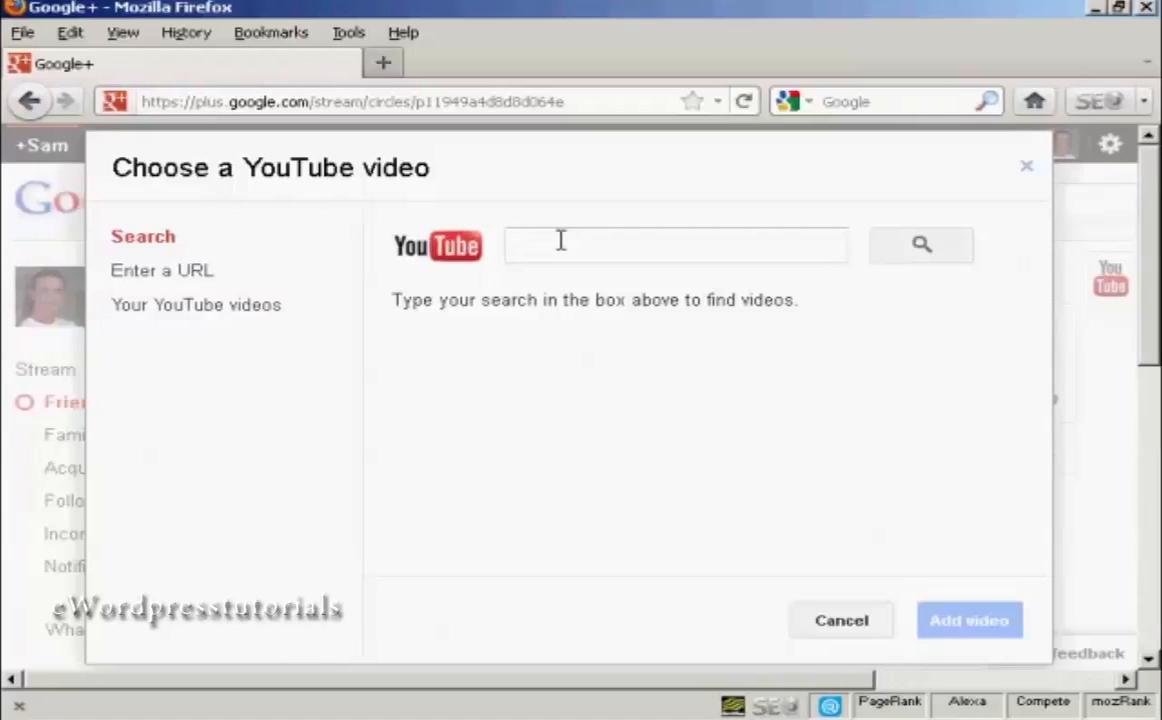
Step: Search YouTube for 'Highland dancing' and attach the Scottish Highland Dancing: Highland Fling video
type("High")
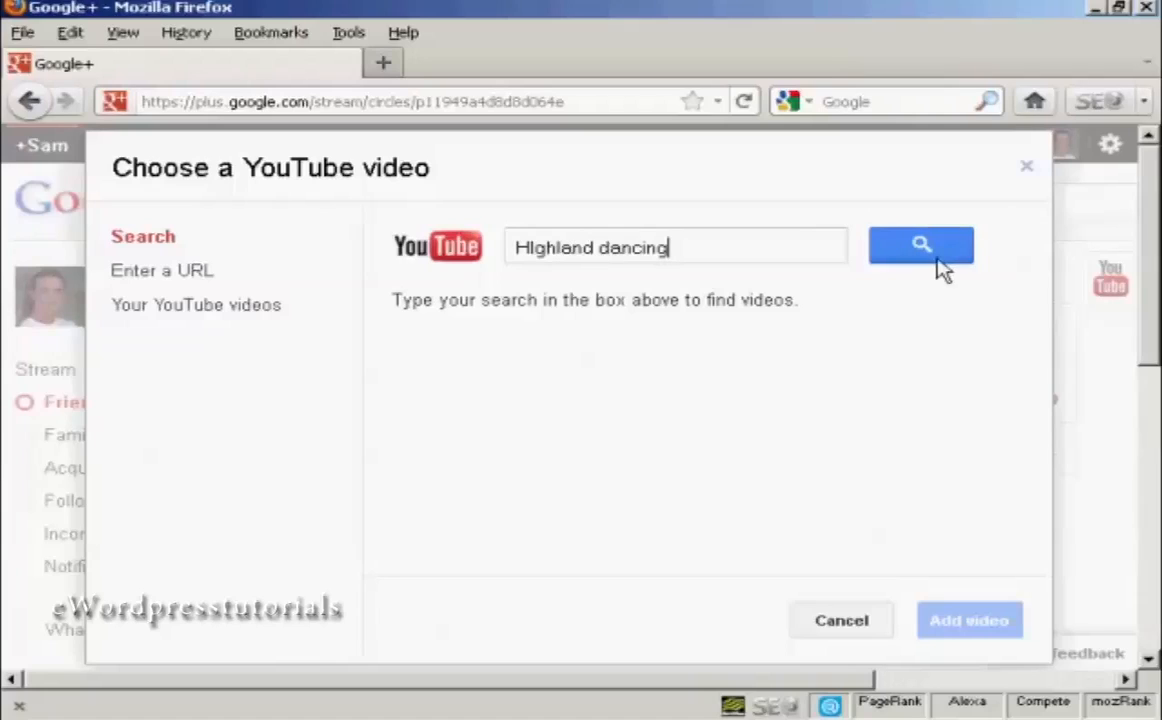
left_click(920, 244)
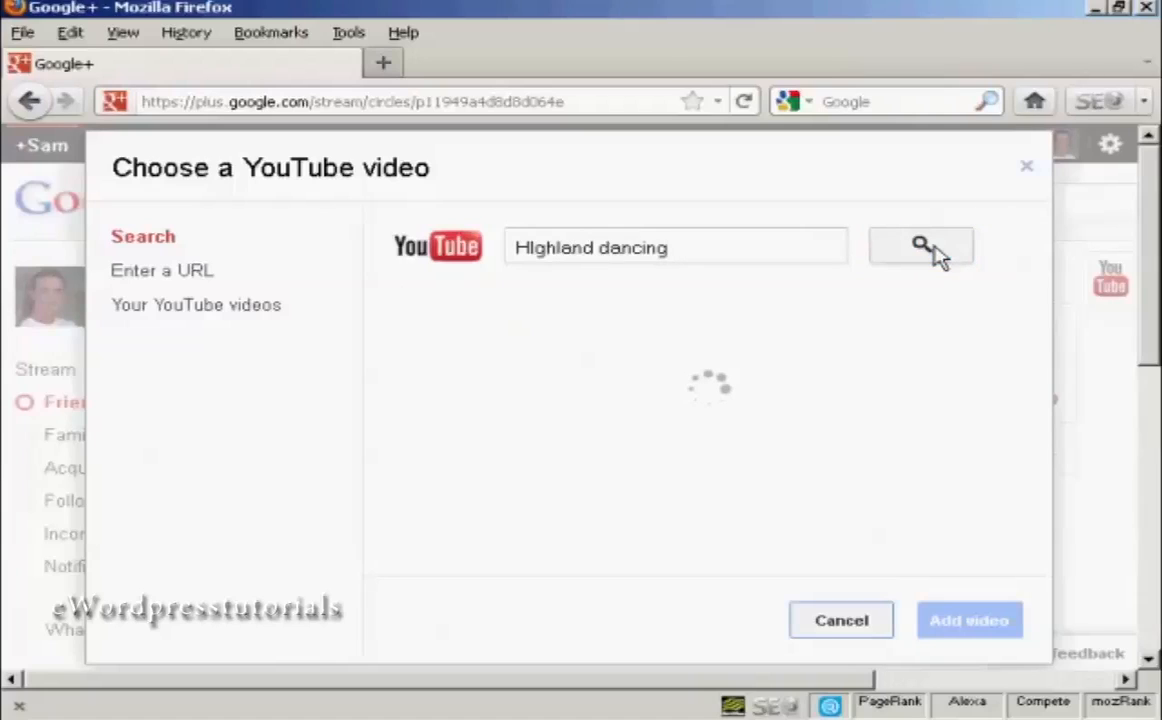
left_click(920, 248)
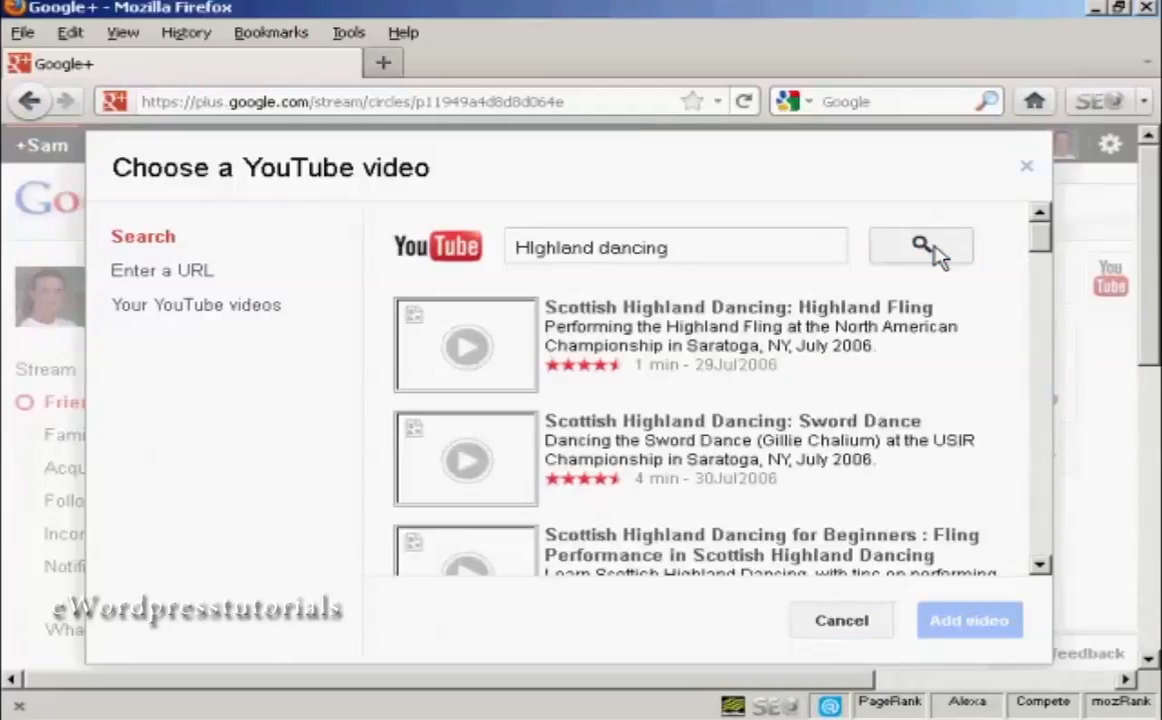
left_click(920, 248)
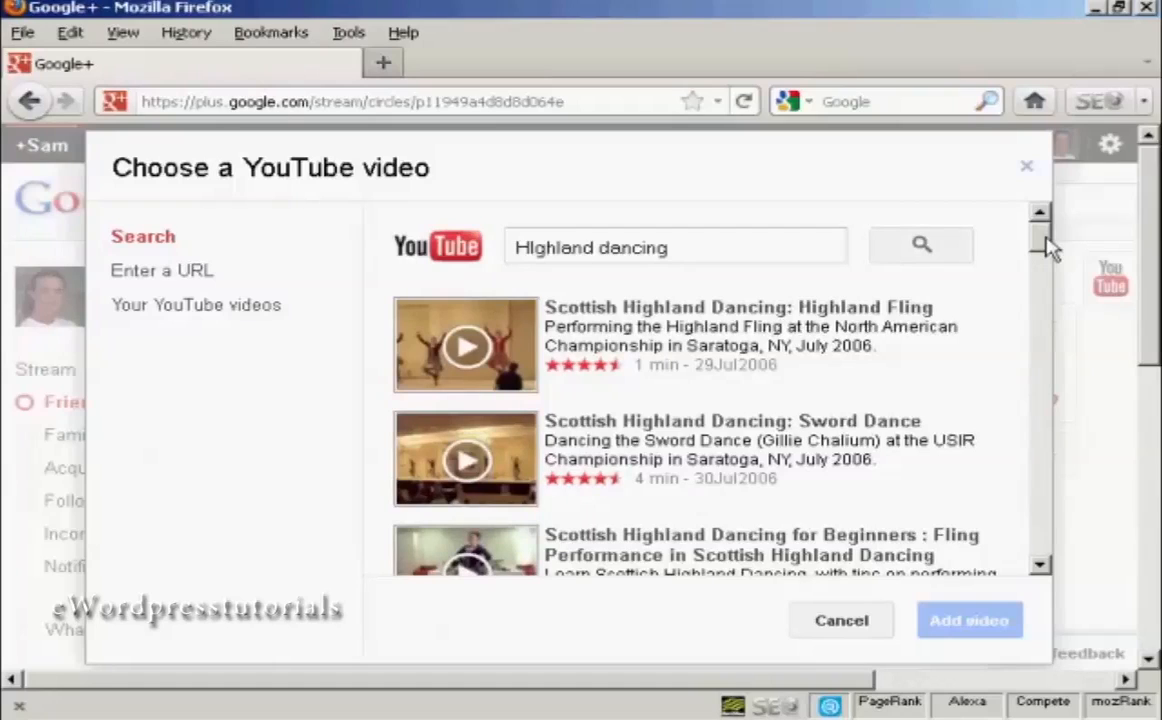
mouse_move(772, 320)
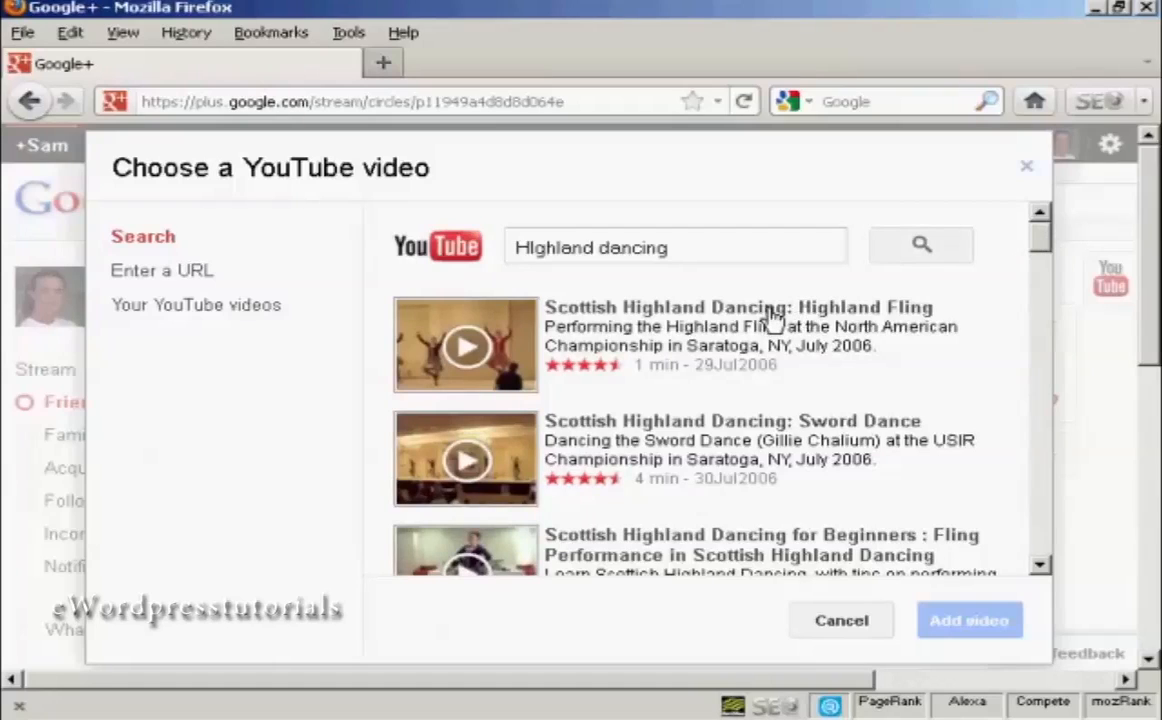
left_click(696, 344)
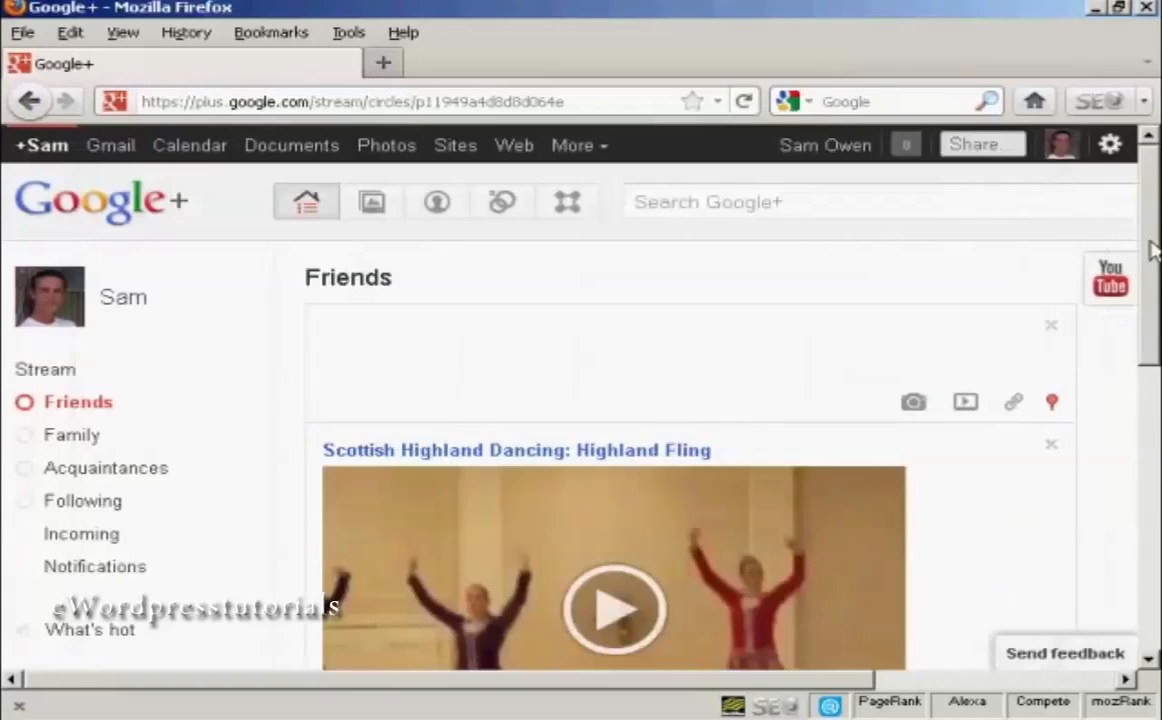
Step: Share the Highland Fling video post with Friends, past the notice that Peter will be emailed
scroll("down", 3)
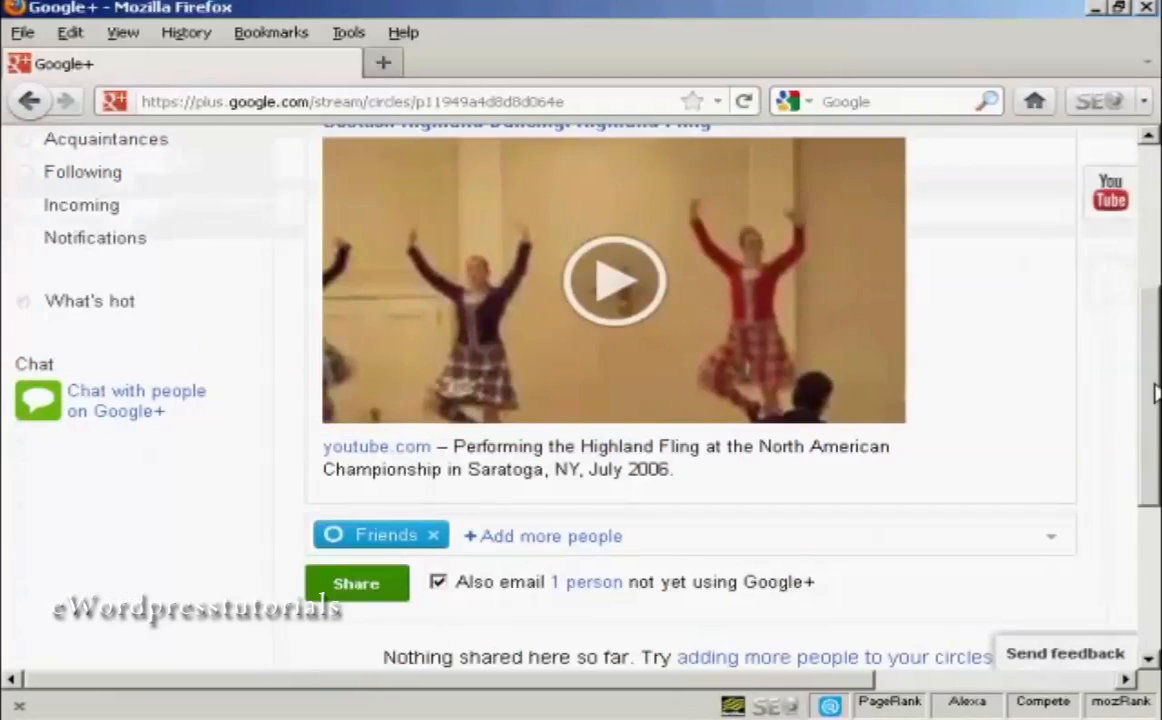
scroll("down", 3)
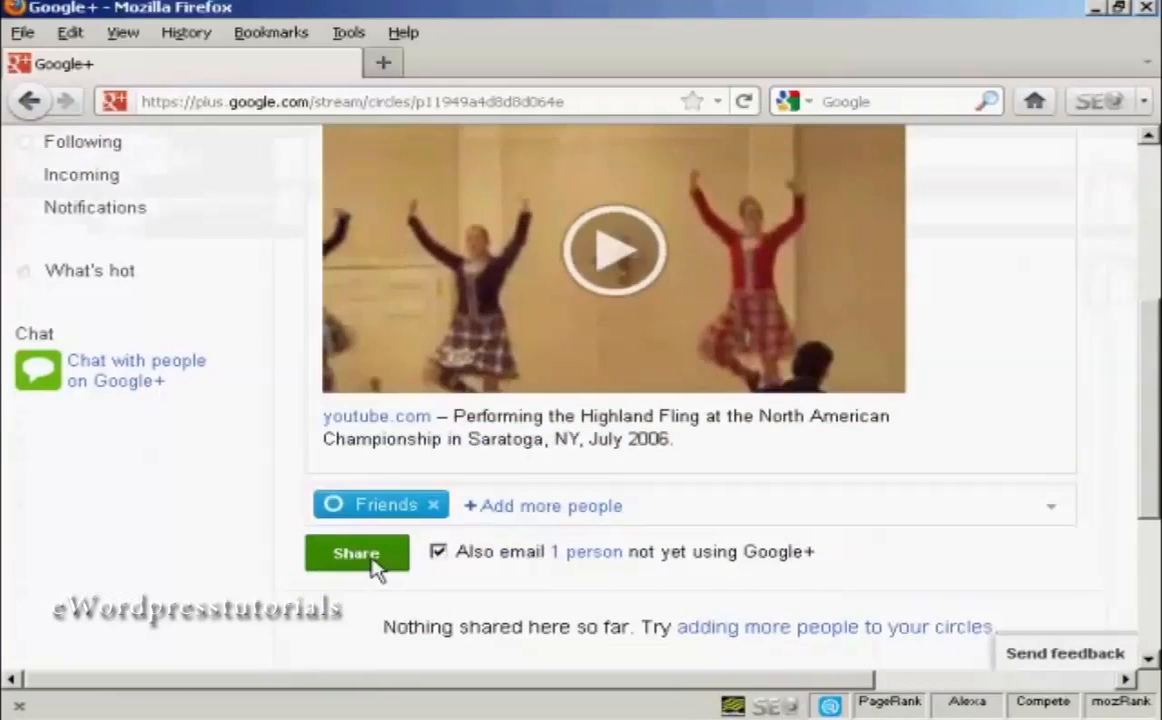
left_click(356, 552)
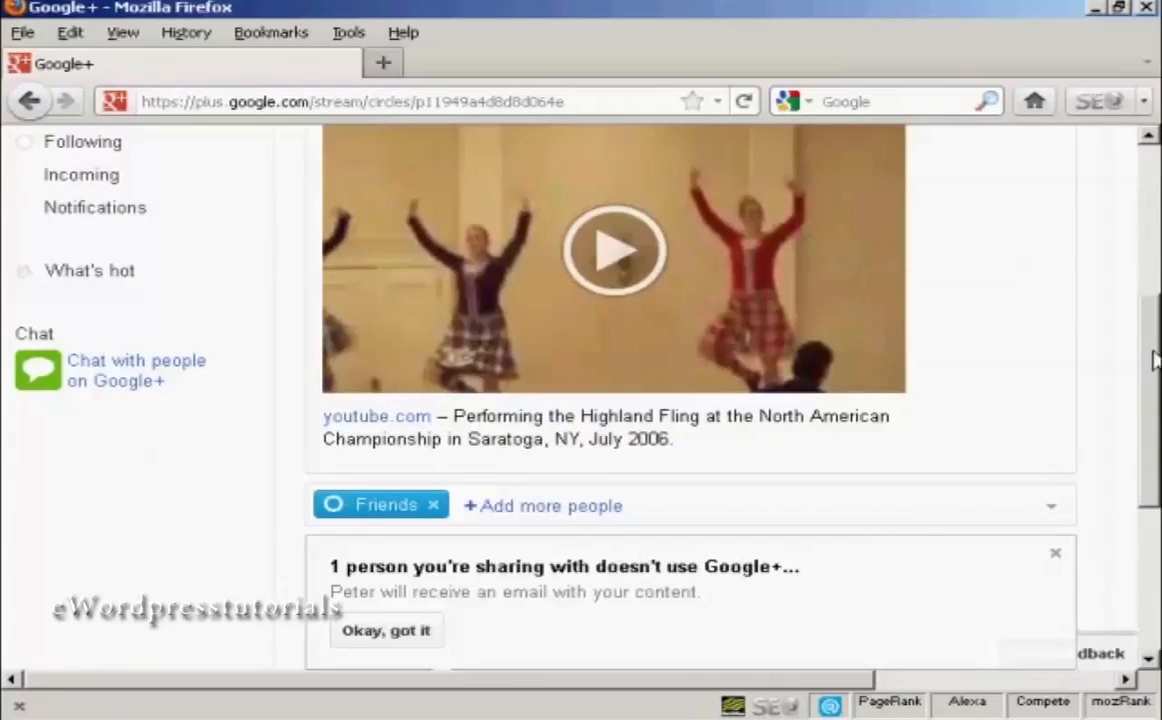
scroll("down", 3)
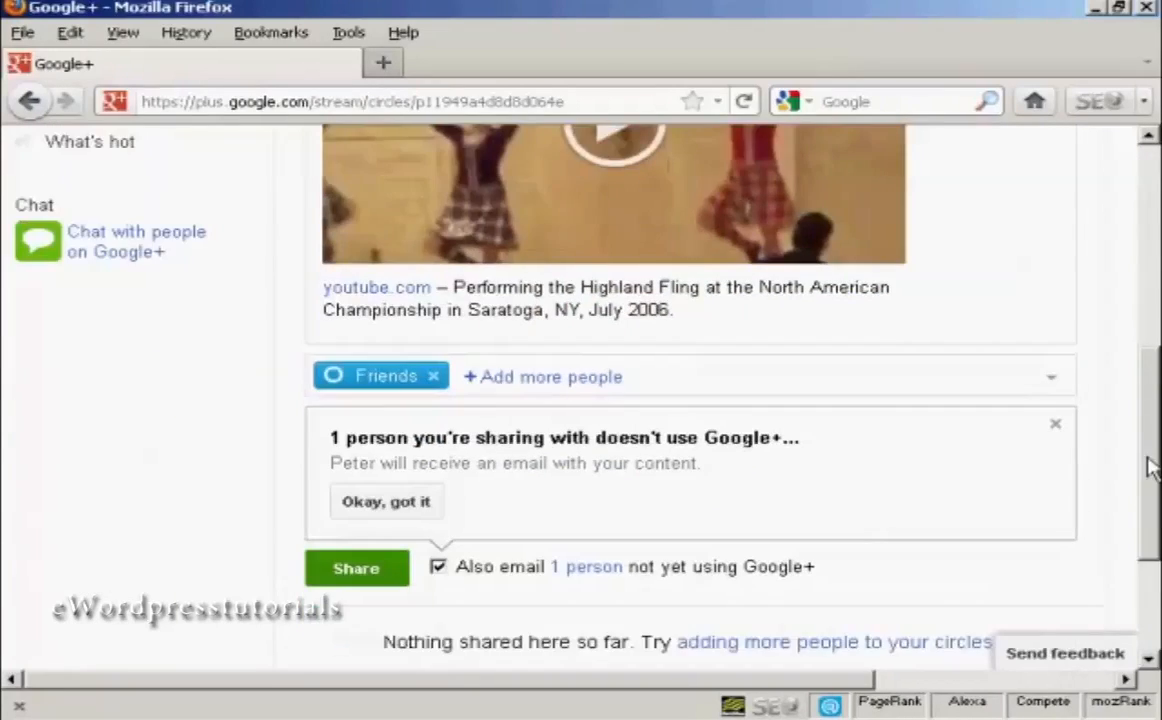
scroll("down", 3)
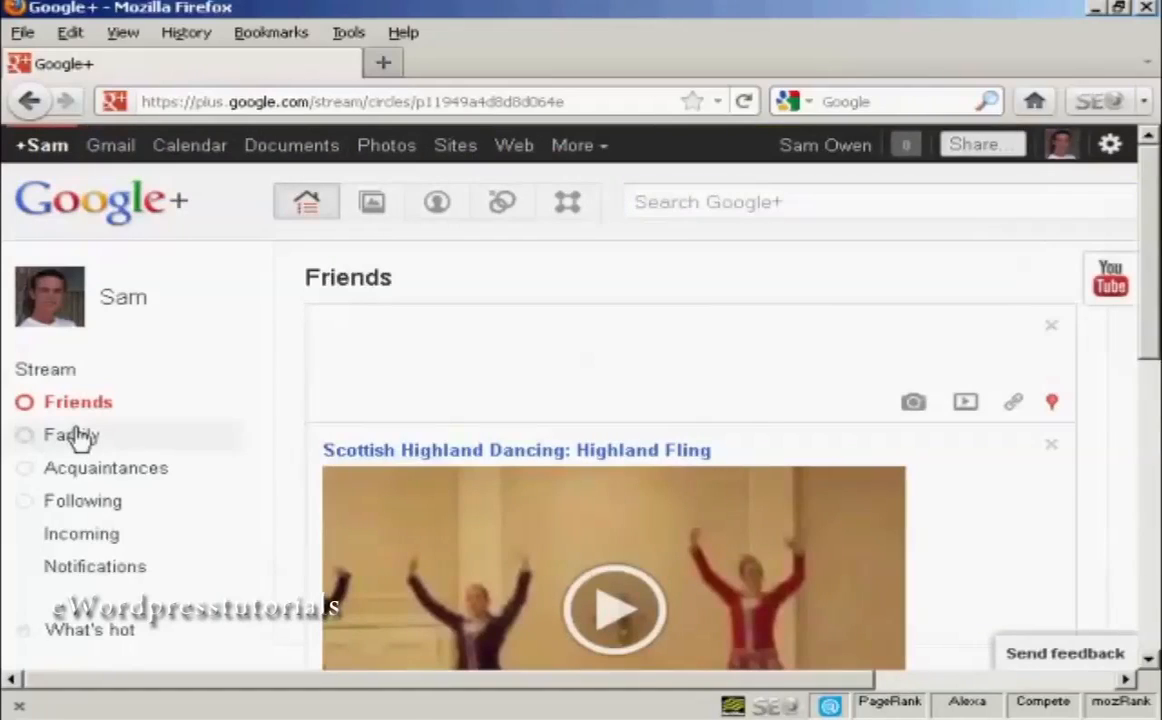
mouse_move(82, 500)
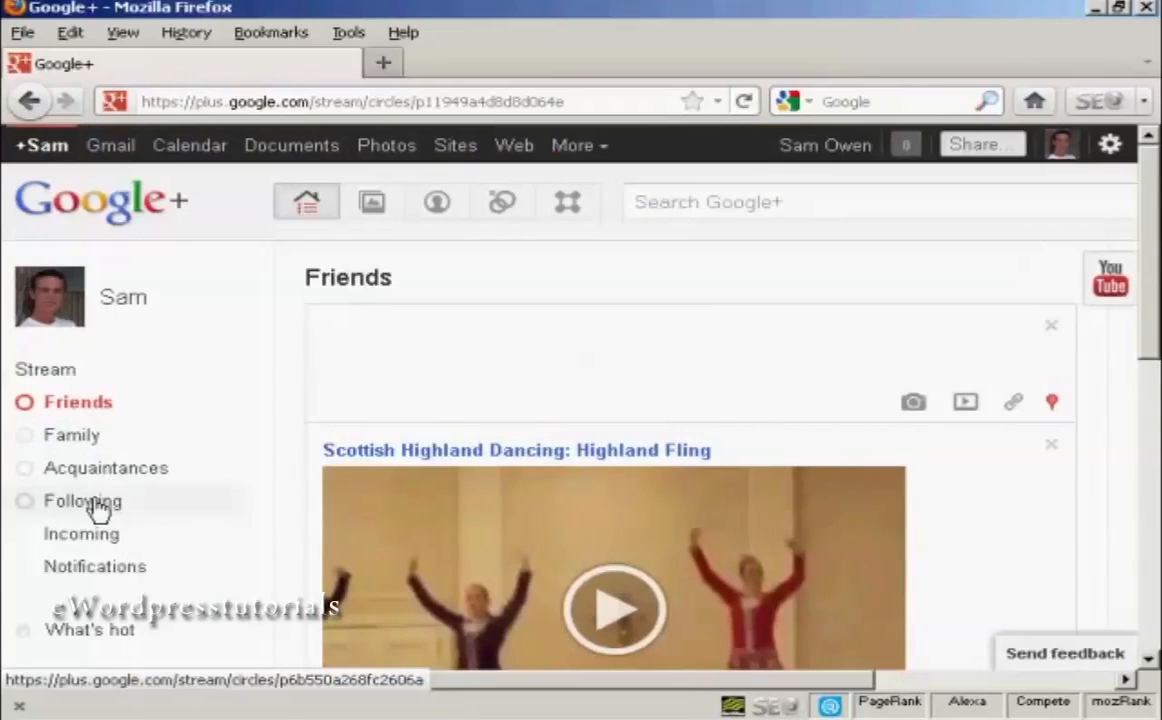
mouse_move(118, 518)
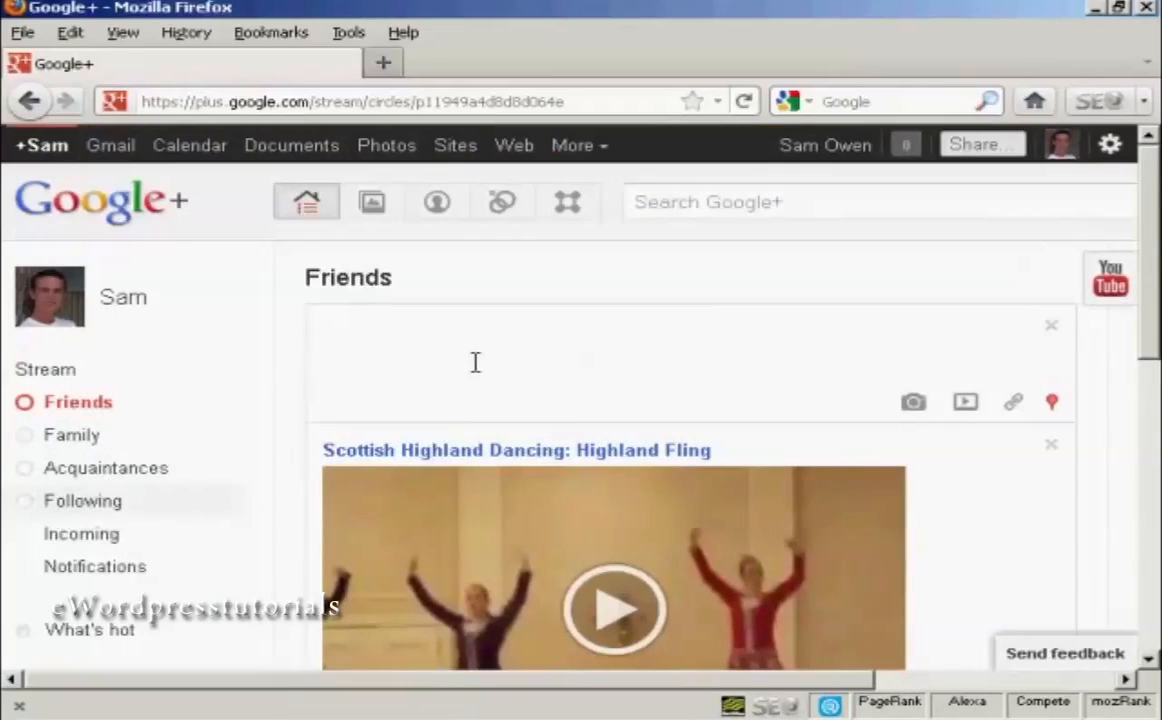
mouse_move(568, 202)
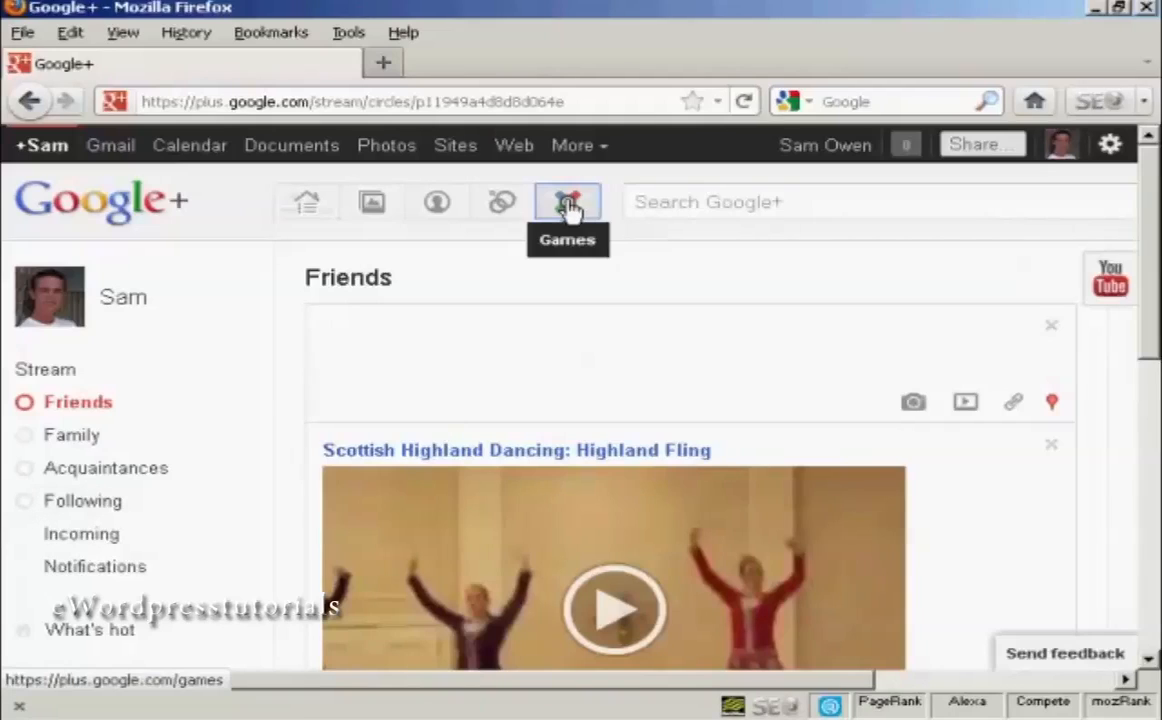
Step: View the Games page's Featured games, including the Zombie Lane banner
left_click(568, 202)
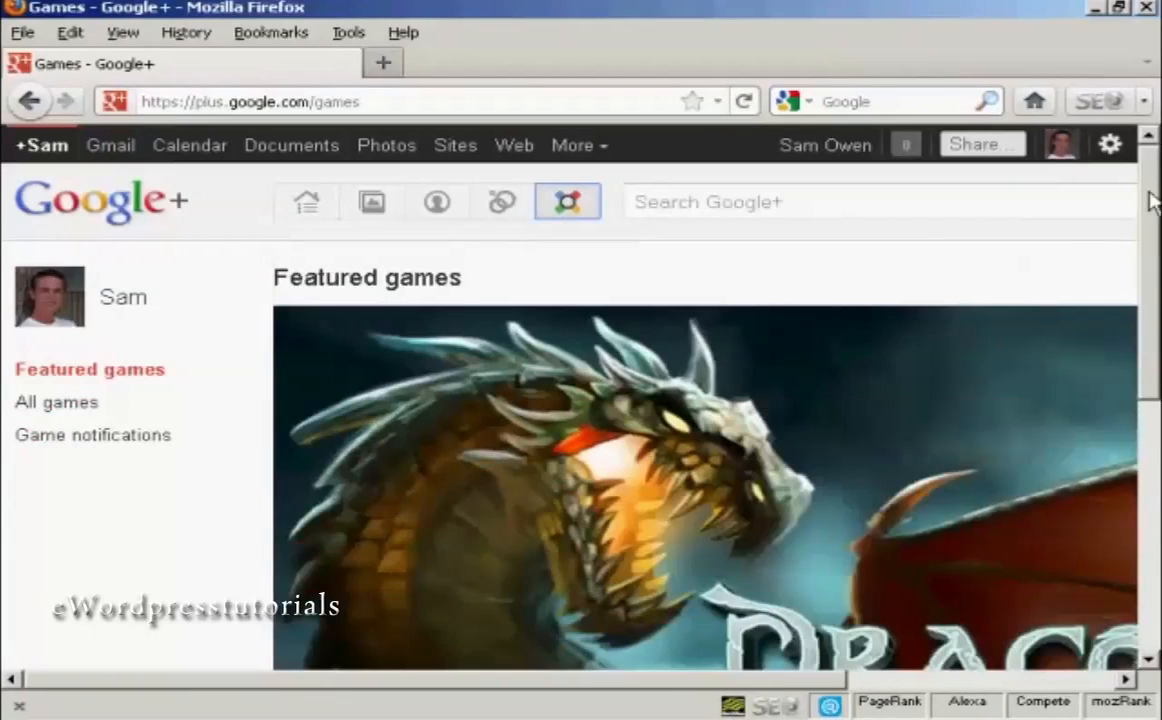
scroll("down", 3)
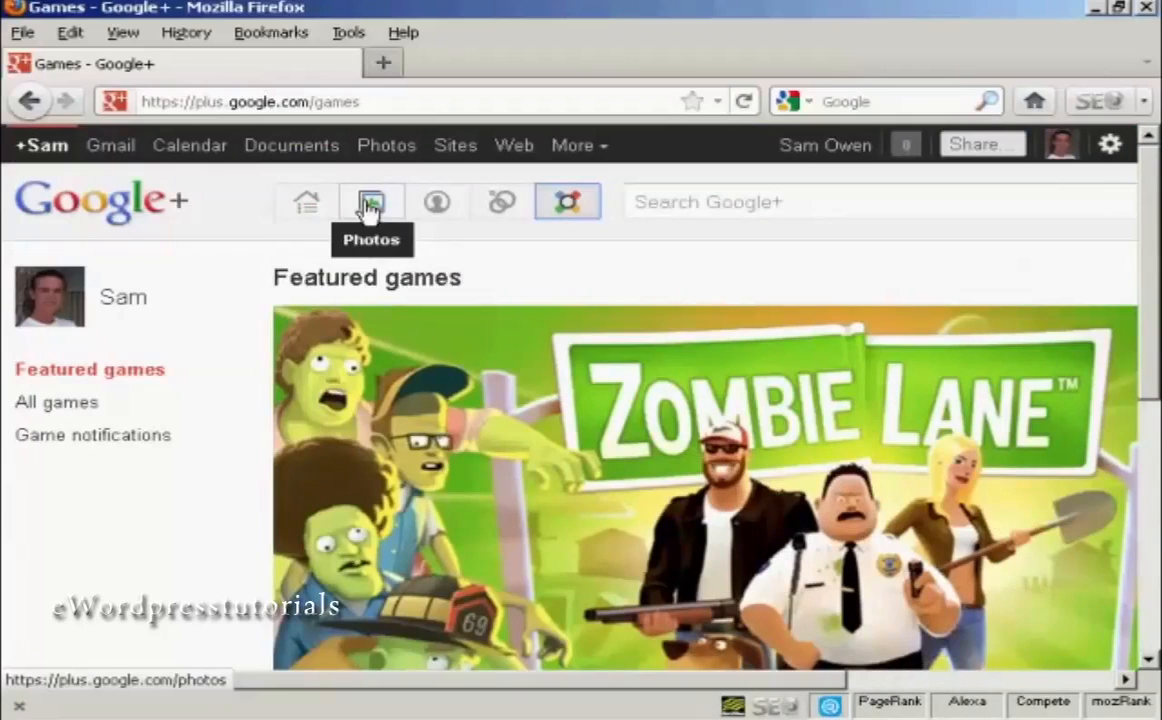
Step: View the Photos page's empty 'Photos from your circles' section
left_click(370, 200)
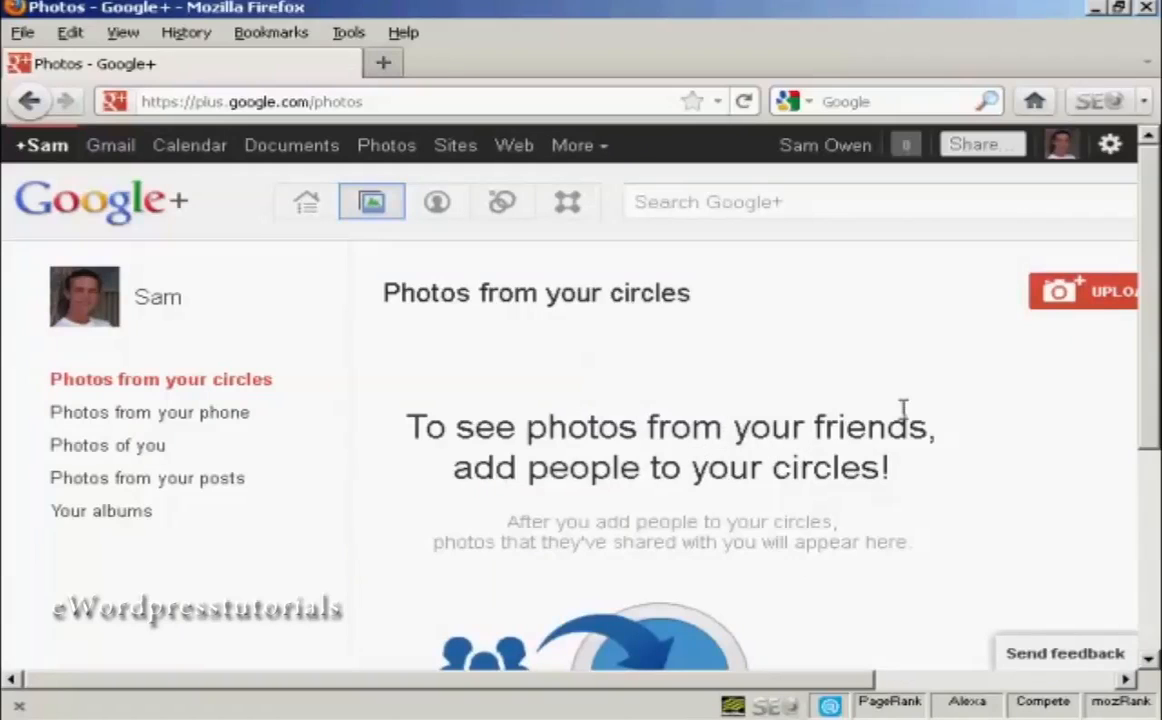
scroll("down", 3)
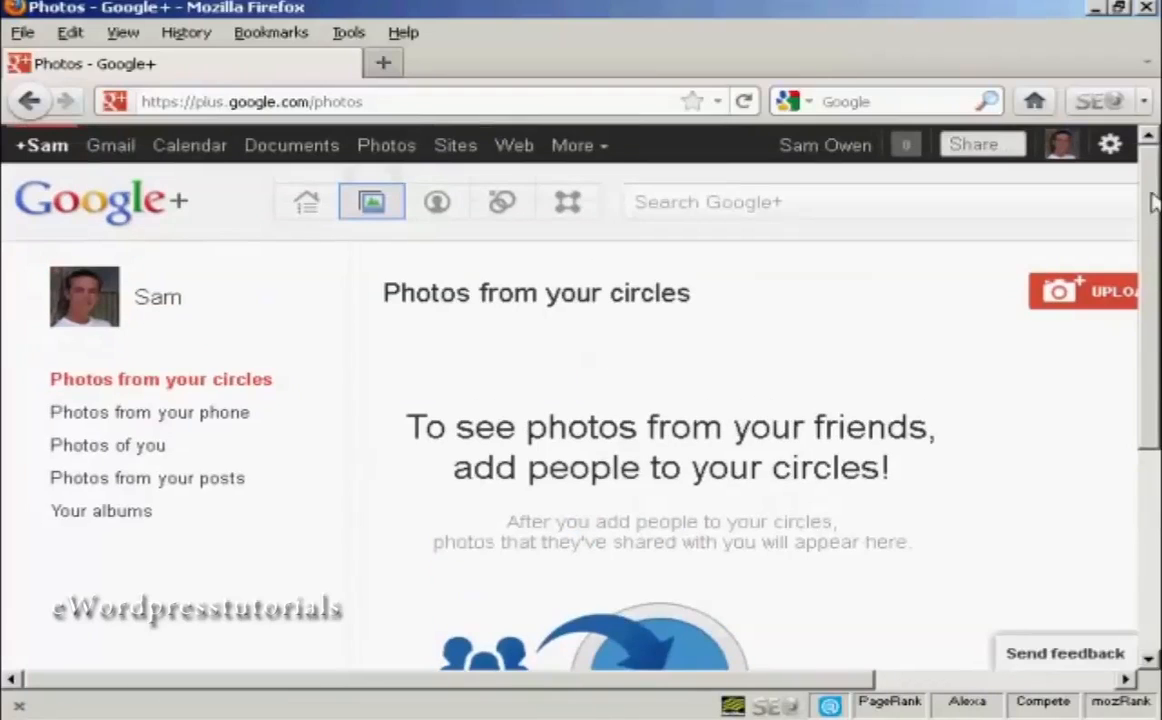
mouse_move(104, 204)
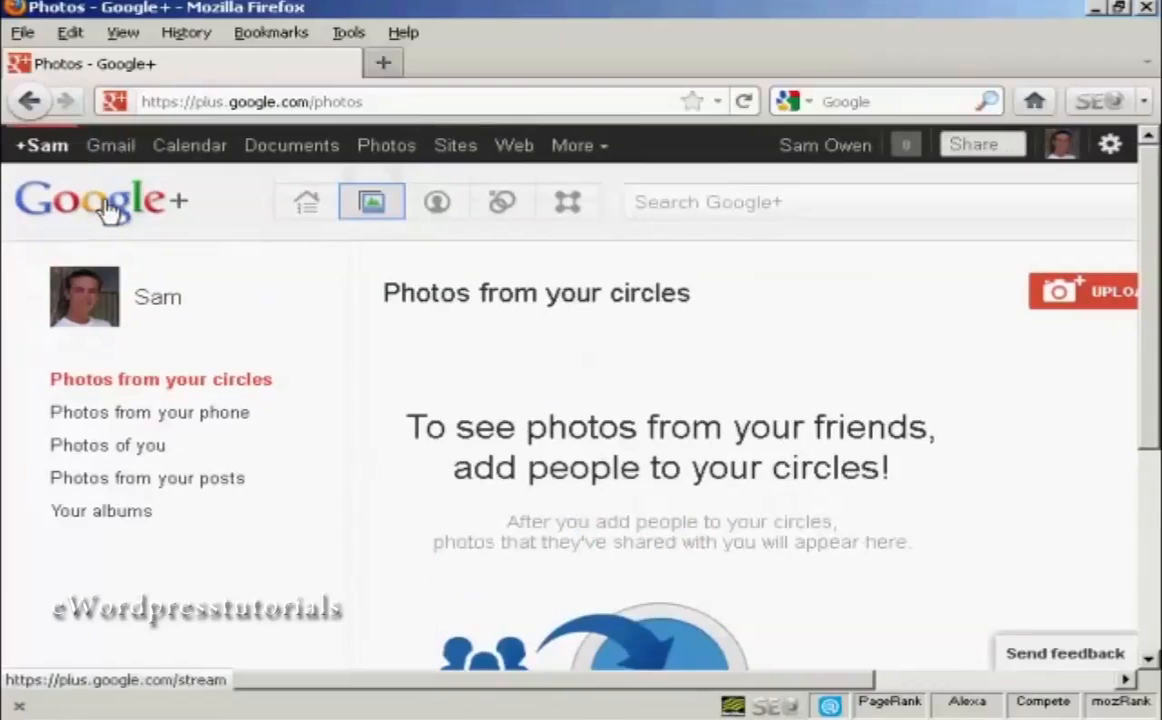